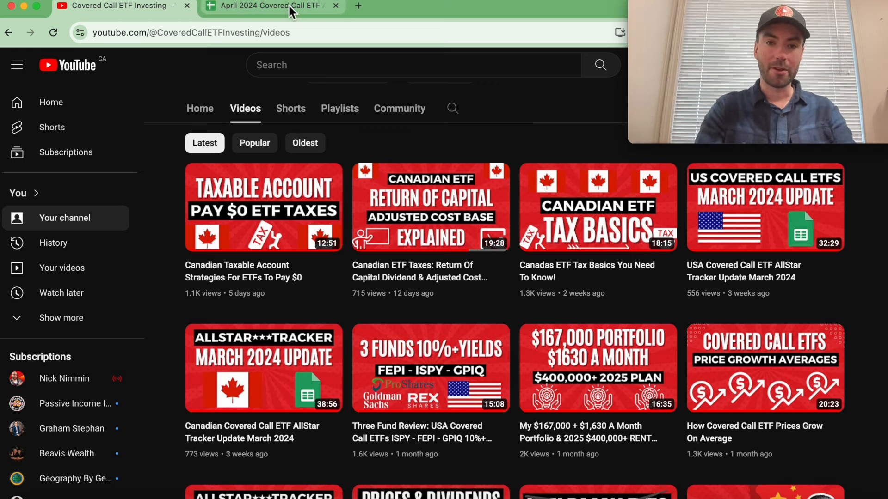
Step: Switch to the Covered Call ETF AllStar Tracker browser tab showing the CAN AllStar Tracker sheet
left_click(266, 6)
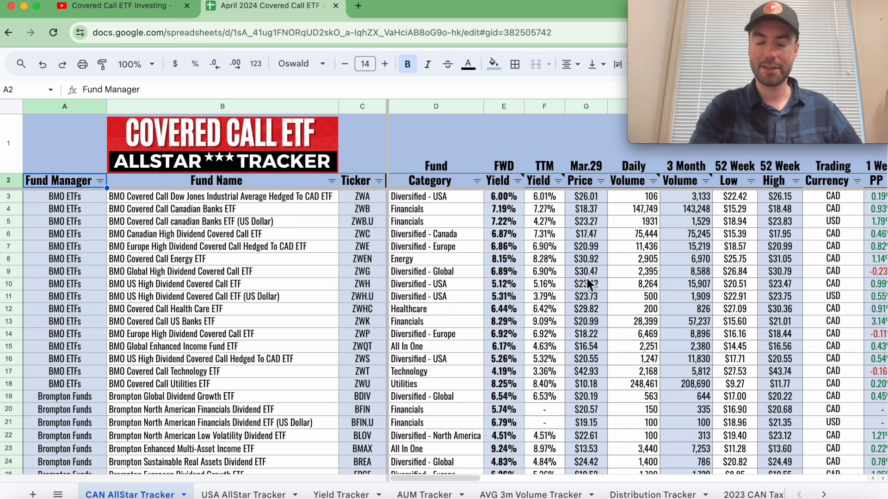
mouse_move(525, 242)
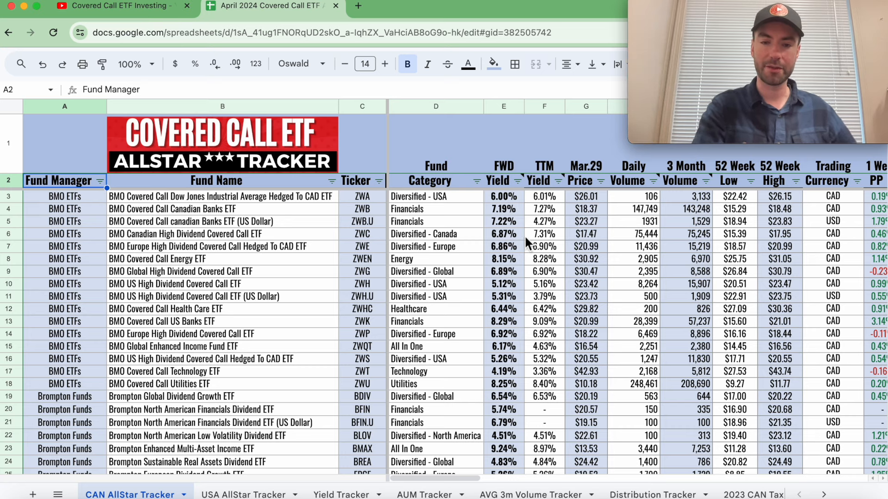
mouse_move(376, 221)
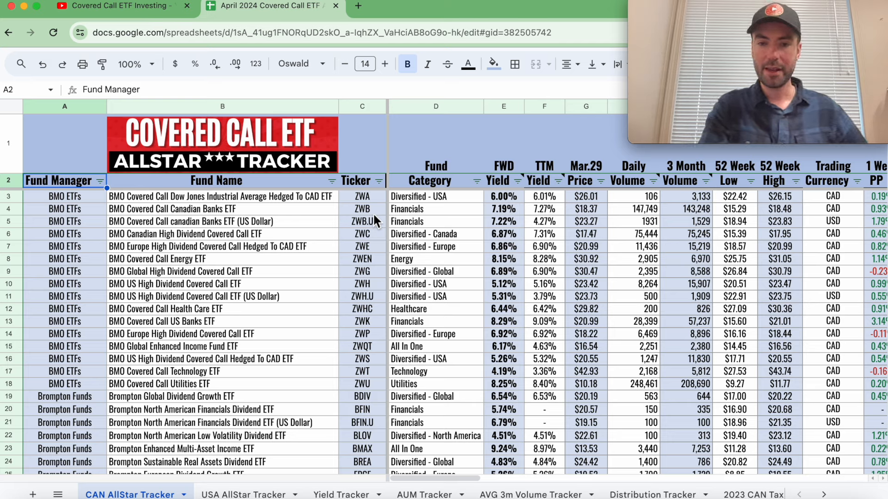
mouse_move(333, 210)
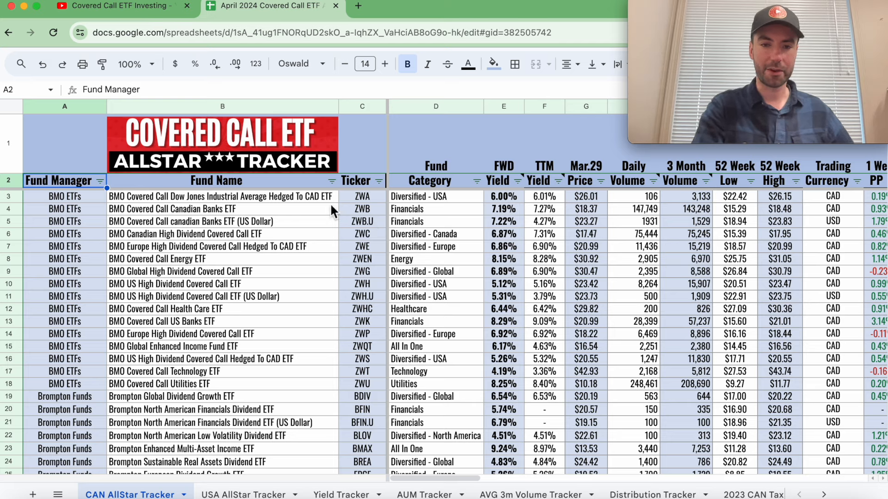
mouse_move(606, 267)
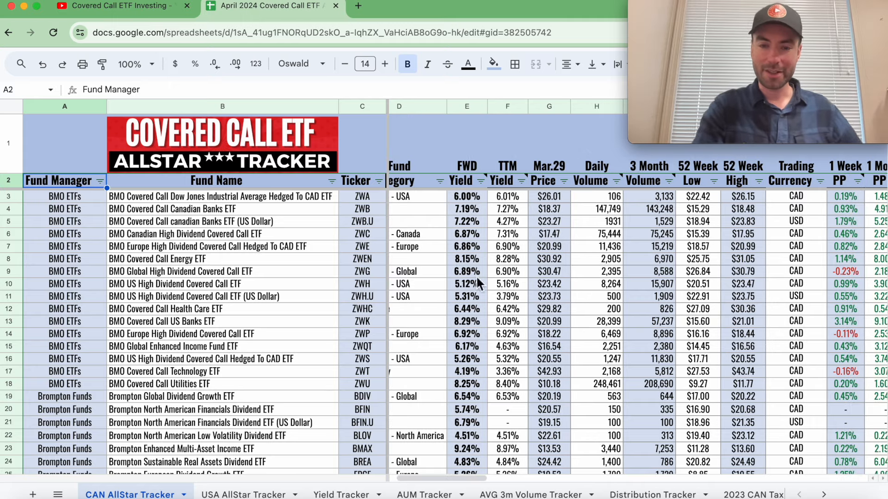
Step: Scroll the fund list, then right to the 1-week to 5-year PP and ex-dividend columns
scroll("down", 3)
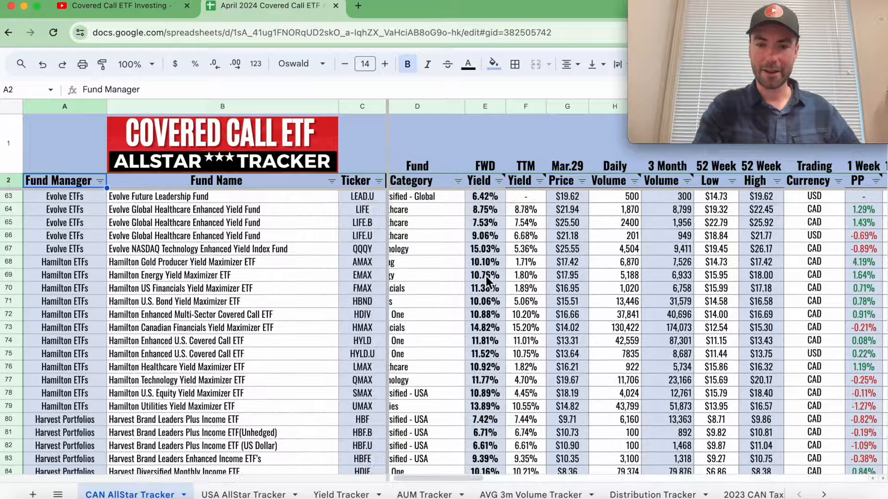
scroll("down", 3)
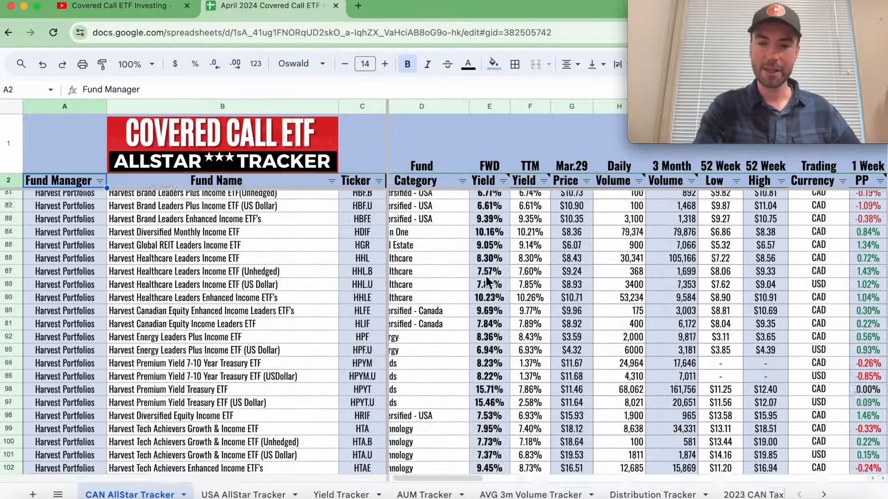
scroll("up", 3)
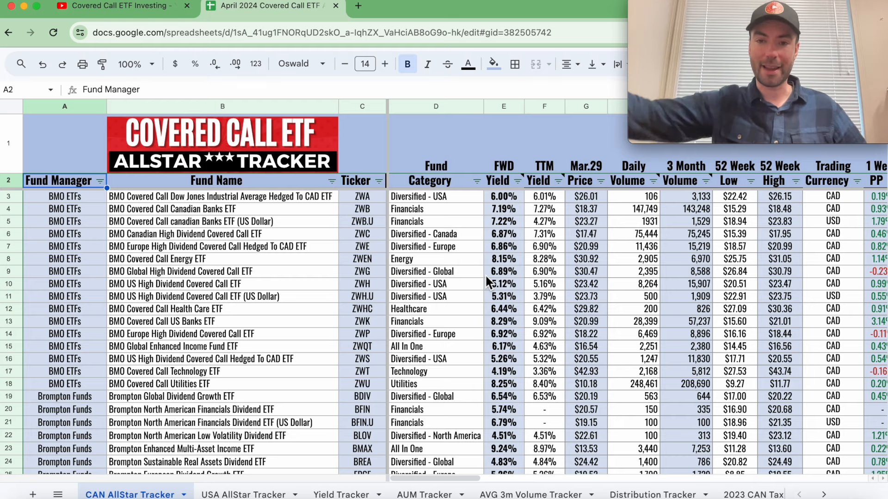
mouse_move(552, 232)
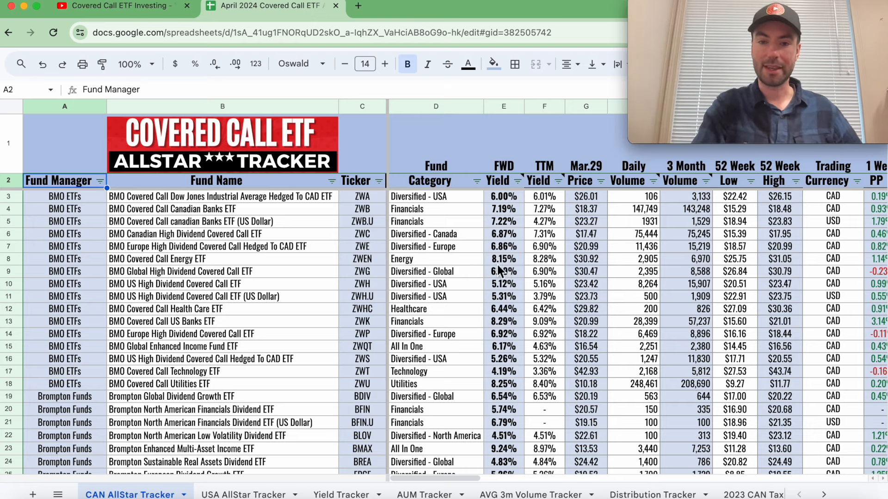
mouse_move(507, 272)
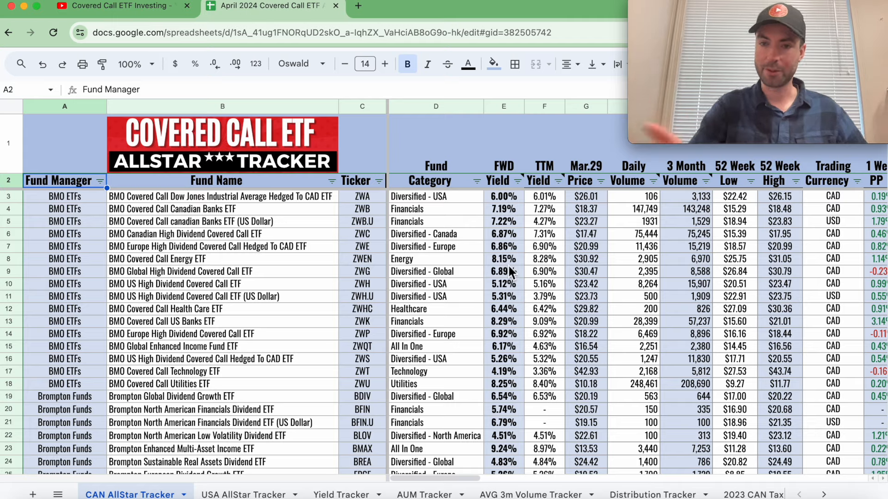
scroll("right", 3)
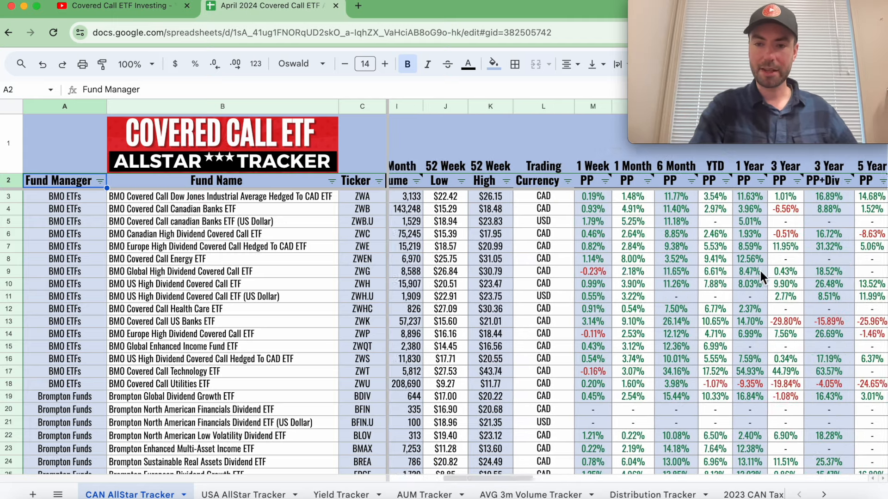
scroll("right", 3)
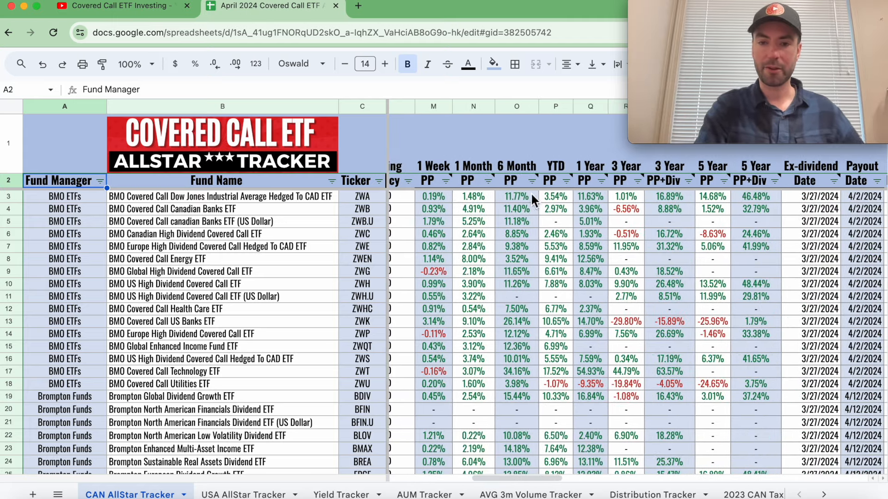
Step: Sort the Canadian funds by 6 Month PP, Z to A, led by Purpose Bitcoin Yield ETF
left_click(530, 180)
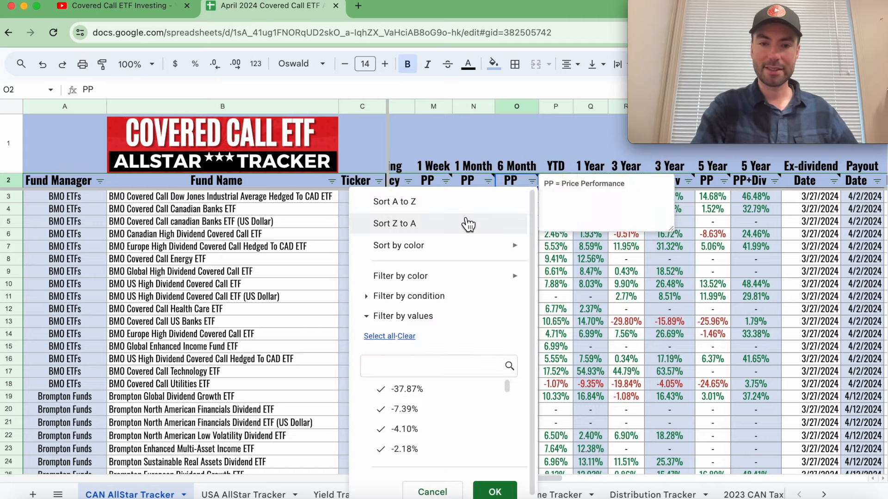
left_click(493, 491)
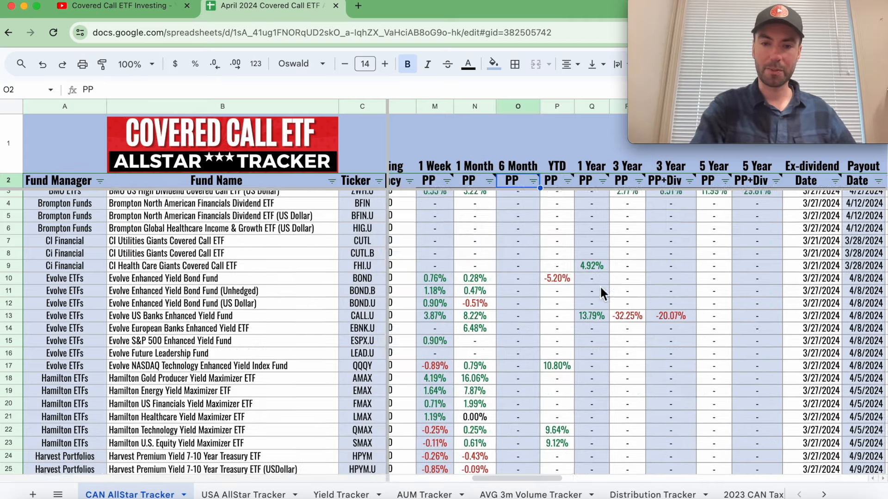
scroll("down", 3)
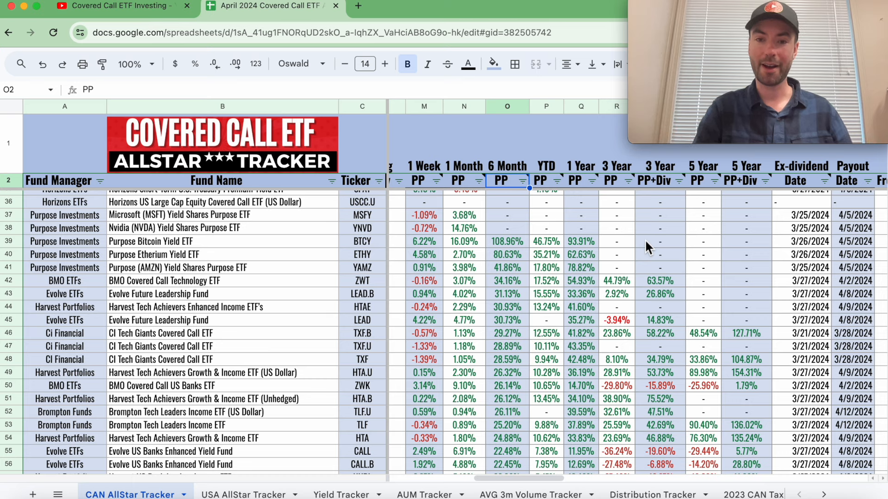
mouse_move(575, 193)
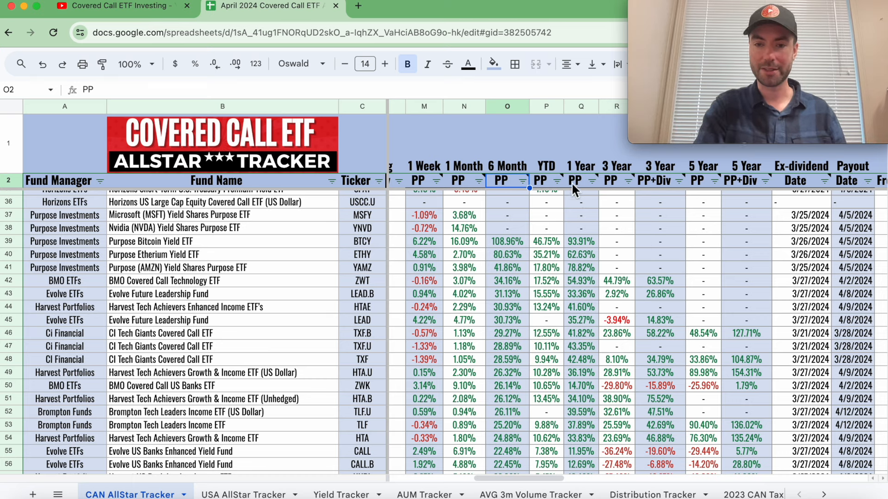
mouse_move(607, 195)
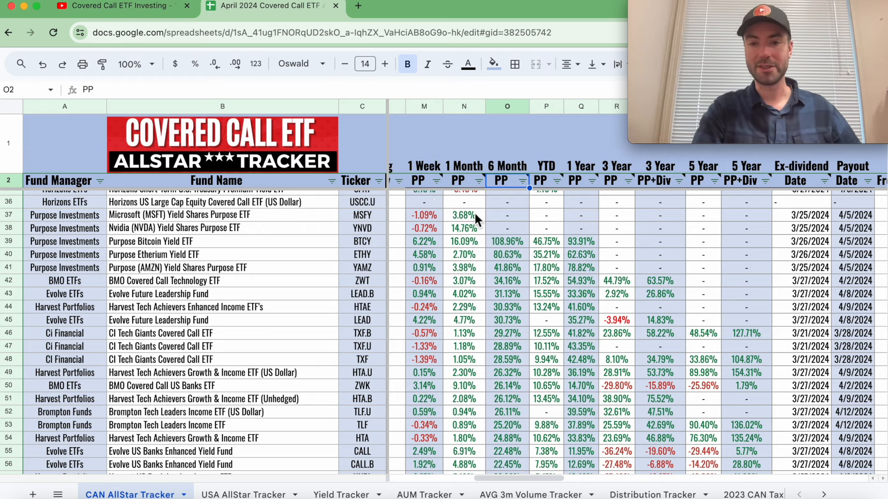
Step: Scroll down to the weakest 6-month performers, ending with Tesla Yield Shares Purpose ETF at -37.87%
scroll("down", 3)
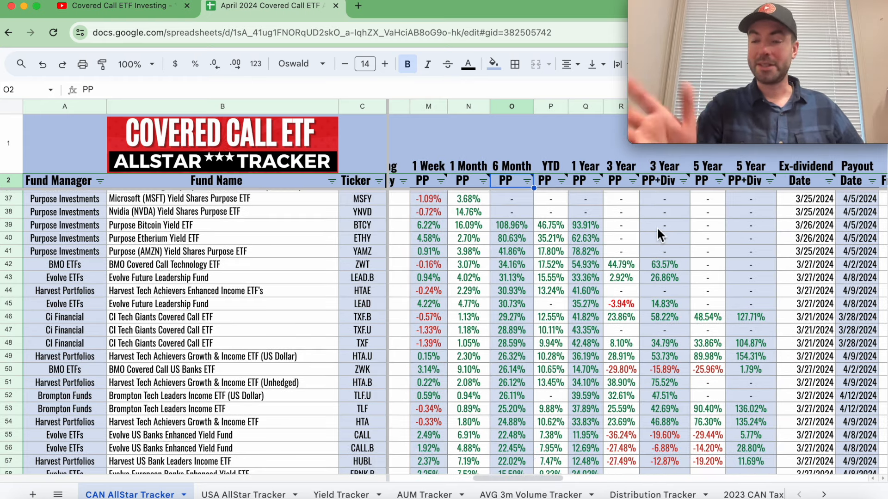
scroll("down", 3)
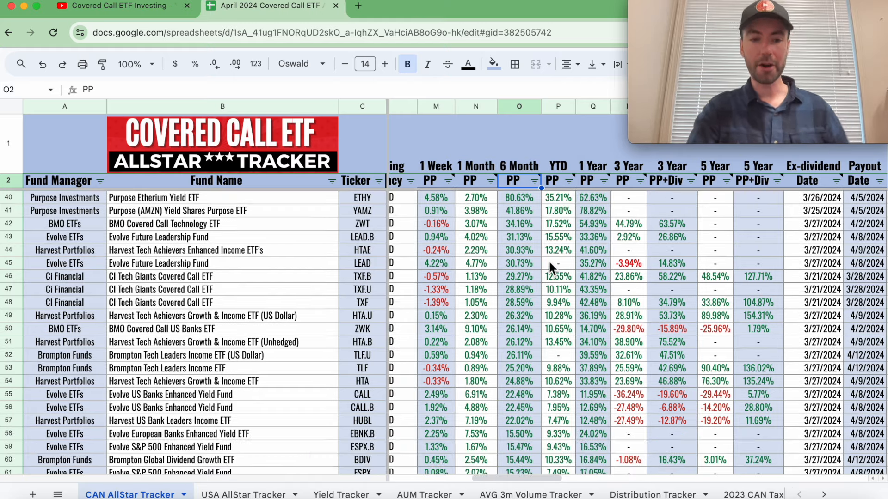
scroll("down", 3)
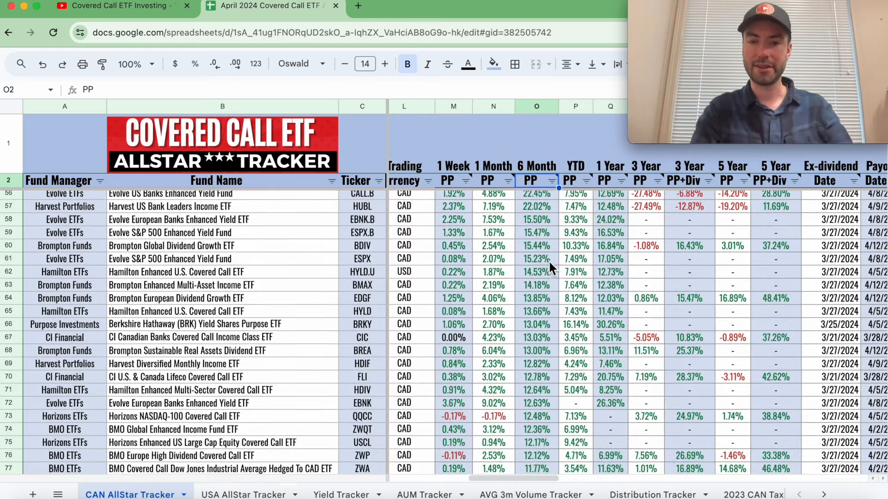
scroll("down", 3)
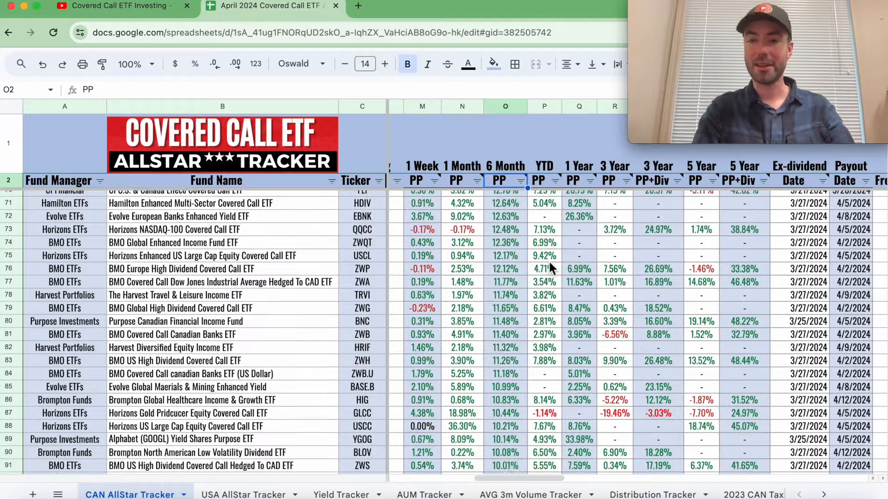
scroll("down", 3)
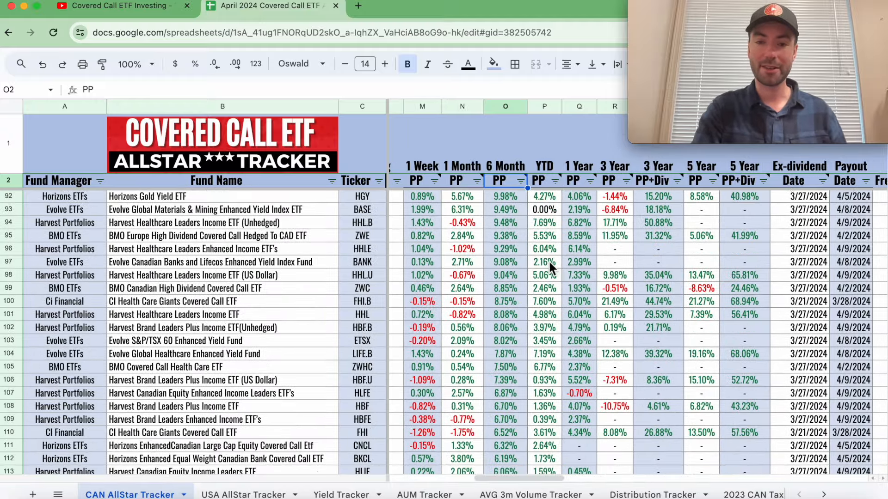
scroll("down", 3)
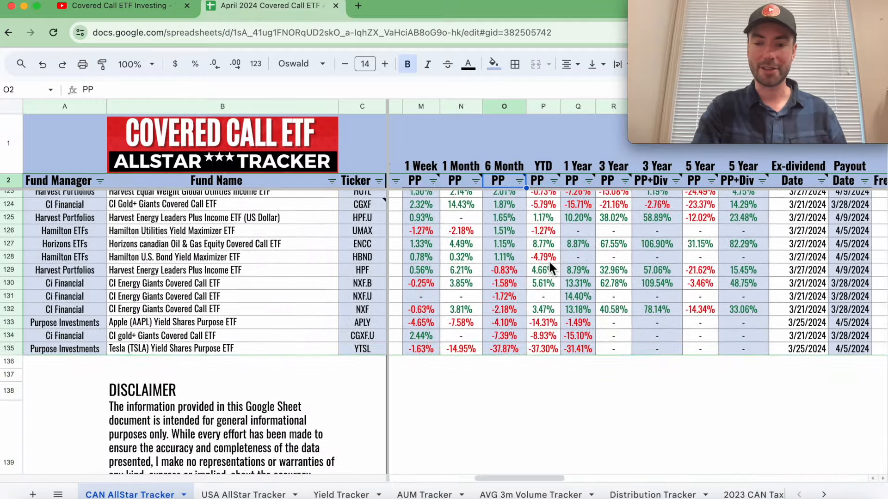
mouse_move(504, 338)
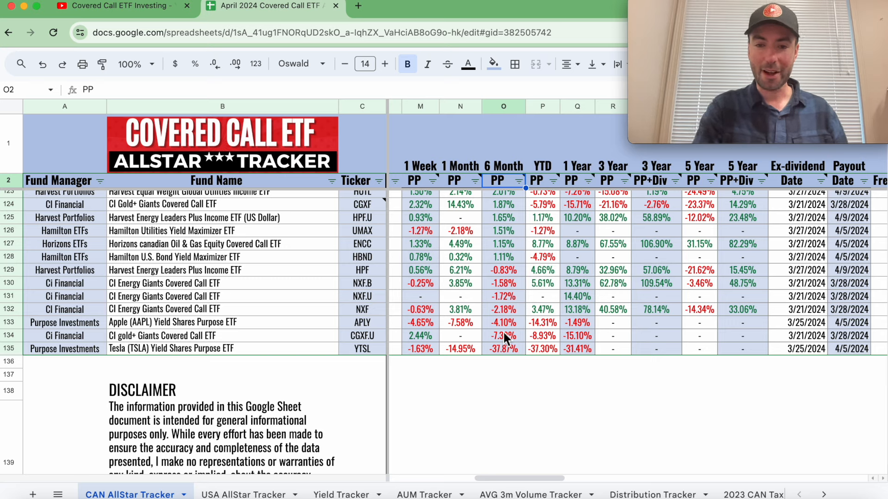
mouse_move(518, 311)
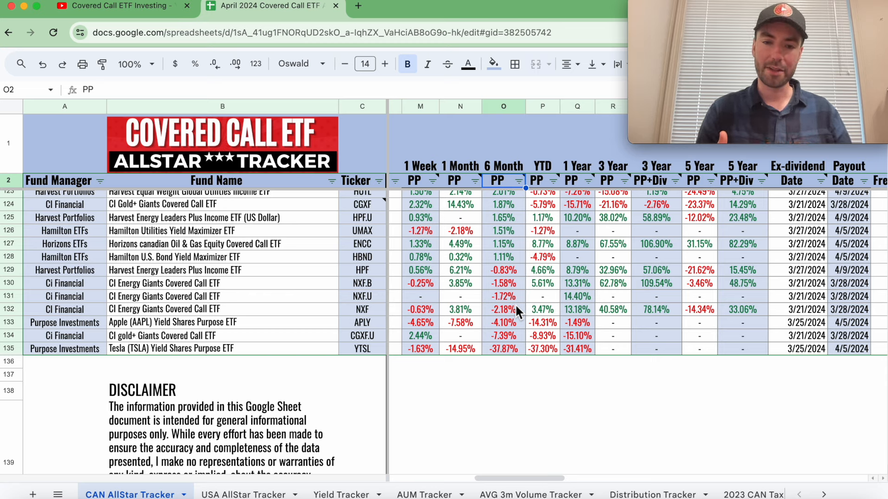
mouse_move(424, 340)
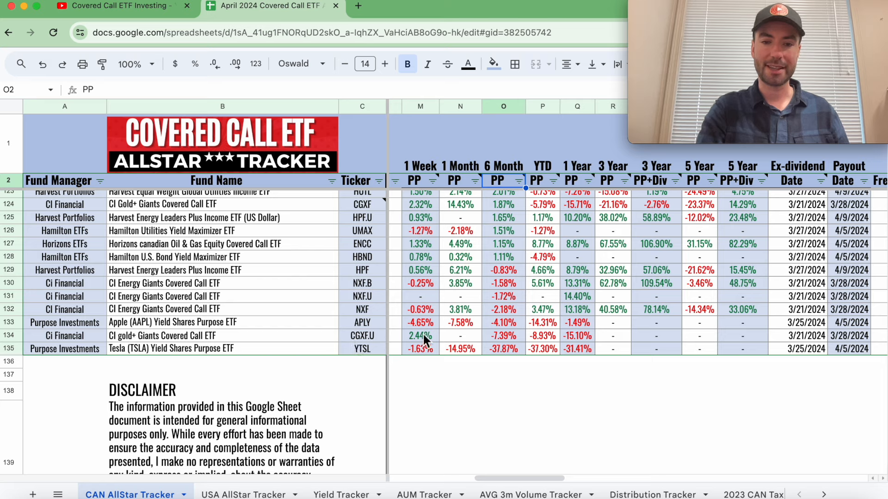
mouse_move(541, 288)
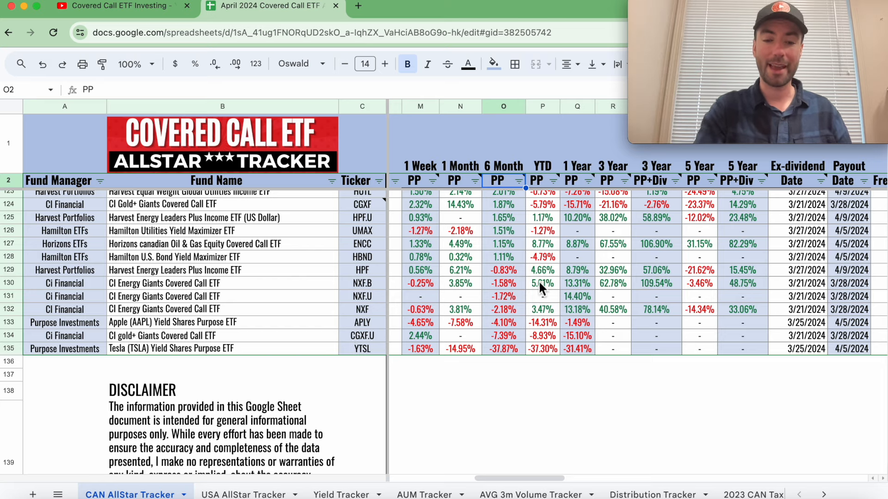
mouse_move(542, 286)
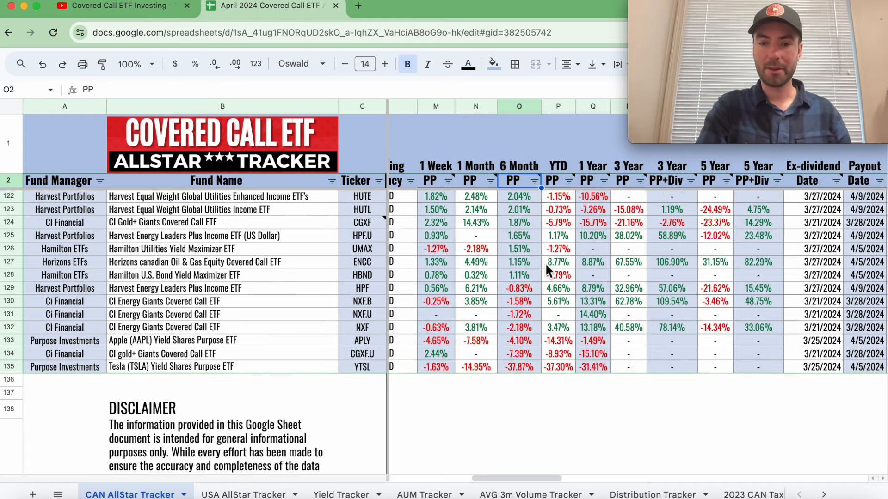
scroll("down", 3)
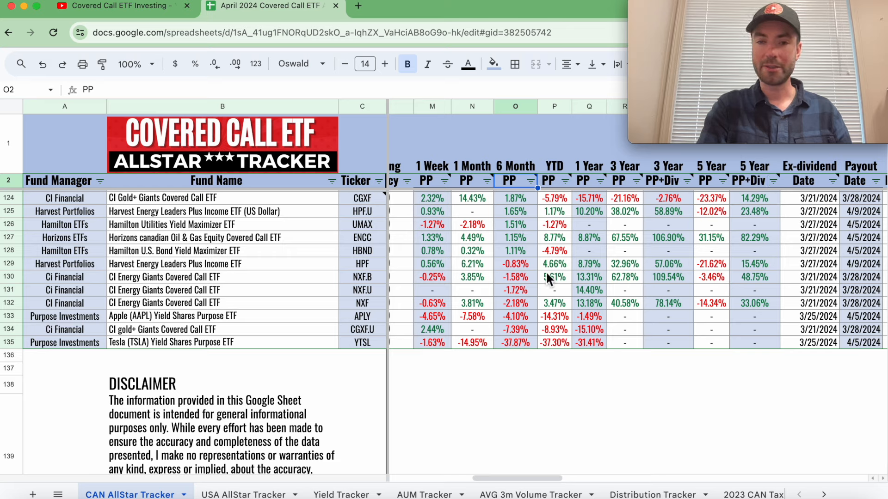
mouse_move(502, 275)
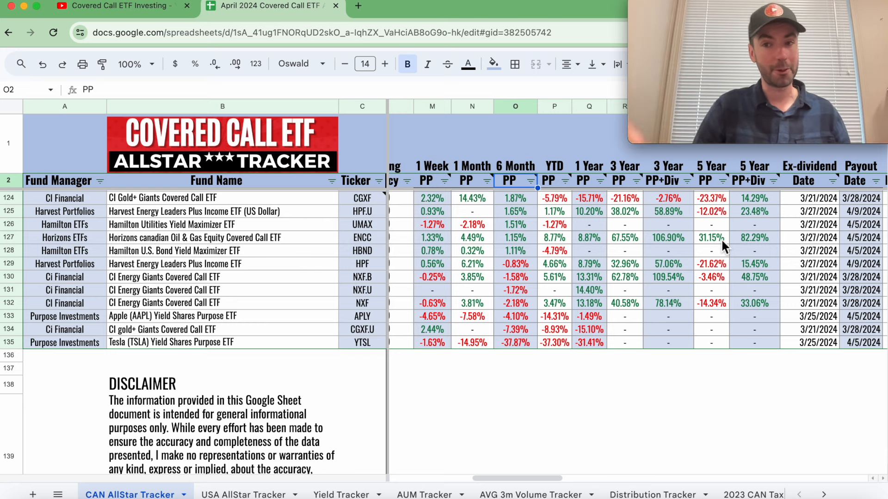
mouse_move(560, 269)
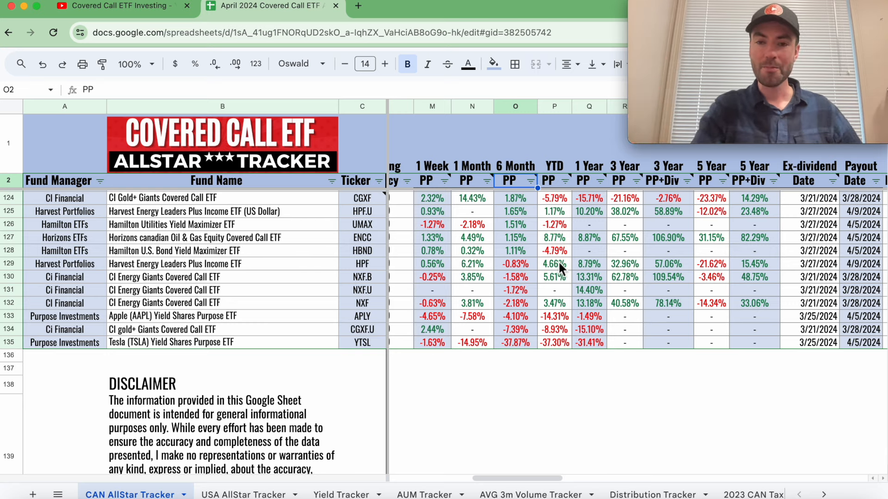
mouse_move(558, 290)
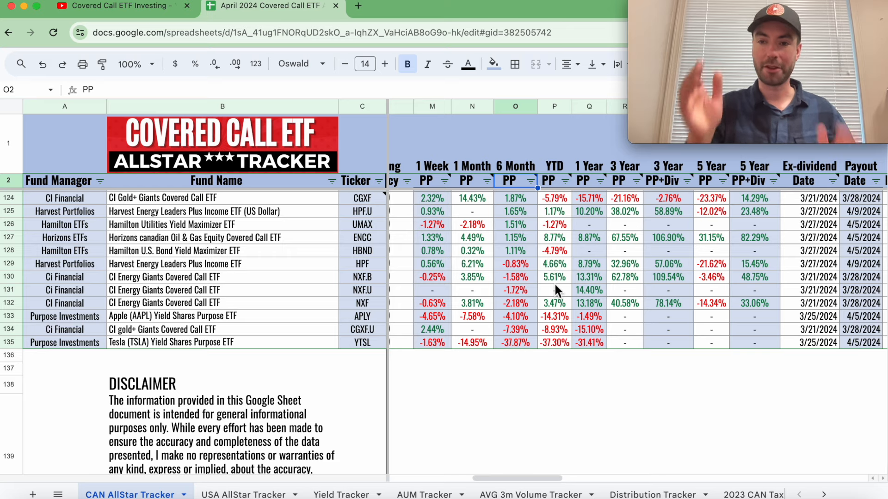
mouse_move(491, 286)
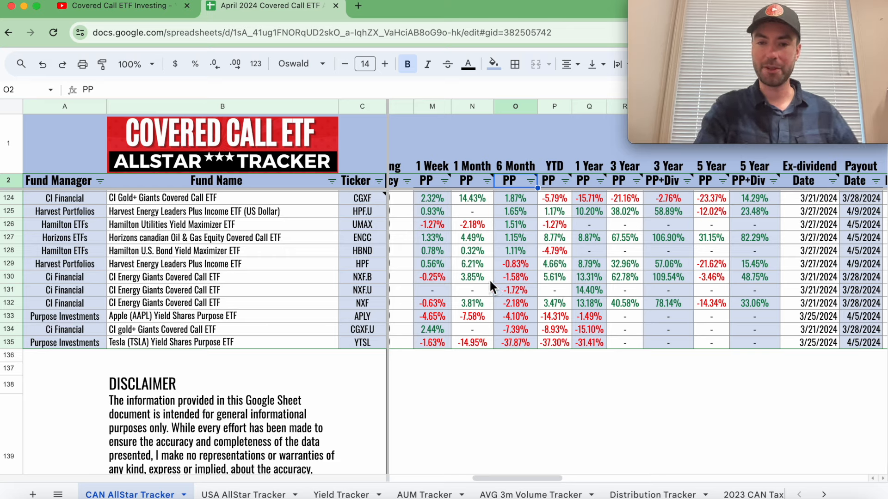
scroll("up", 3)
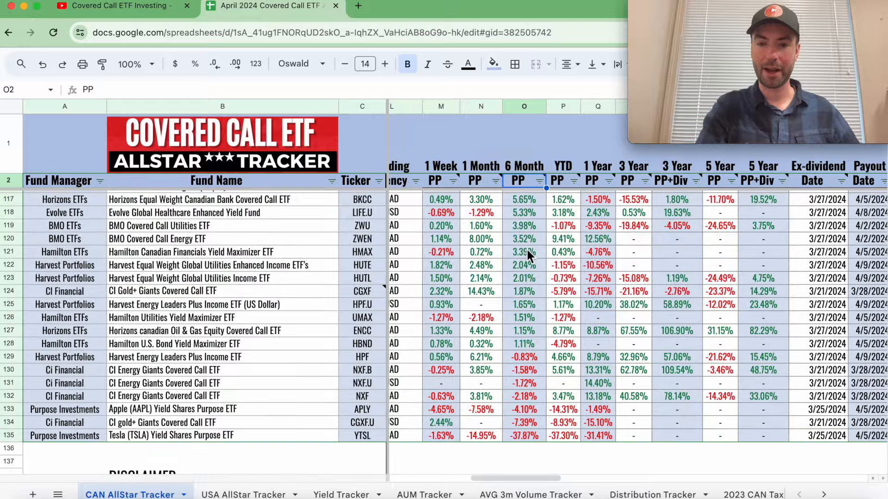
scroll("down", 3)
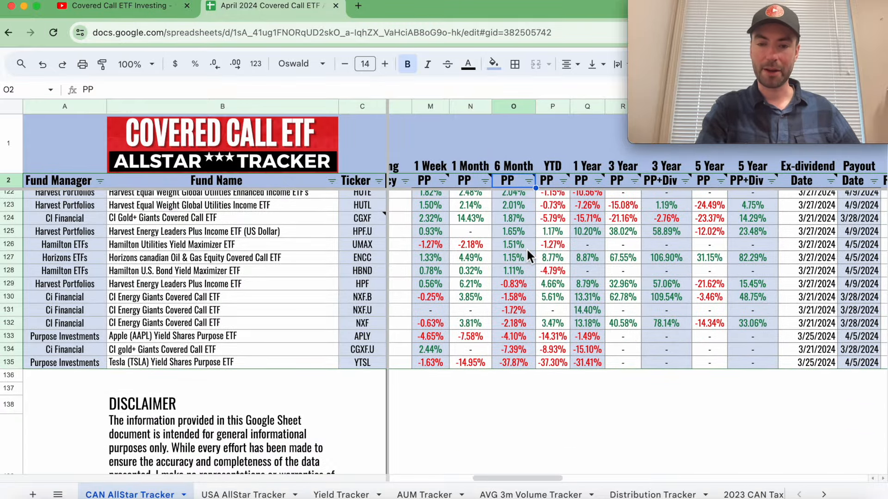
scroll("left", 3)
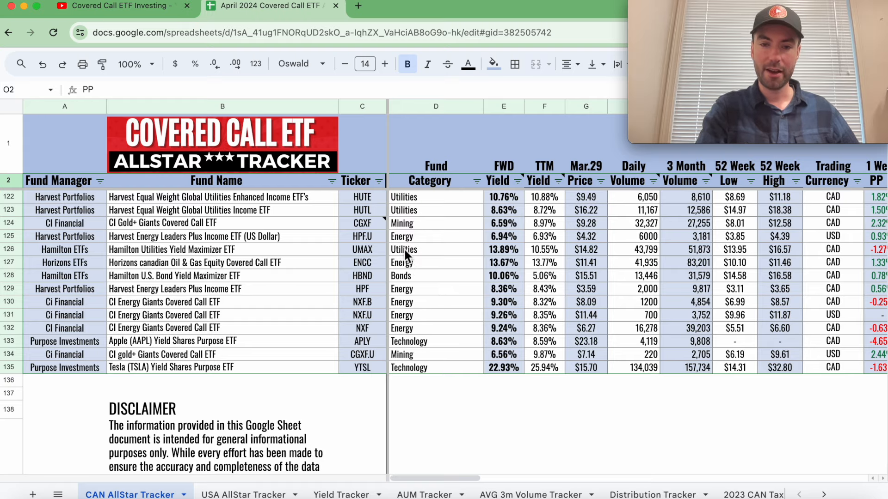
scroll("up", 3)
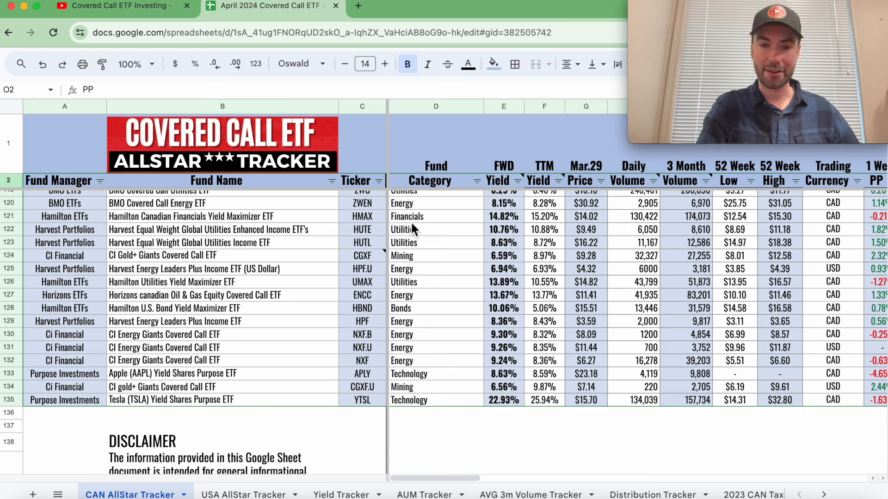
mouse_move(436, 301)
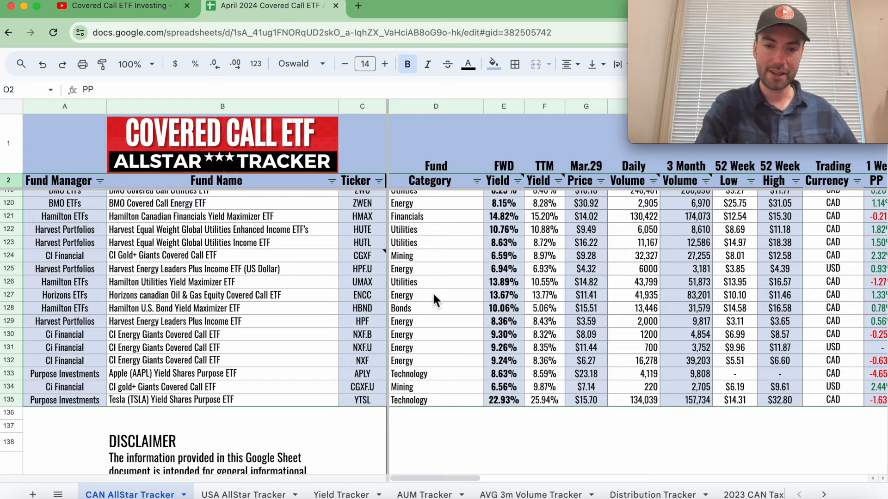
scroll("right", 3)
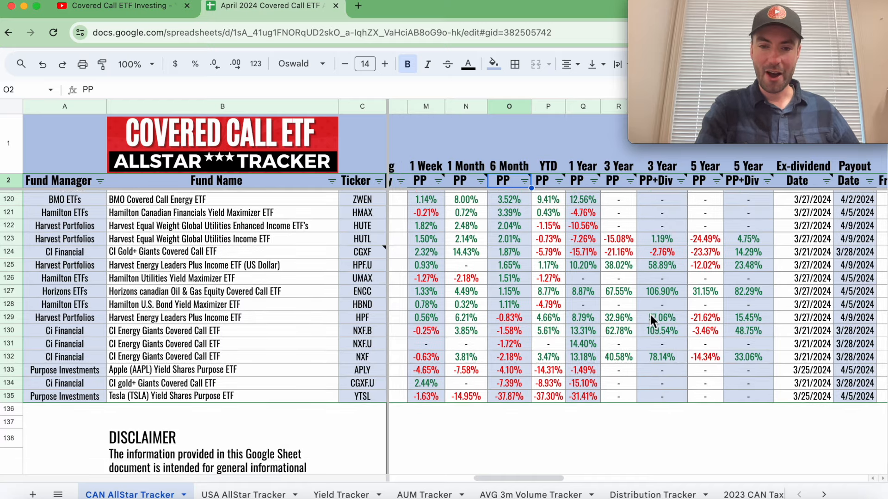
mouse_move(524, 350)
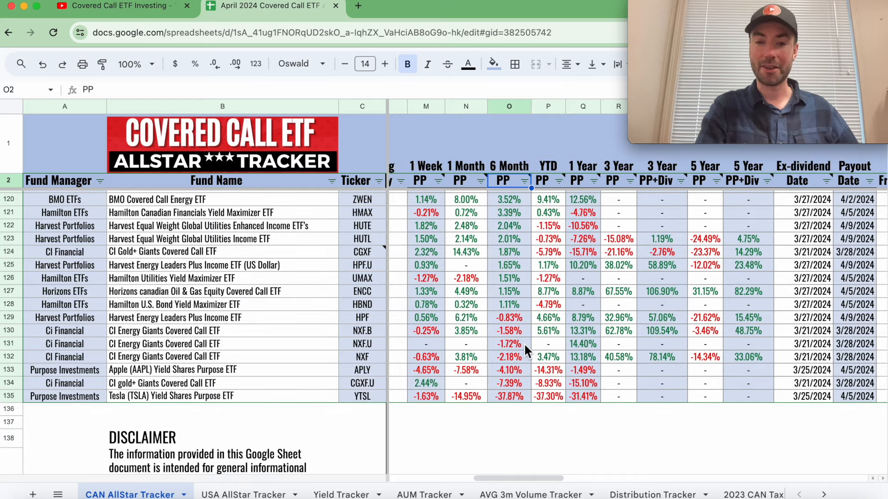
Step: Sort the Canadian funds by 1 Month PP, Z to A, and review the reordered columns
left_click(479, 181)
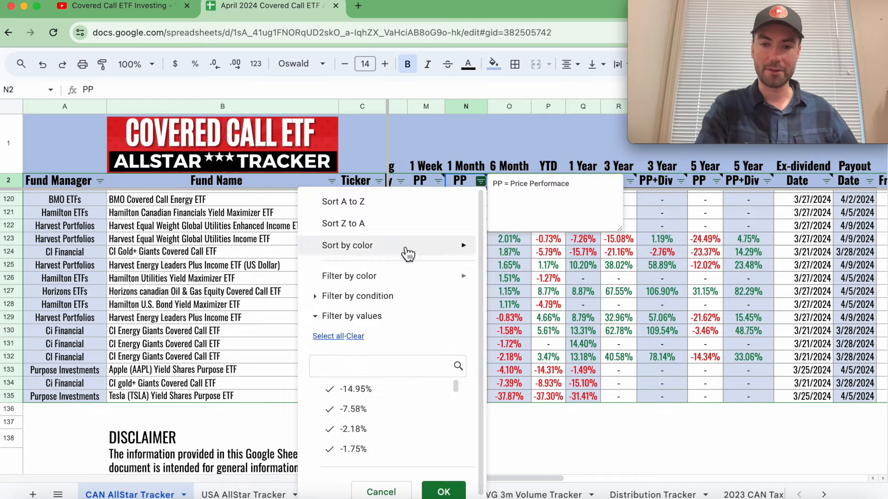
left_click(443, 492)
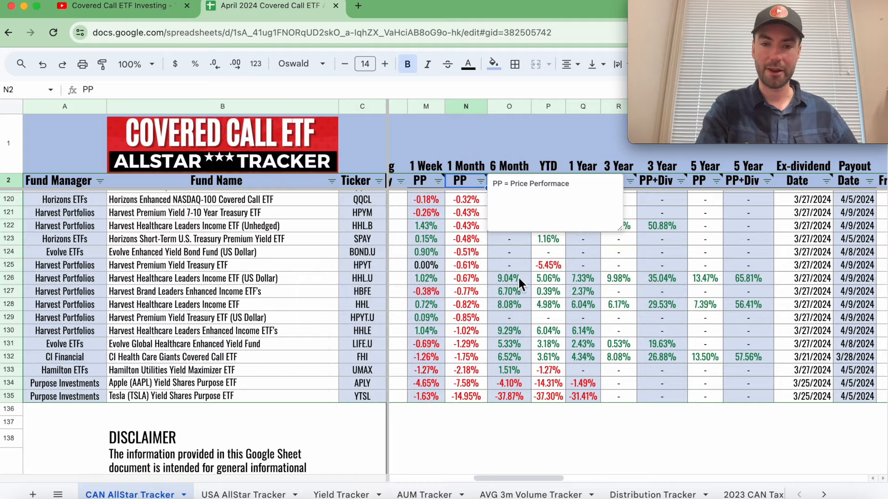
scroll("up", 3)
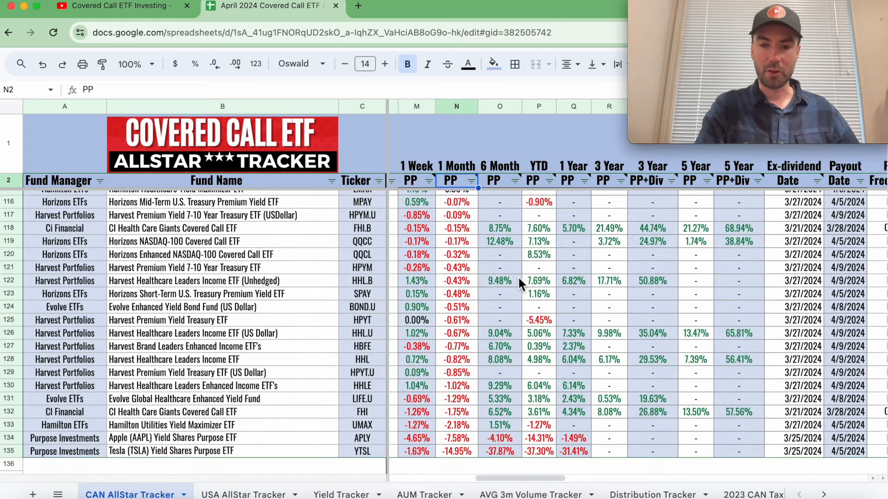
scroll("right", 3)
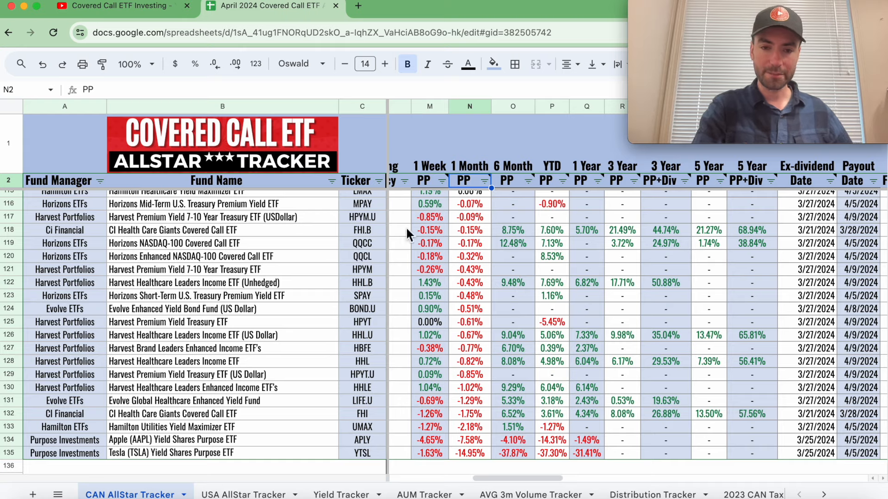
scroll("left", 3)
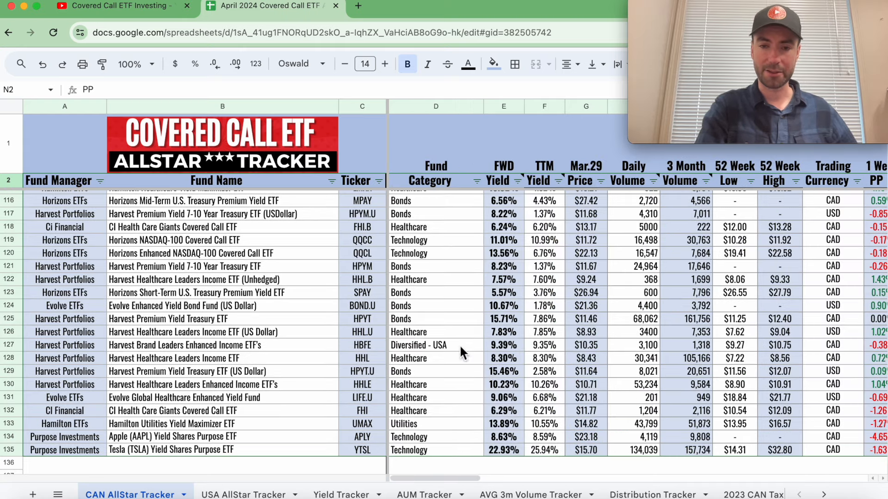
mouse_move(418, 227)
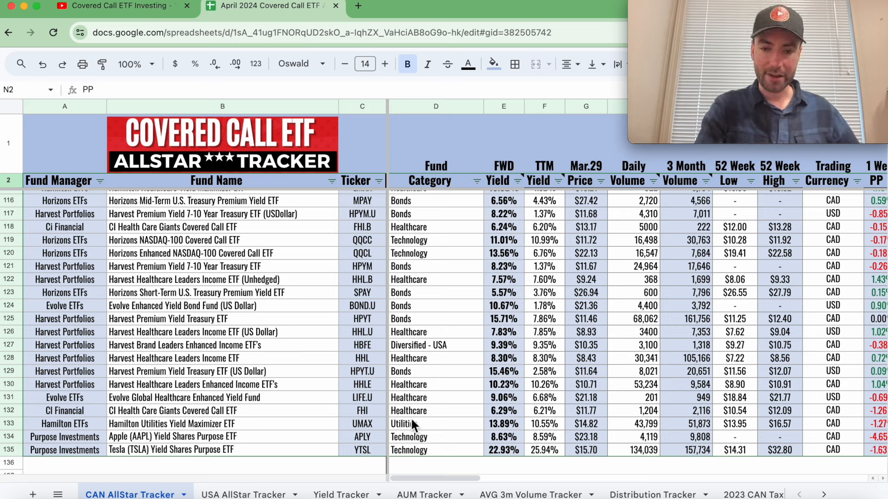
mouse_move(427, 259)
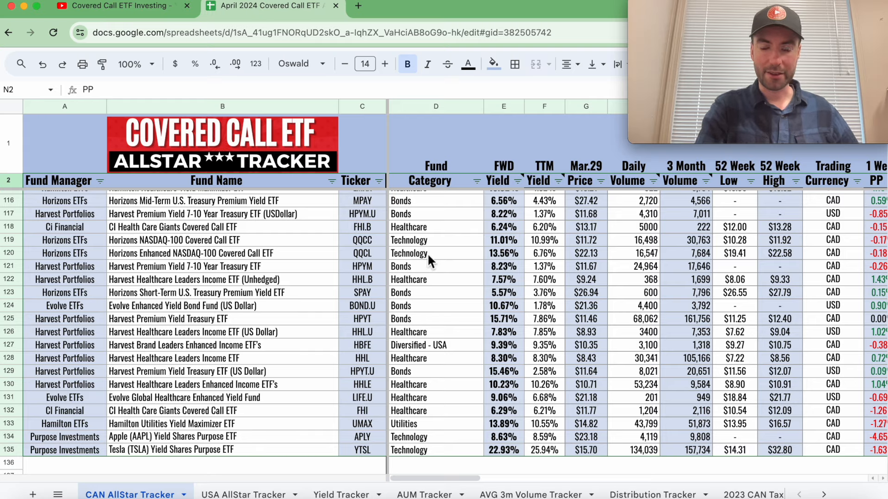
scroll("right", 3)
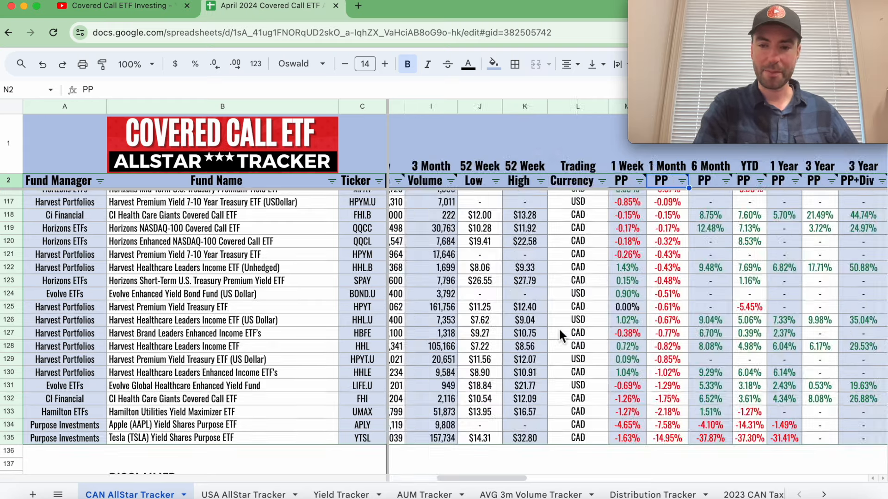
scroll("right", 3)
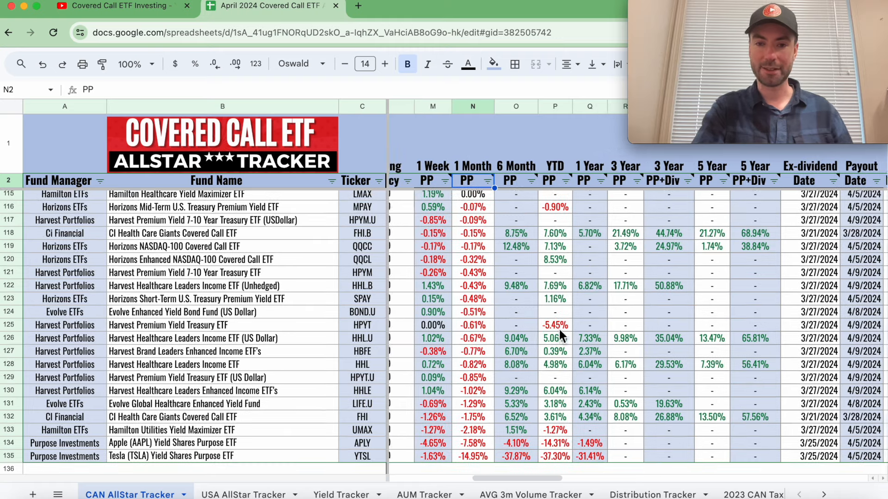
Step: Sort the Canadian funds by 1 Week PP, Z to A, and scroll through the results
left_click(435, 181)
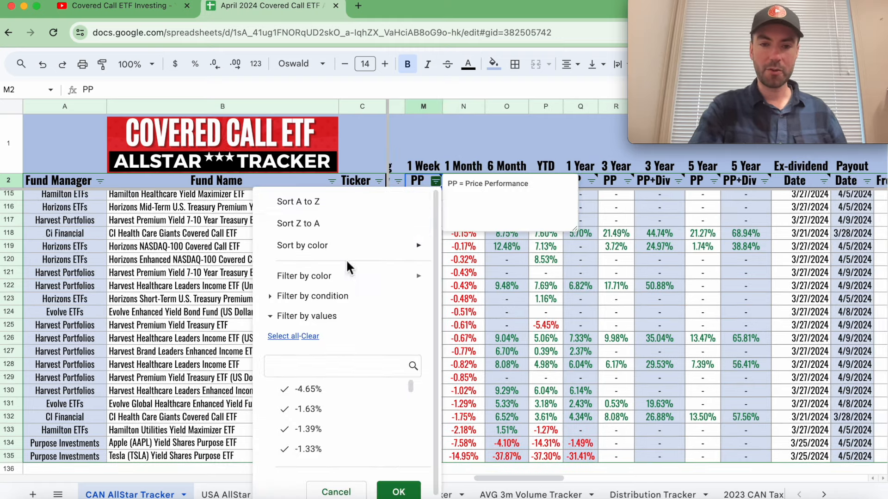
left_click(398, 492)
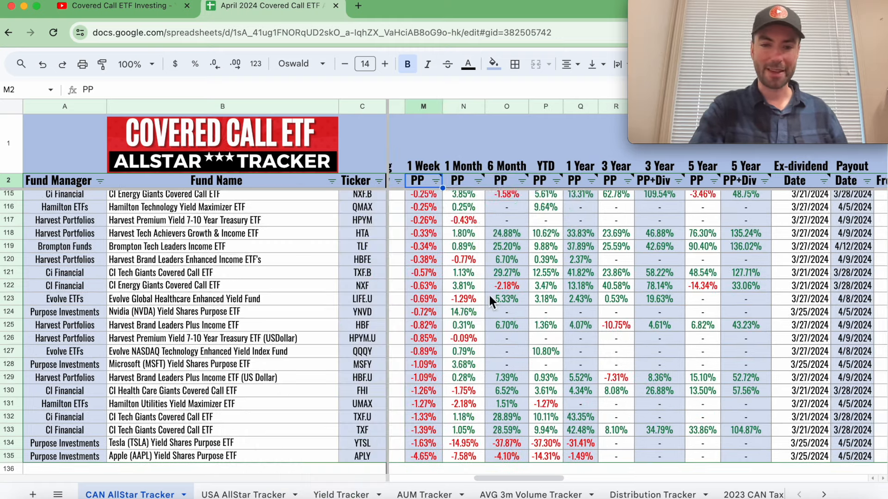
scroll("up", 3)
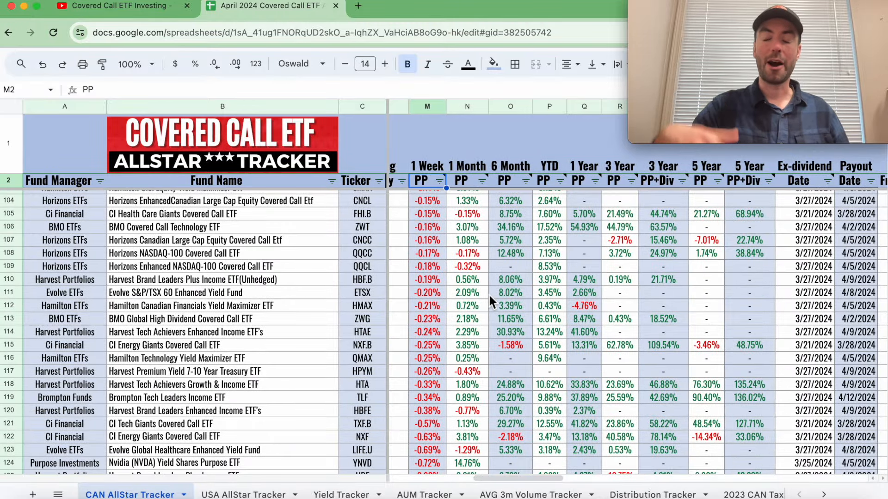
mouse_move(507, 318)
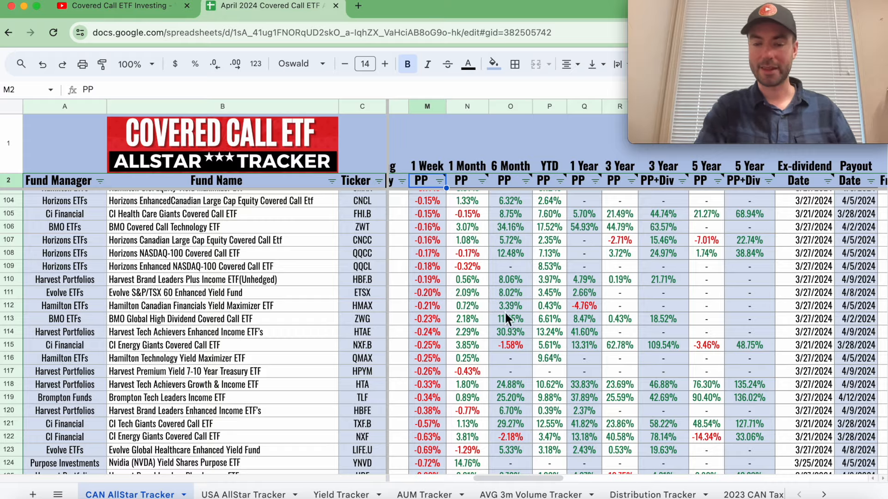
scroll("down", 3)
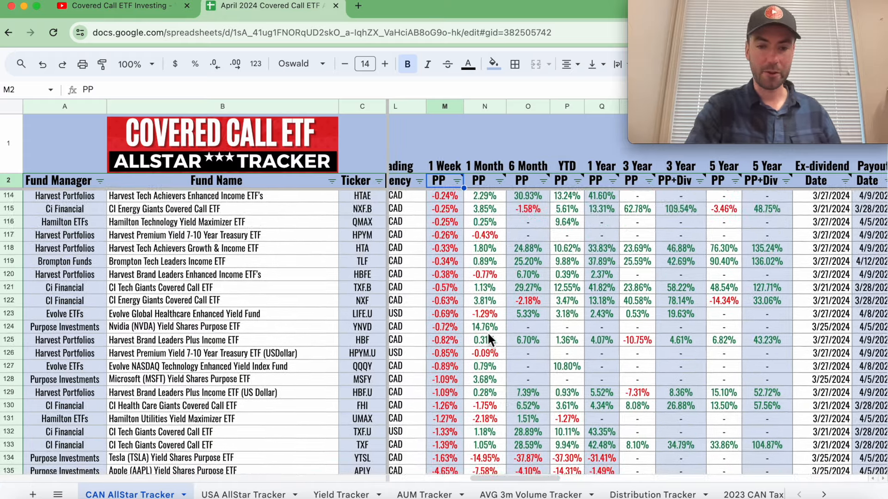
scroll("down", 3)
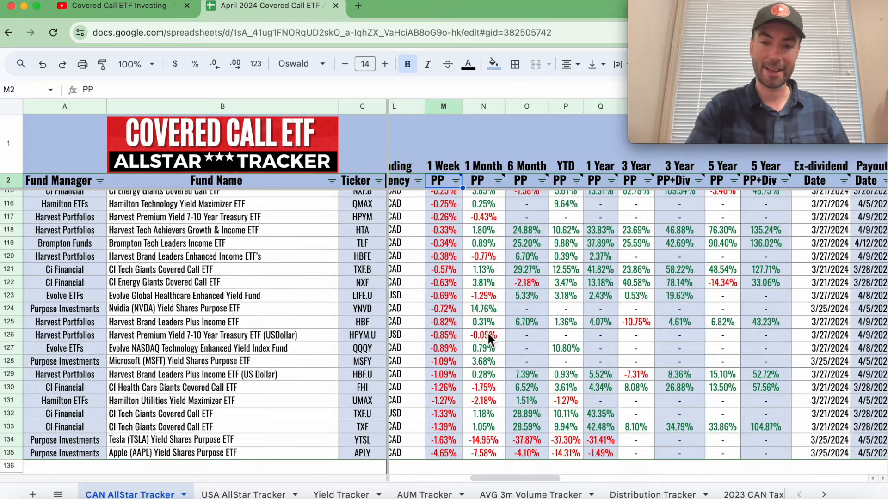
scroll("up", 3)
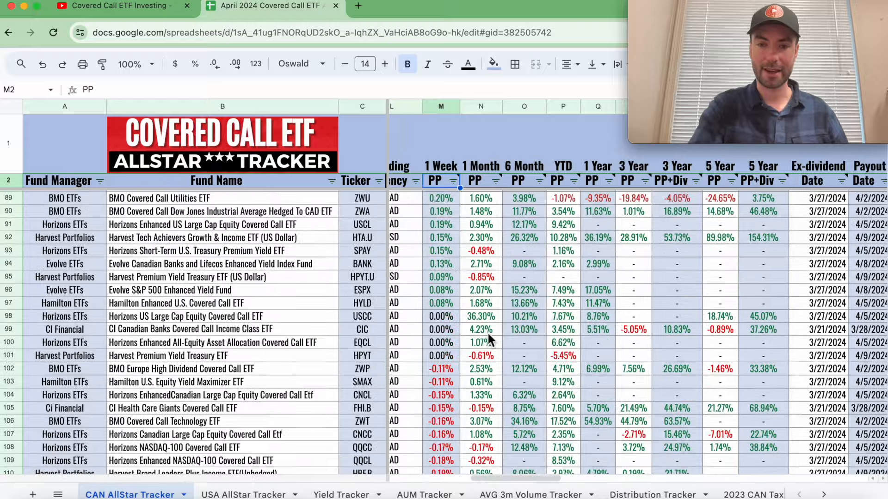
scroll("up", 3)
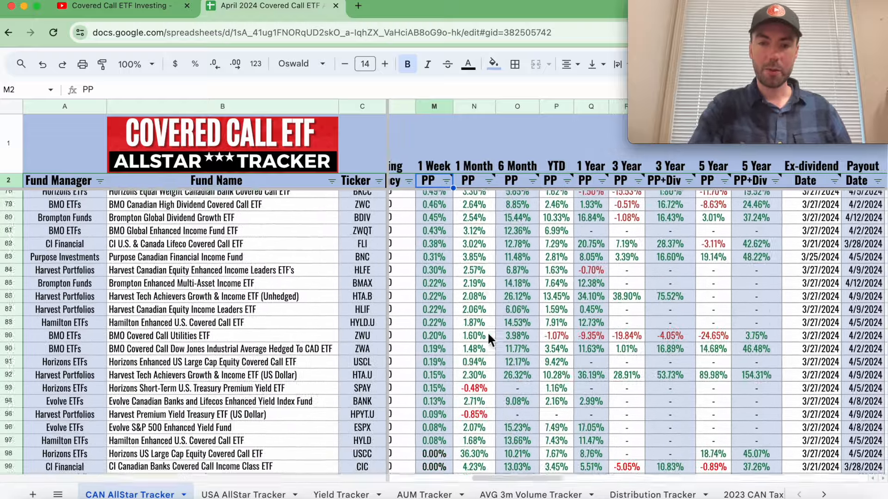
scroll("down", 3)
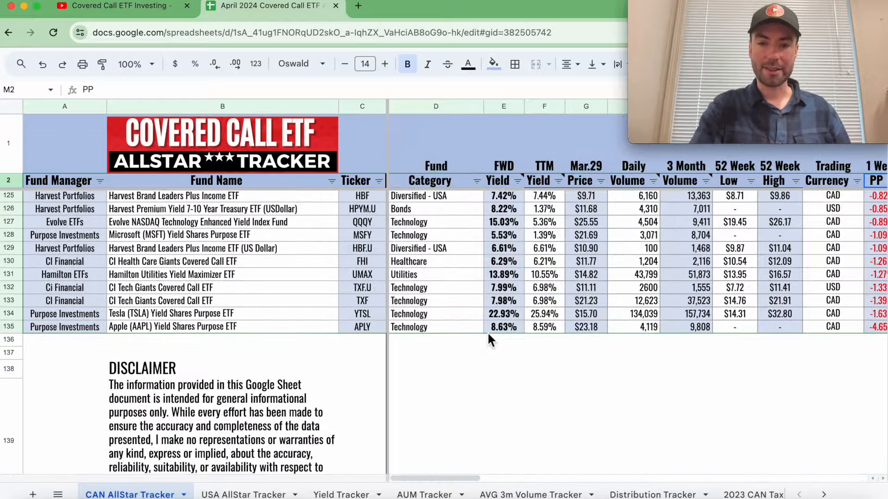
scroll("up", 3)
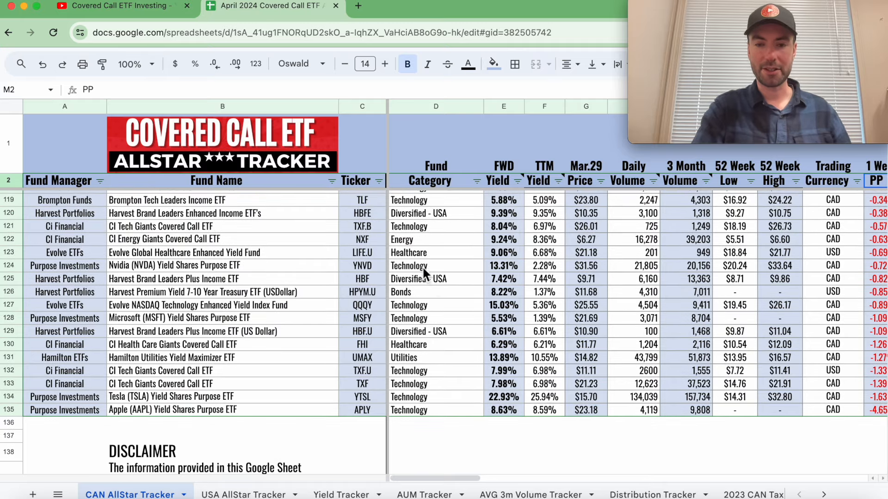
mouse_move(423, 266)
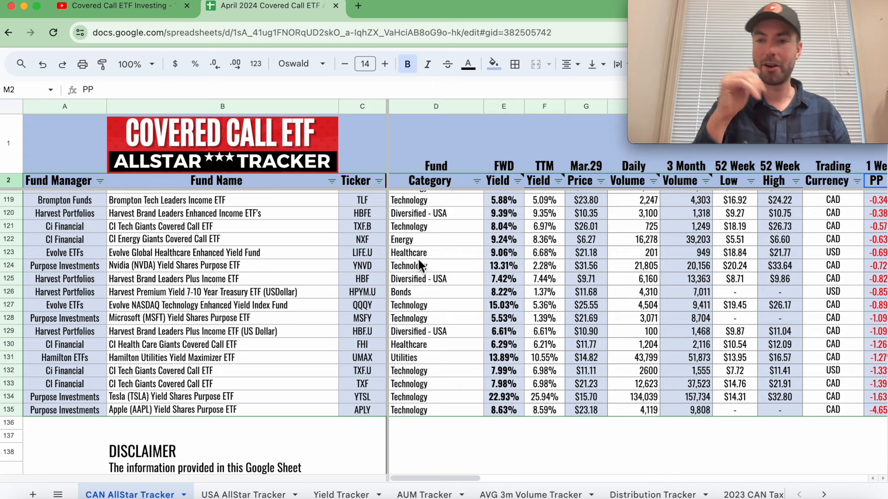
mouse_move(521, 275)
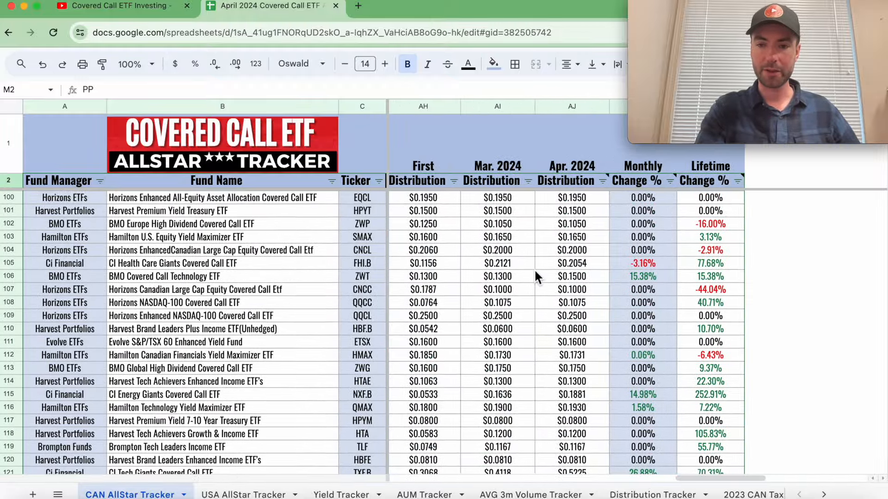
scroll("up", 3)
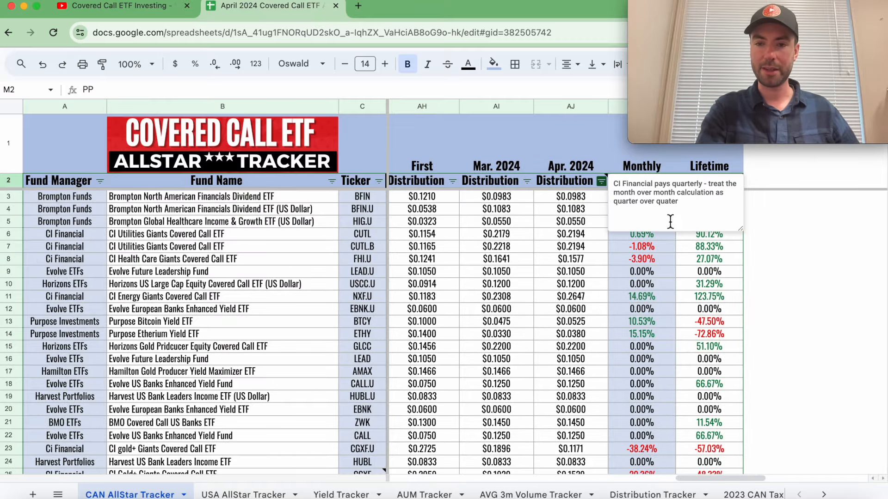
left_click(641, 296)
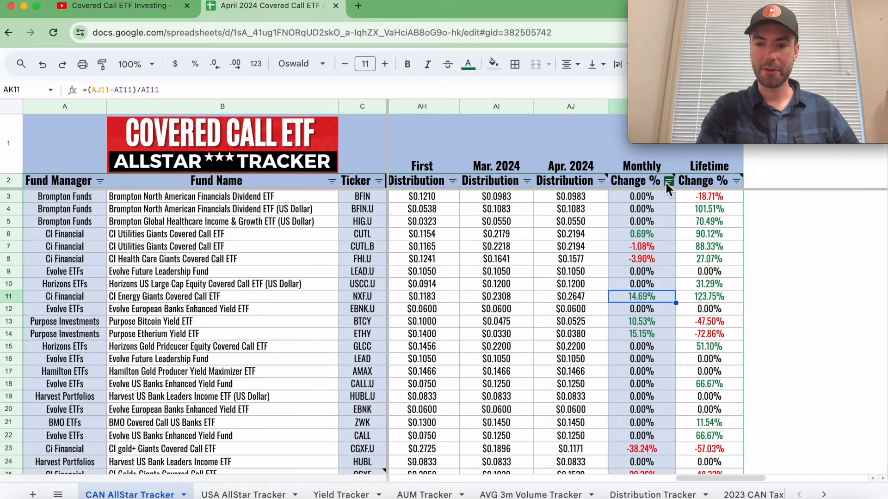
left_click(668, 180)
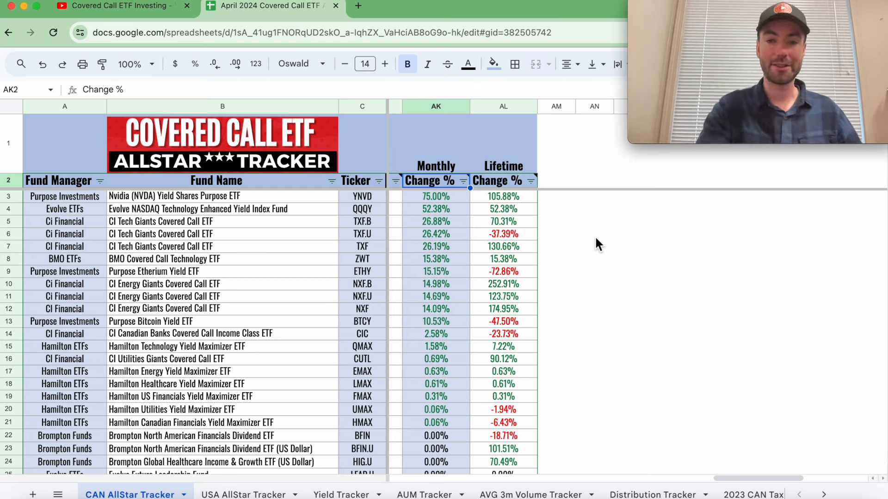
mouse_move(348, 224)
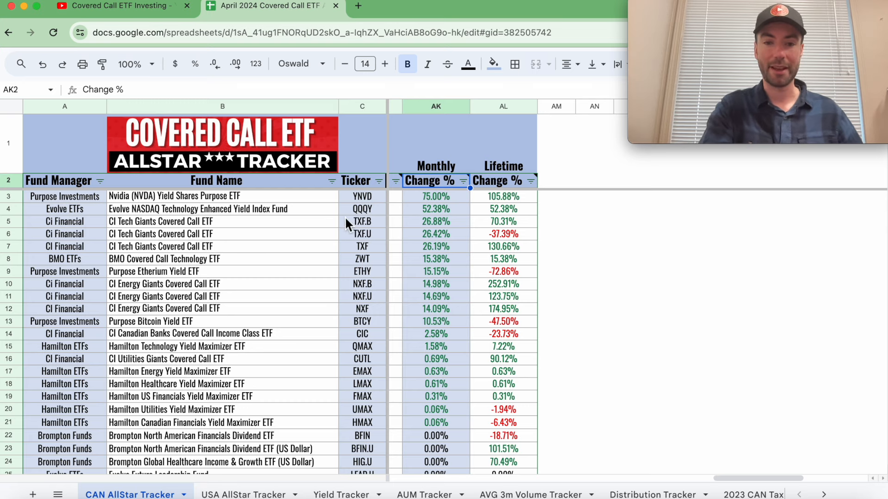
mouse_move(367, 225)
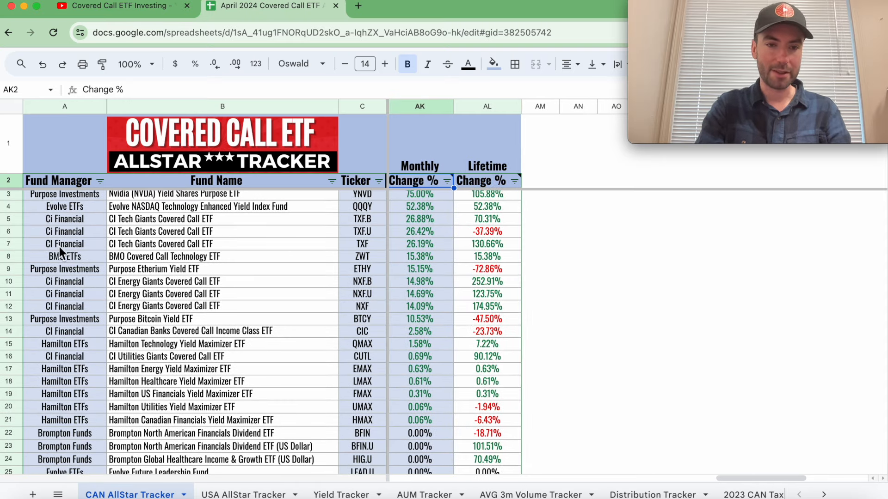
mouse_move(442, 256)
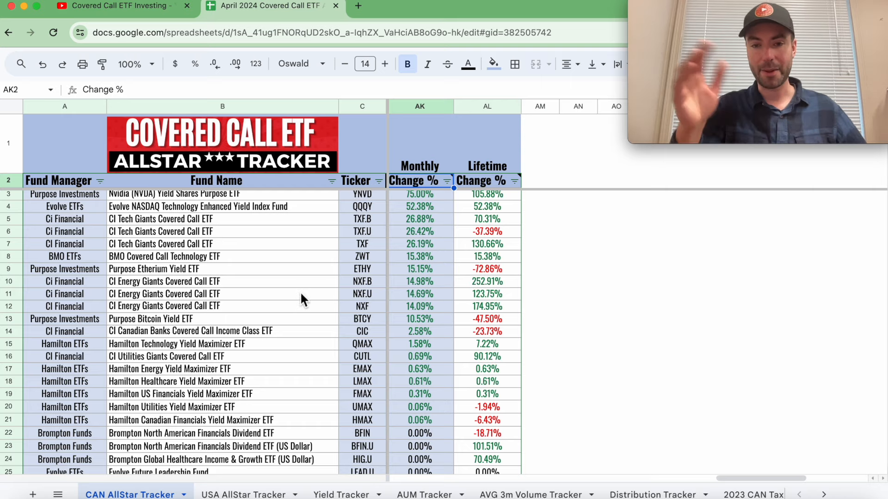
mouse_move(416, 252)
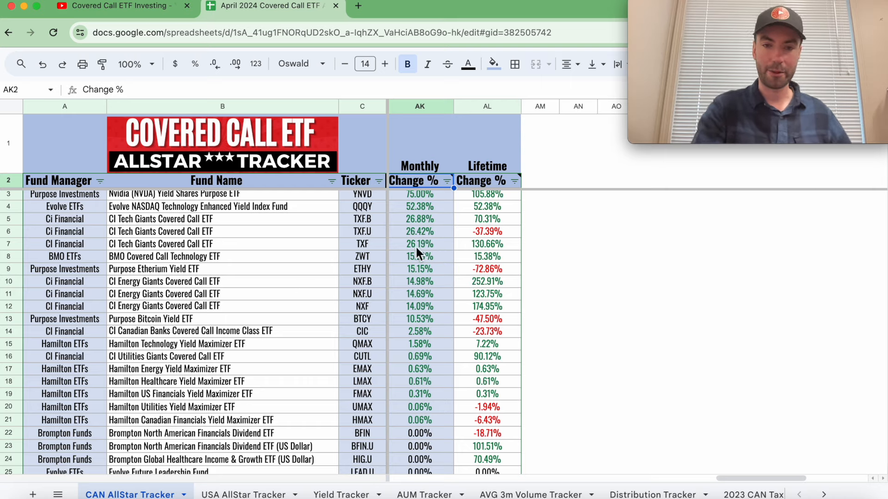
mouse_move(429, 271)
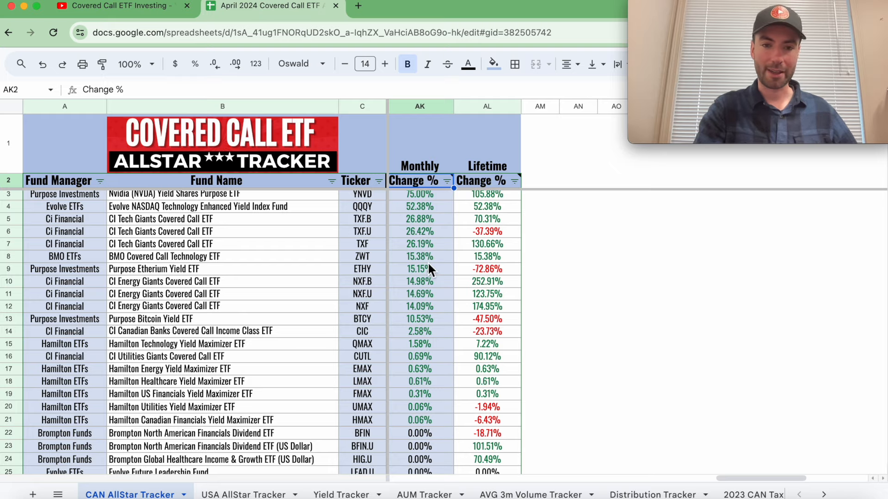
scroll("down", 3)
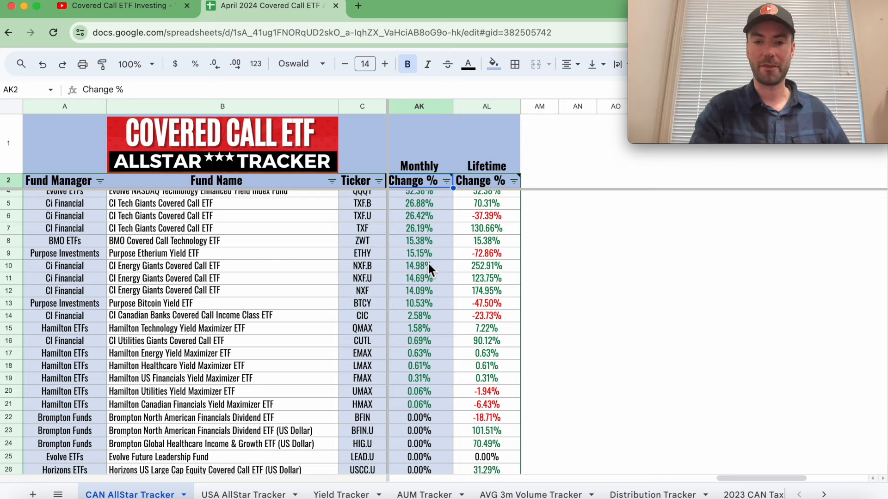
Step: Scroll to the bottom rows, ending with CI Gold+ Giants Covered Call ETF at -38.24%
scroll("down", 3)
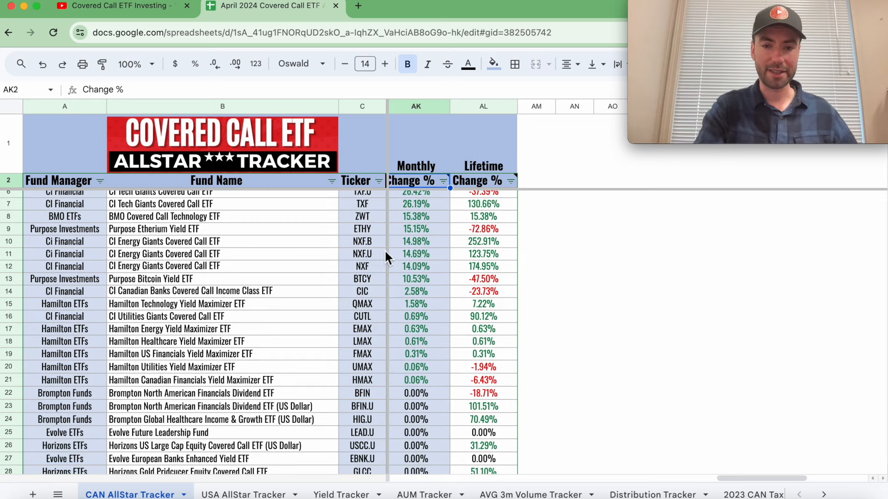
mouse_move(425, 309)
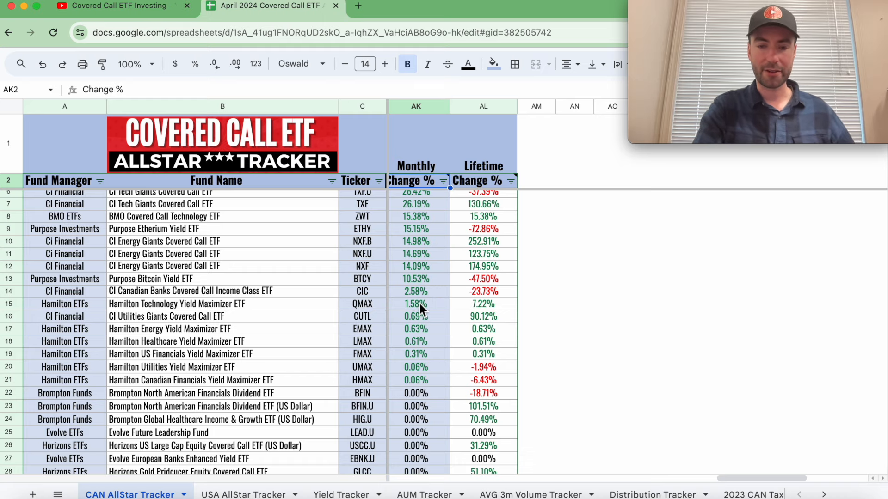
mouse_move(423, 315)
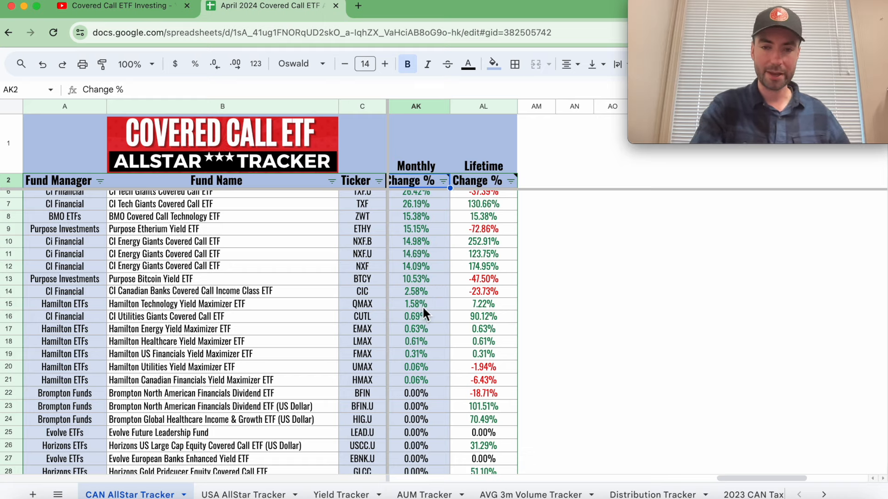
scroll("up", 3)
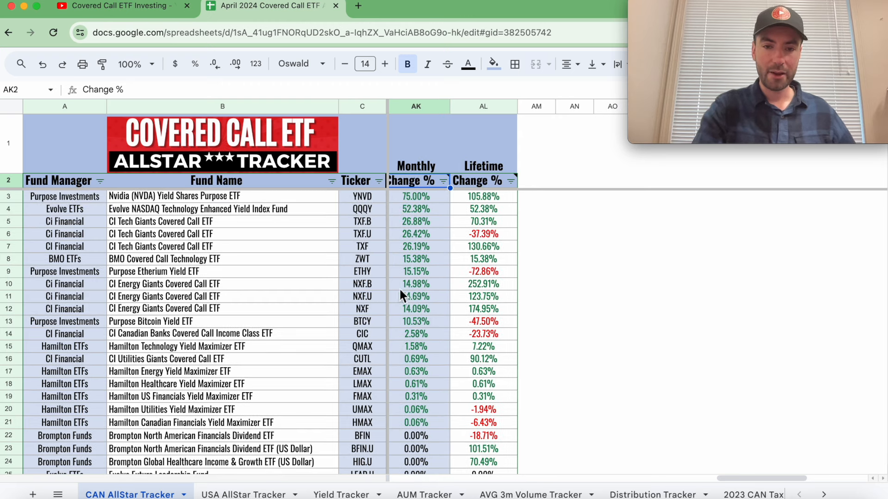
mouse_move(420, 262)
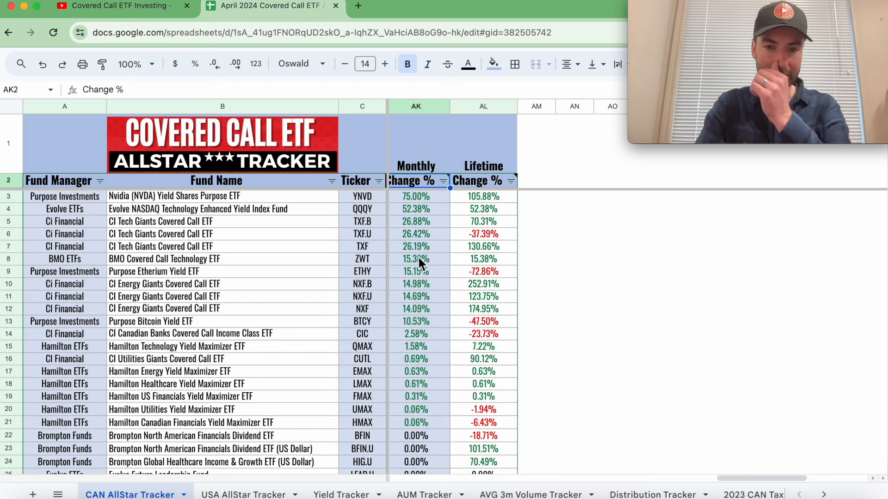
scroll("down", 3)
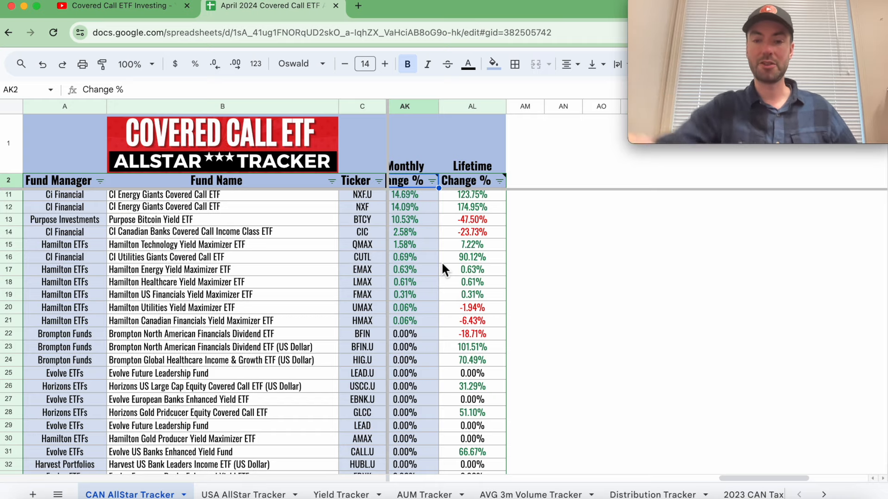
scroll("up", 3)
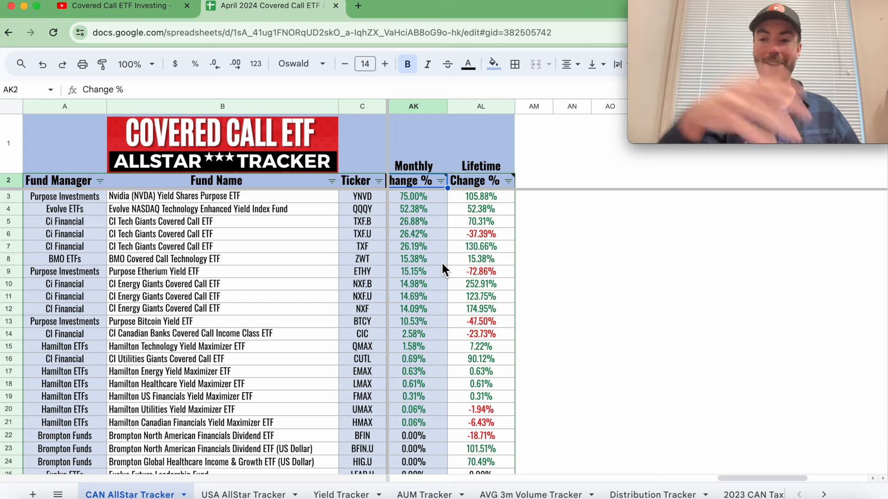
scroll("down", 3)
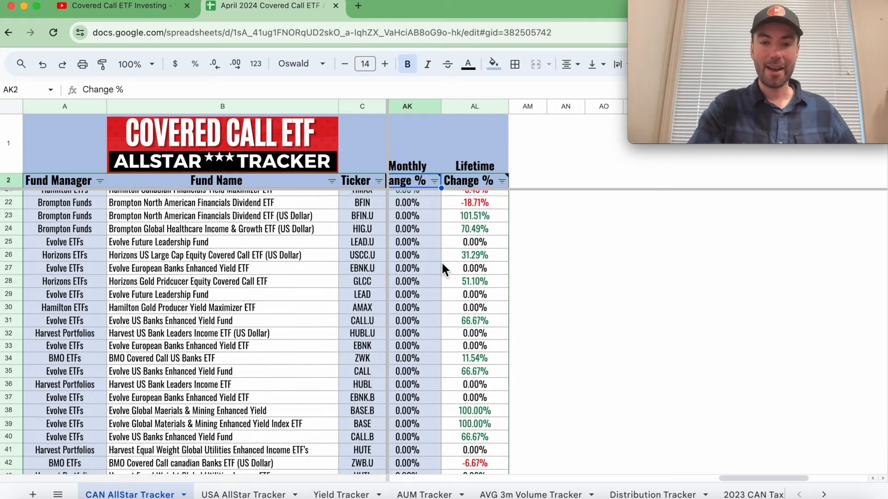
scroll("down", 3)
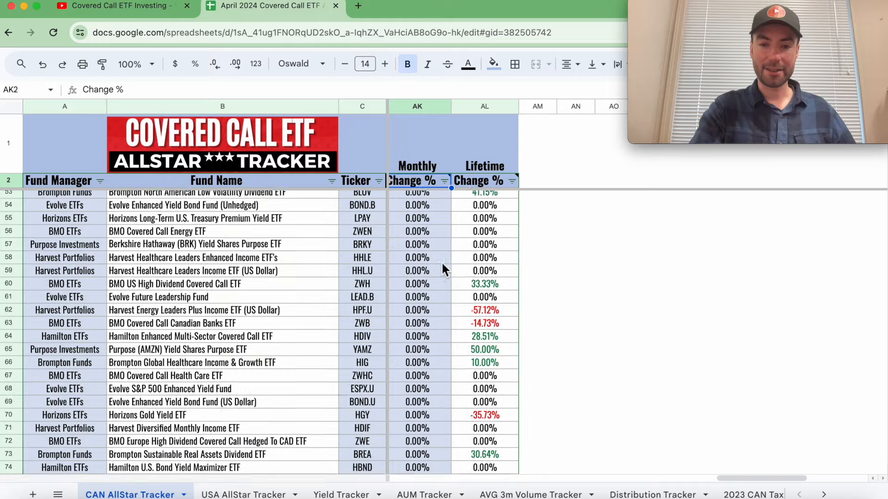
scroll("down", 3)
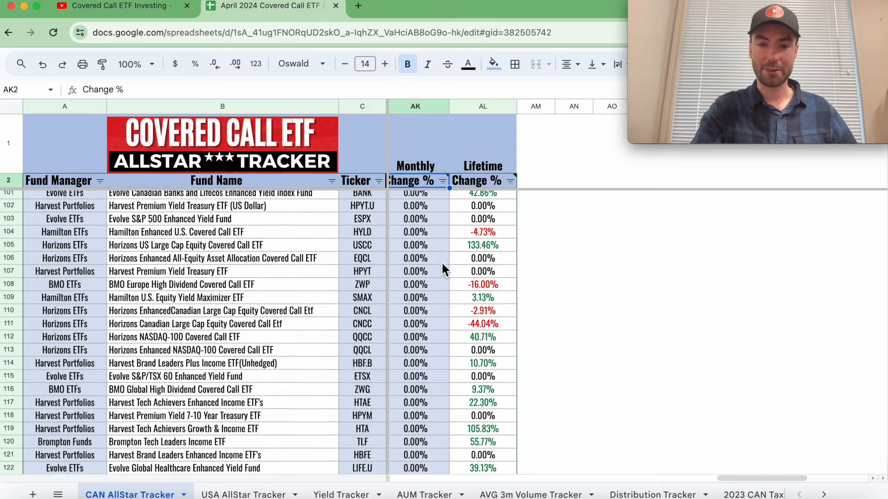
scroll("down", 3)
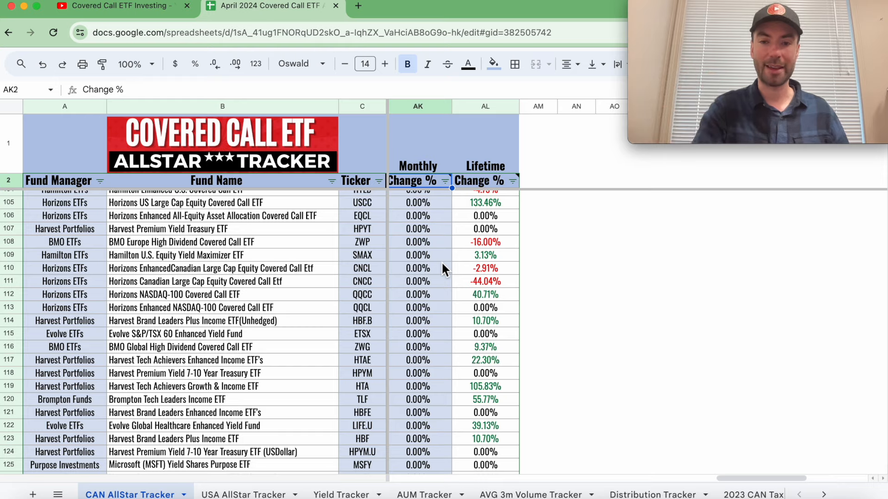
scroll("down", 3)
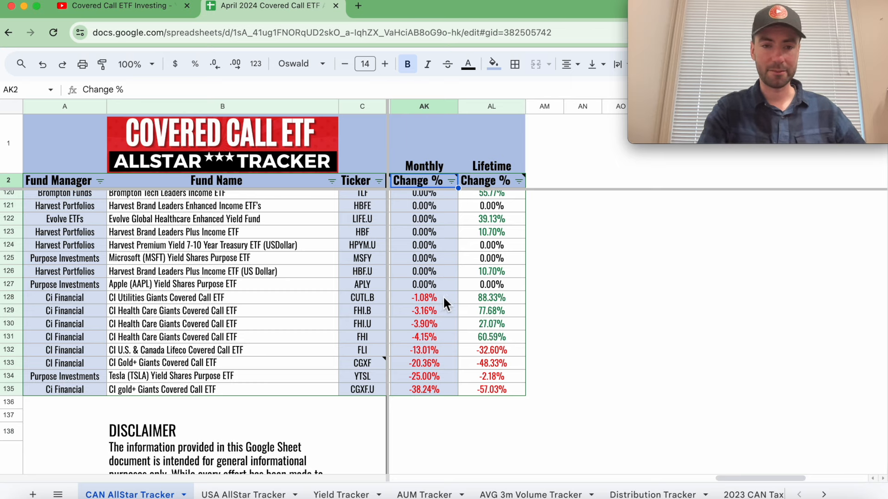
mouse_move(437, 333)
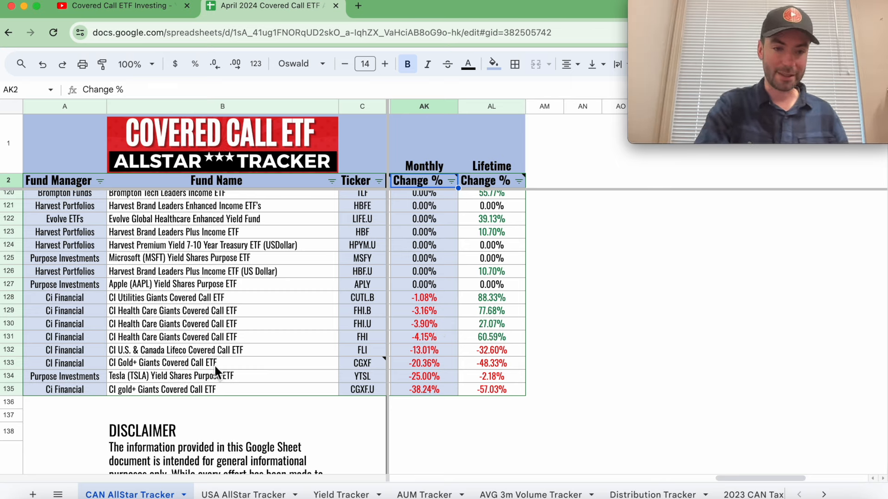
mouse_move(366, 382)
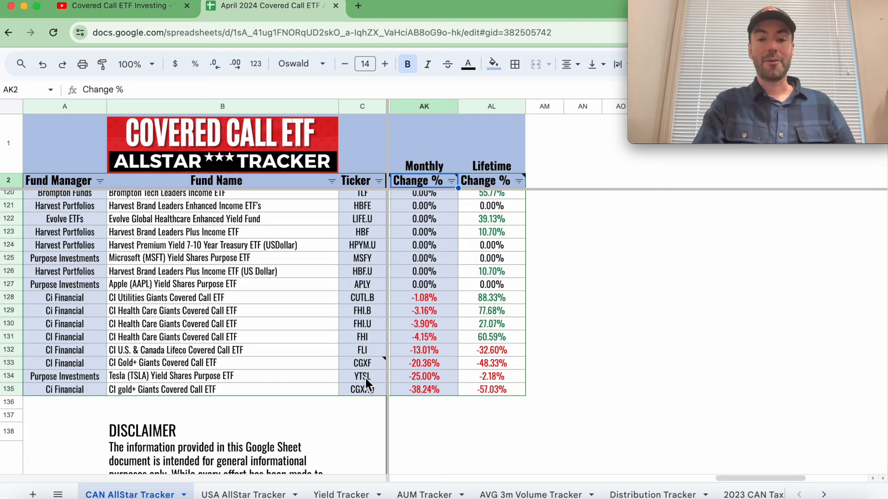
mouse_move(433, 382)
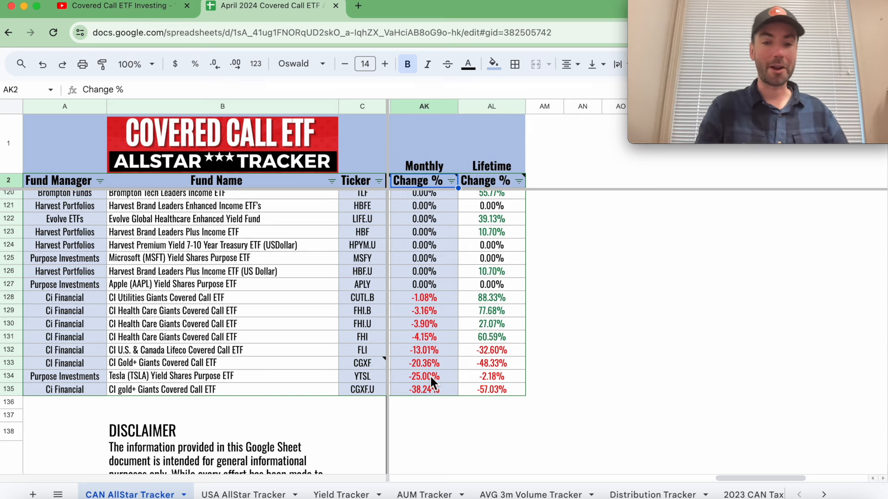
mouse_move(447, 386)
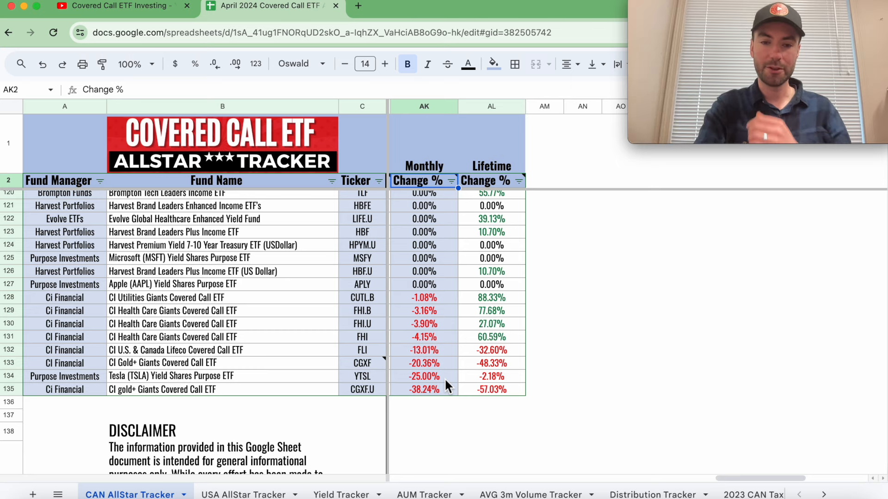
mouse_move(574, 432)
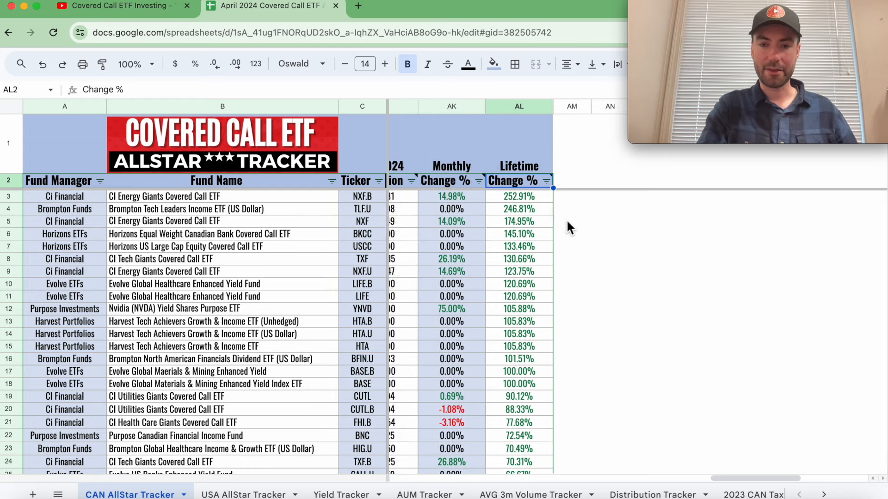
scroll("left", 3)
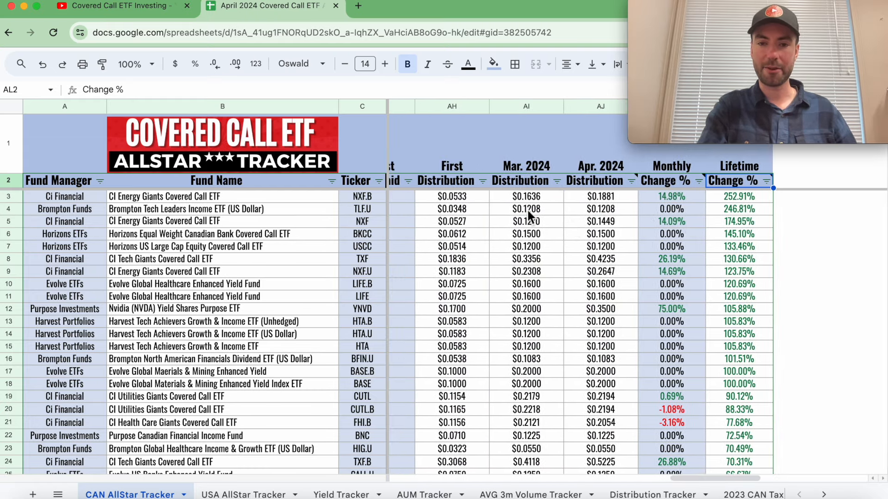
scroll("right", 3)
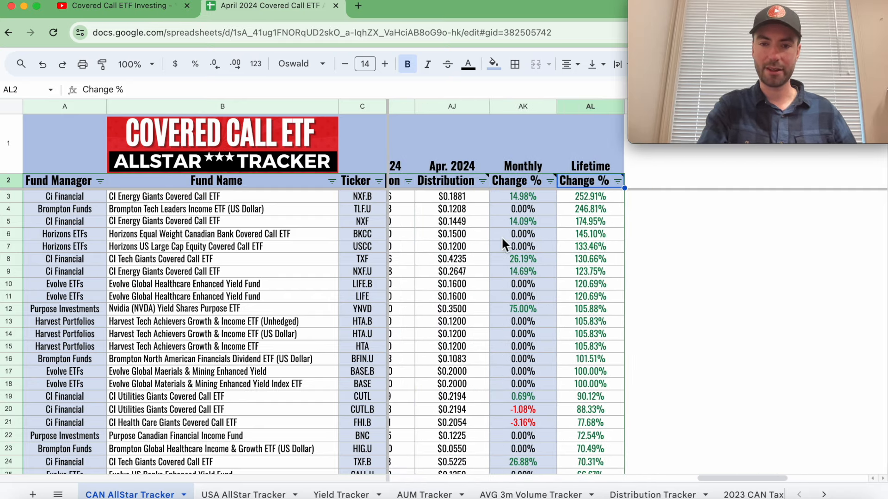
mouse_move(703, 249)
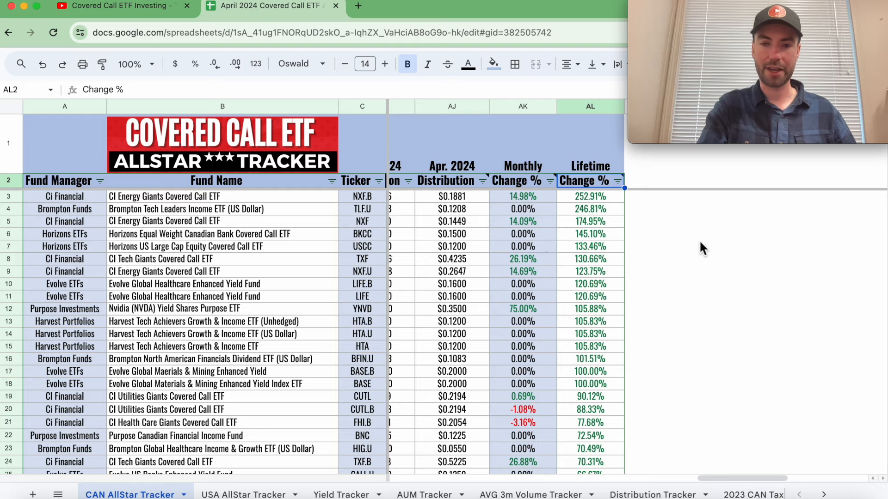
scroll("right", 3)
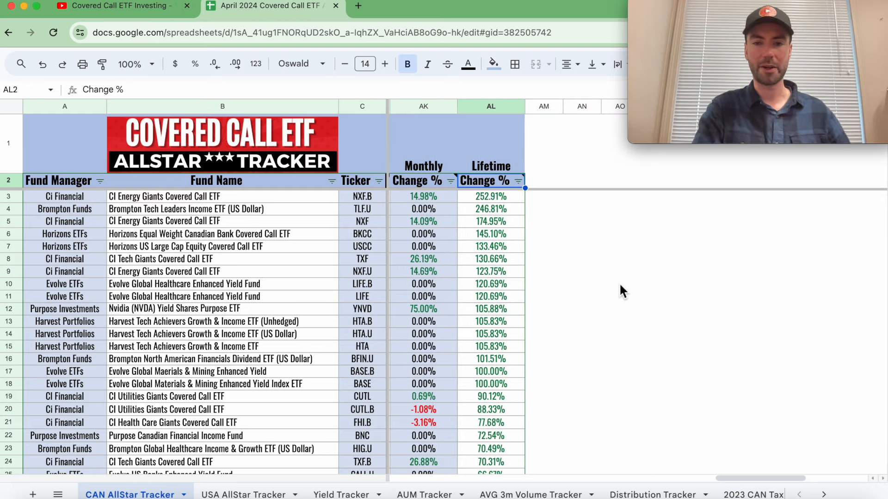
scroll("down", 3)
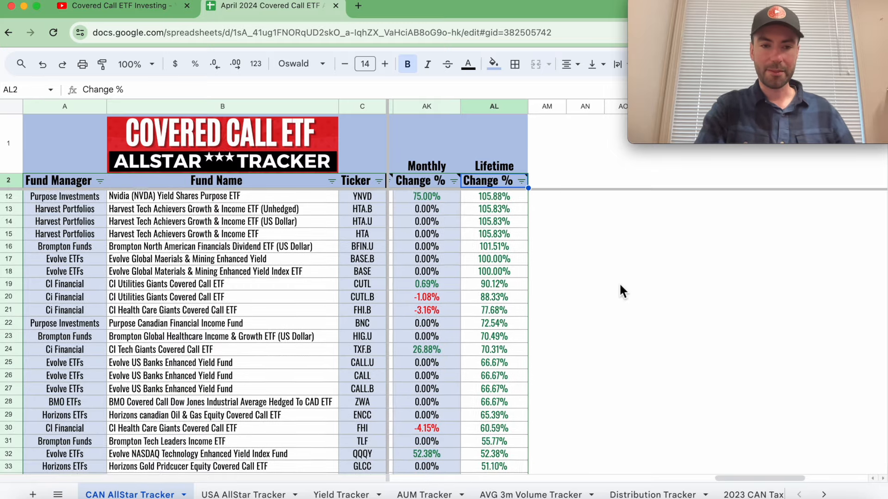
scroll("up", 3)
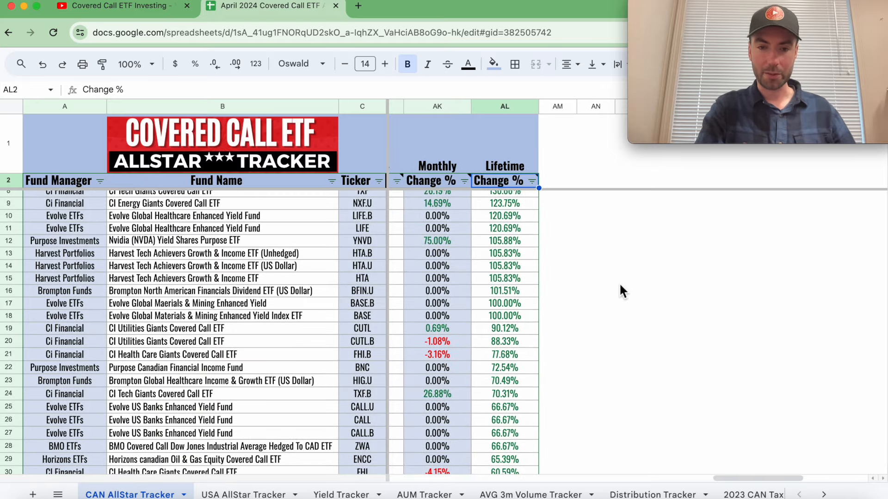
scroll("down", 3)
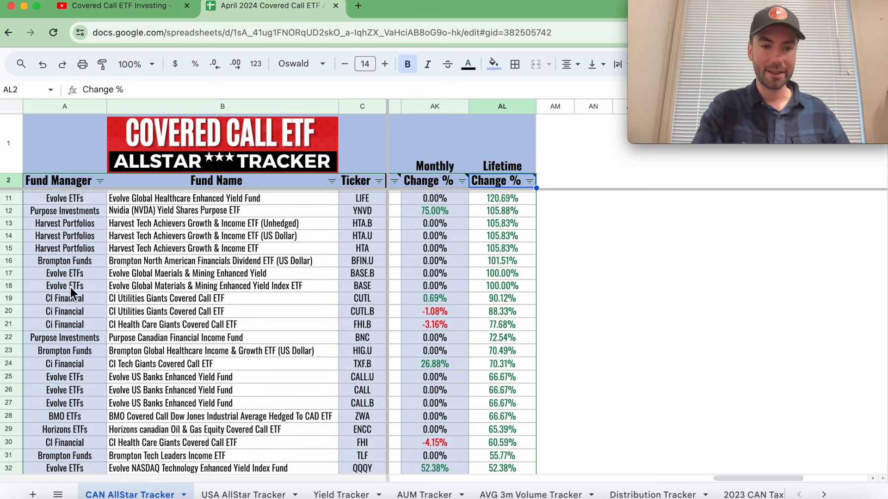
mouse_move(519, 293)
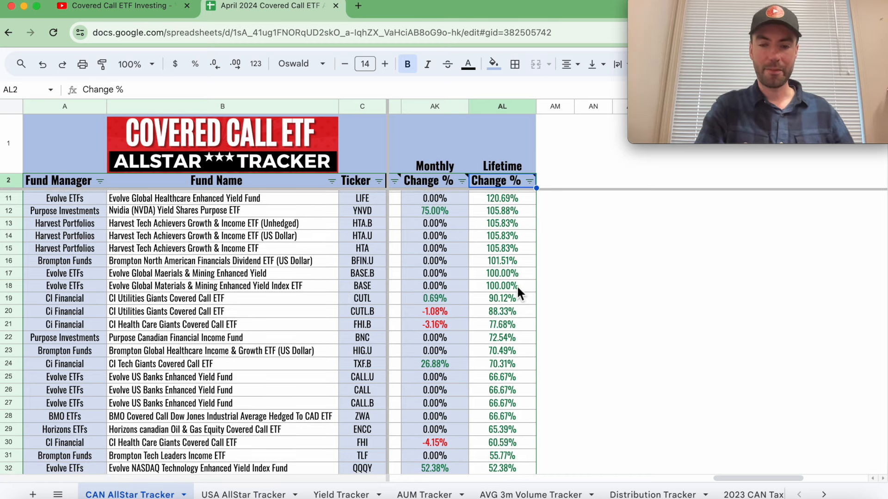
mouse_move(499, 302)
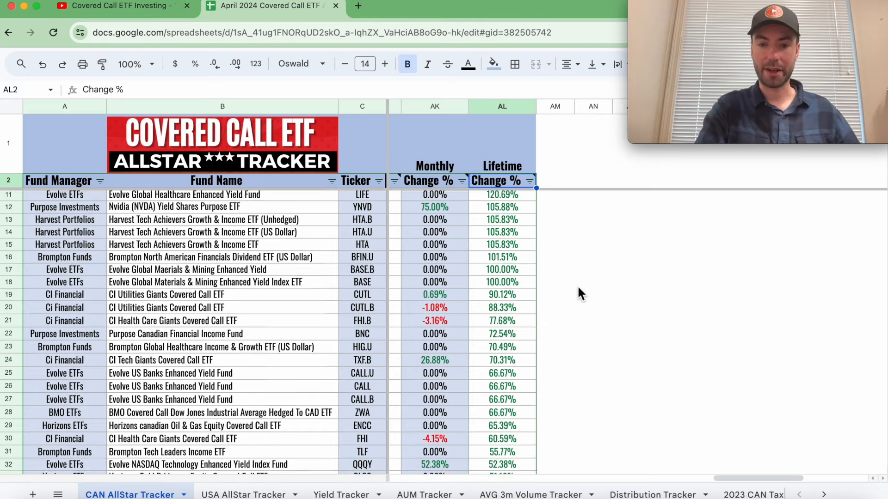
scroll("down", 3)
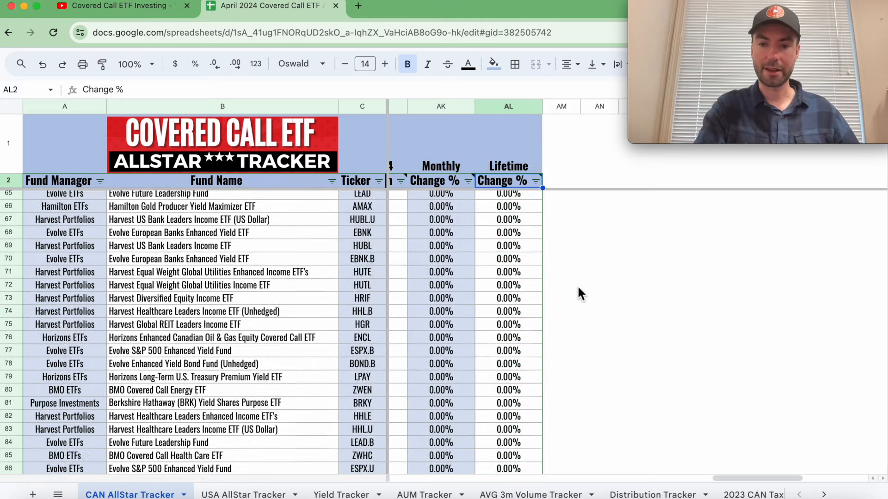
scroll("down", 3)
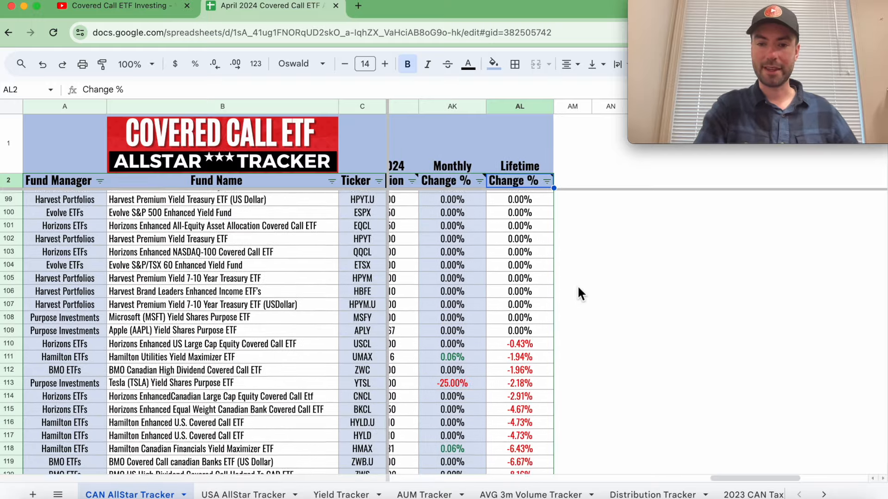
scroll("down", 3)
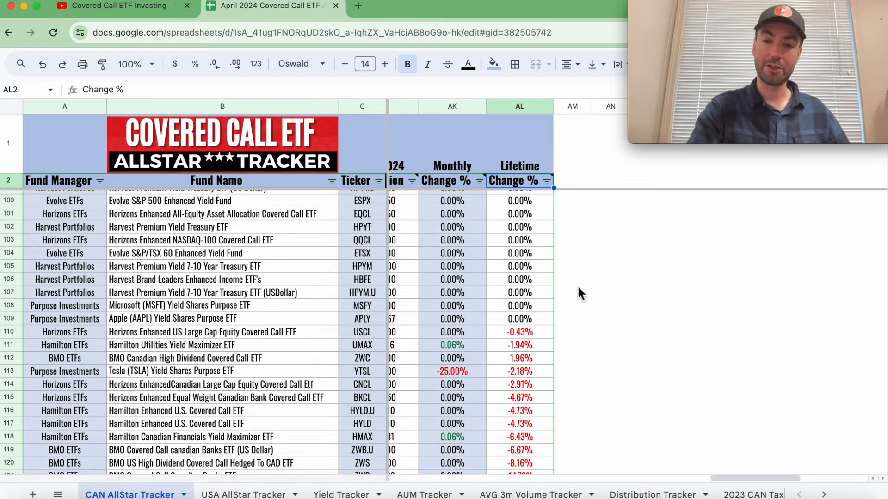
scroll("down", 3)
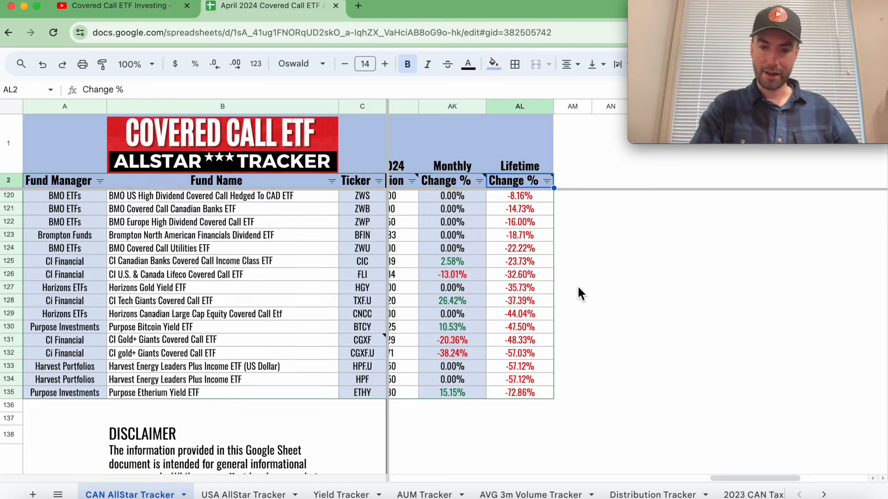
scroll("up", 3)
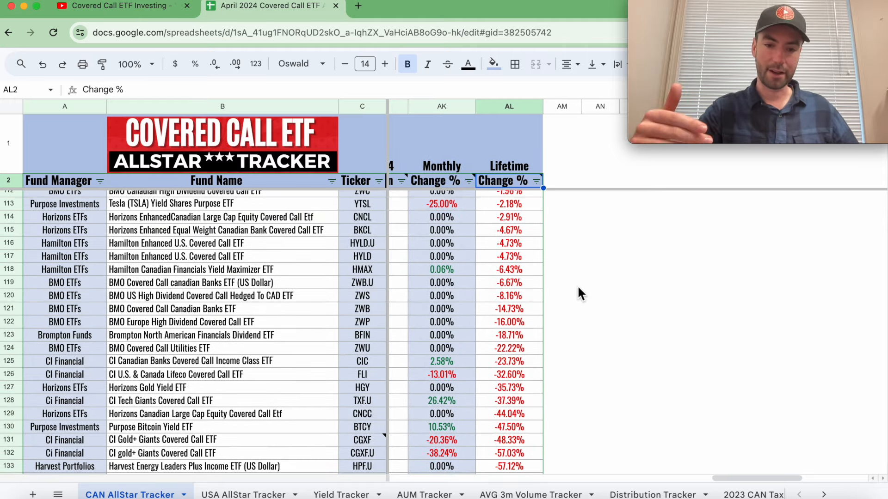
scroll("down", 3)
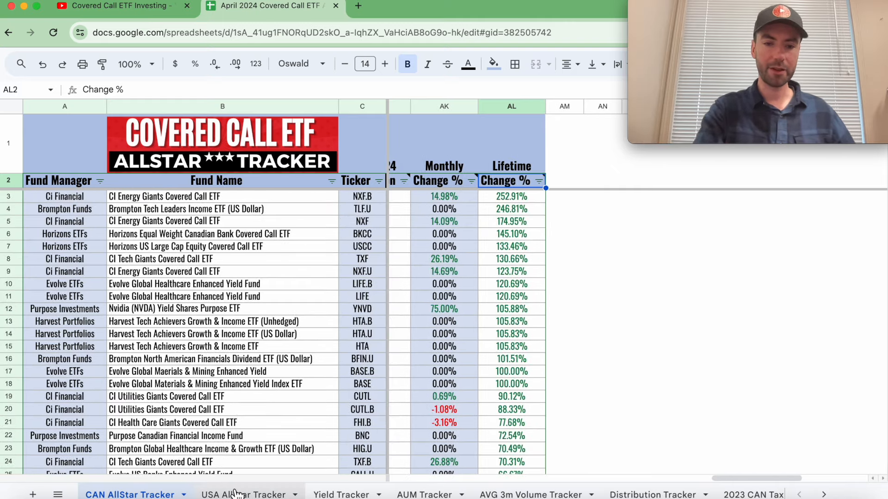
Step: Open the USA AllStar Tracker sheet and view its price-performance columns
left_click(244, 495)
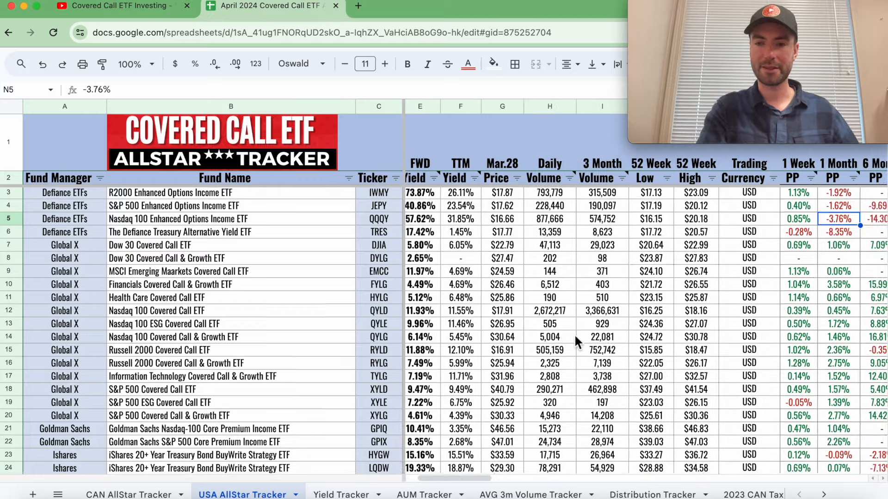
scroll("right", 3)
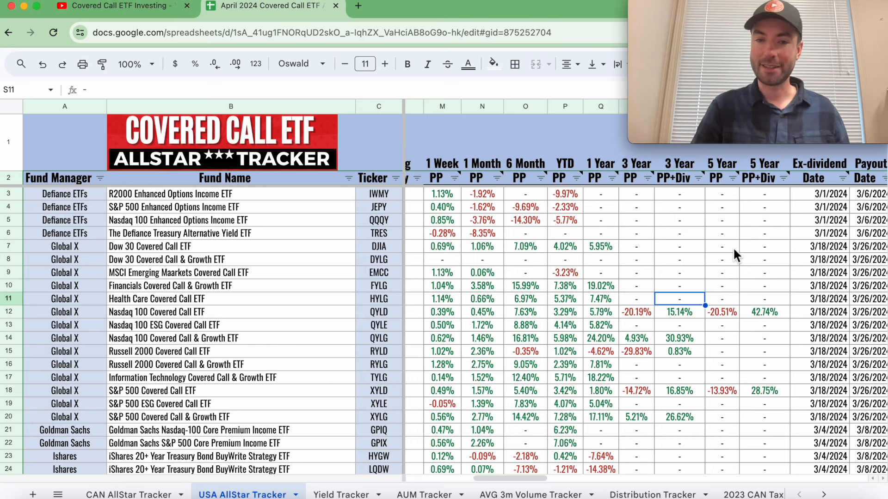
mouse_move(558, 247)
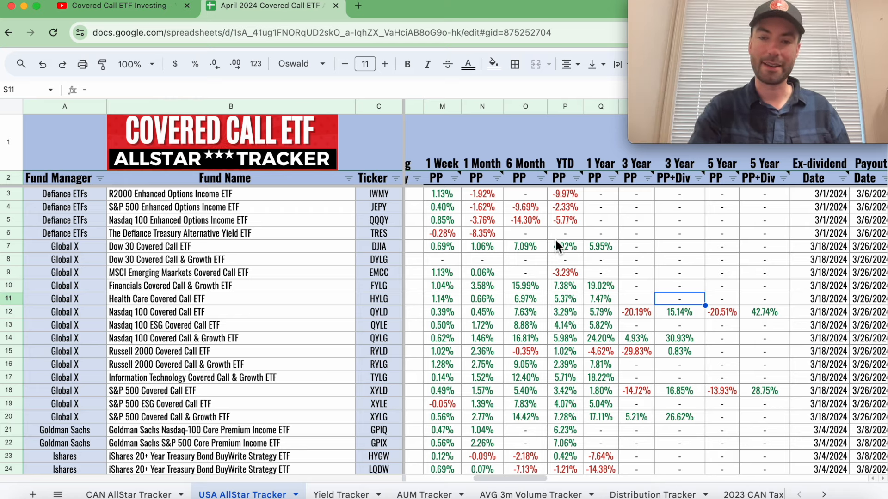
mouse_move(552, 194)
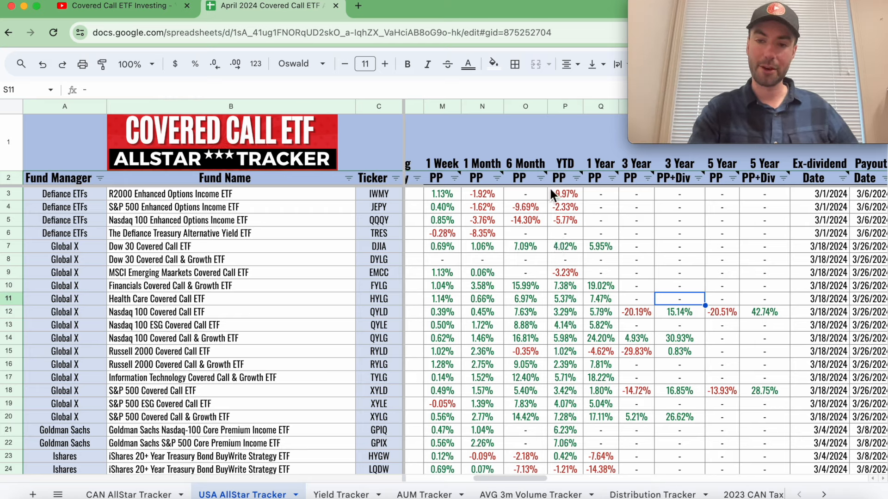
Step: Sort the US funds by 6 Month PP (O2), Z to A, ending with TSLY at -38.88%
left_click(538, 177)
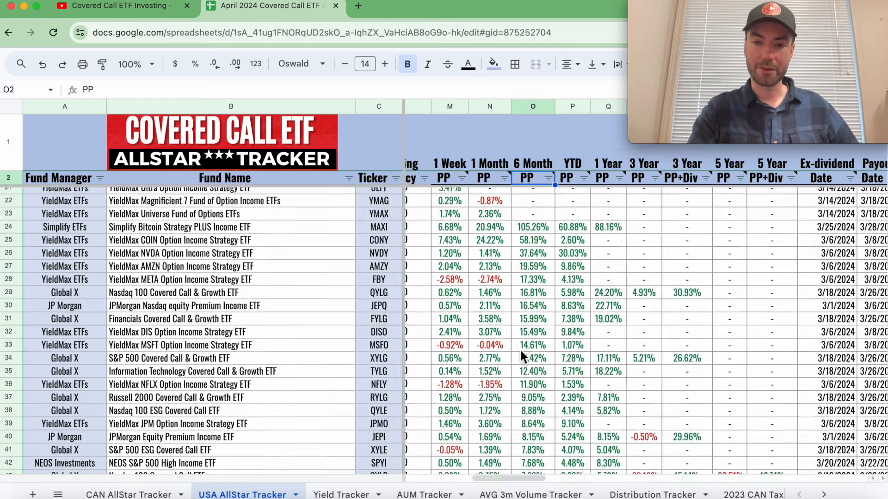
scroll("down", 3)
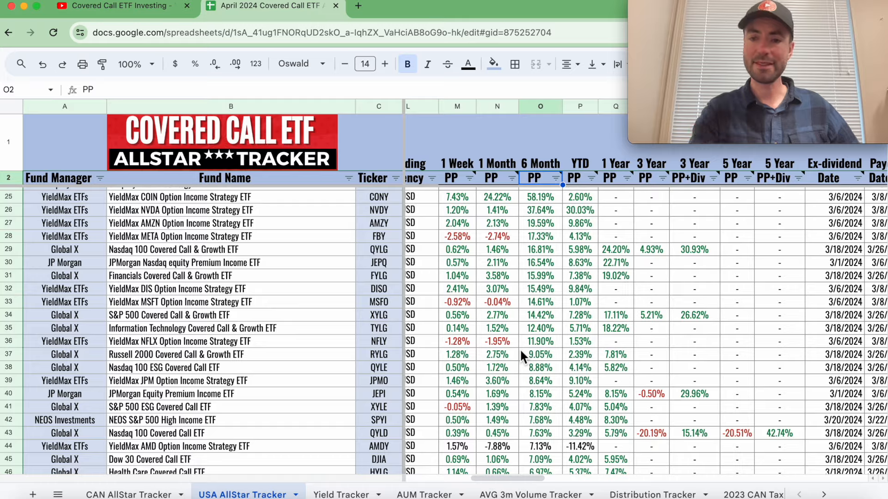
scroll("down", 3)
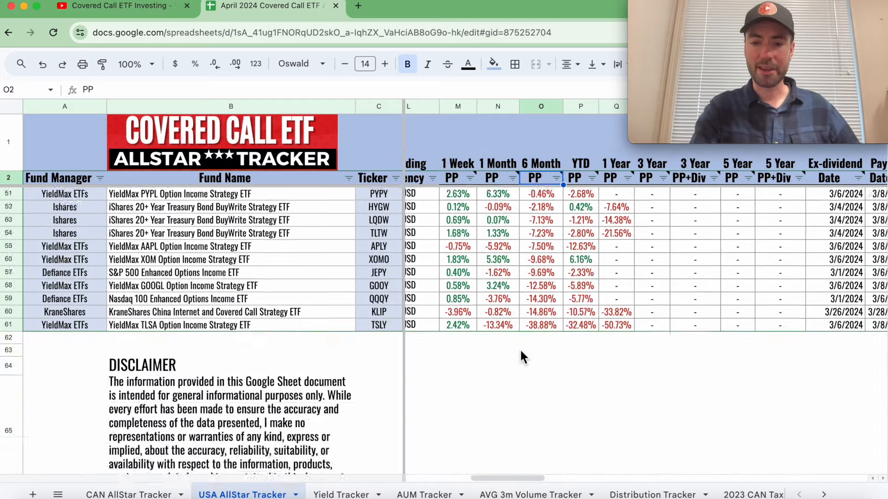
scroll("up", 3)
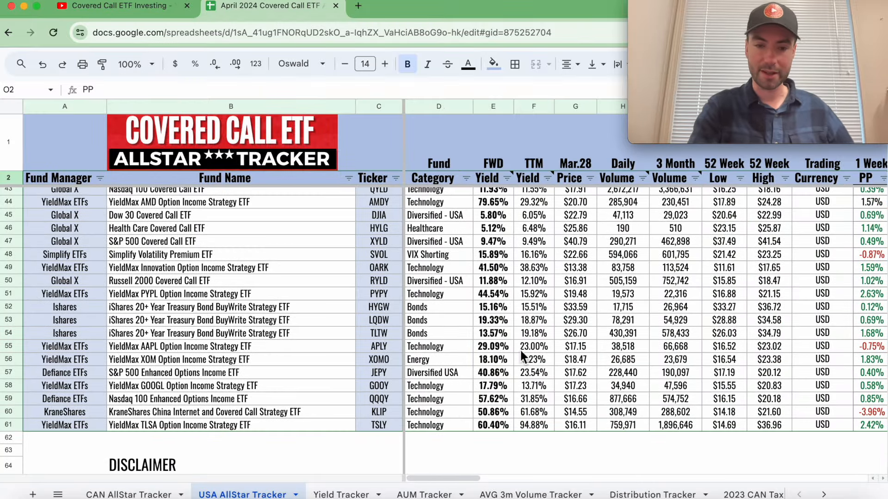
mouse_move(494, 412)
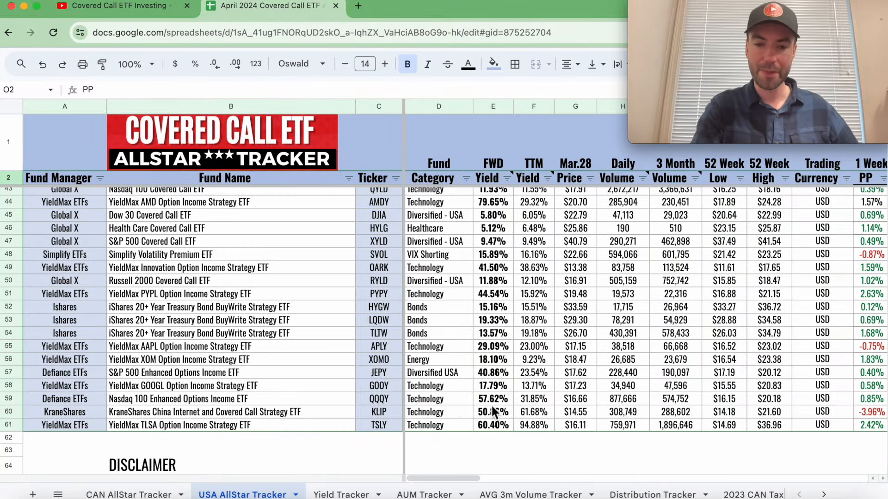
mouse_move(444, 373)
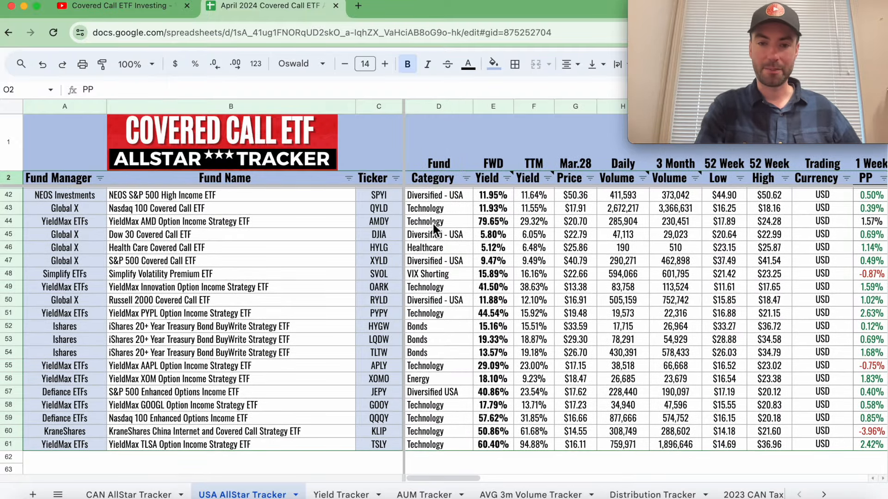
mouse_move(439, 368)
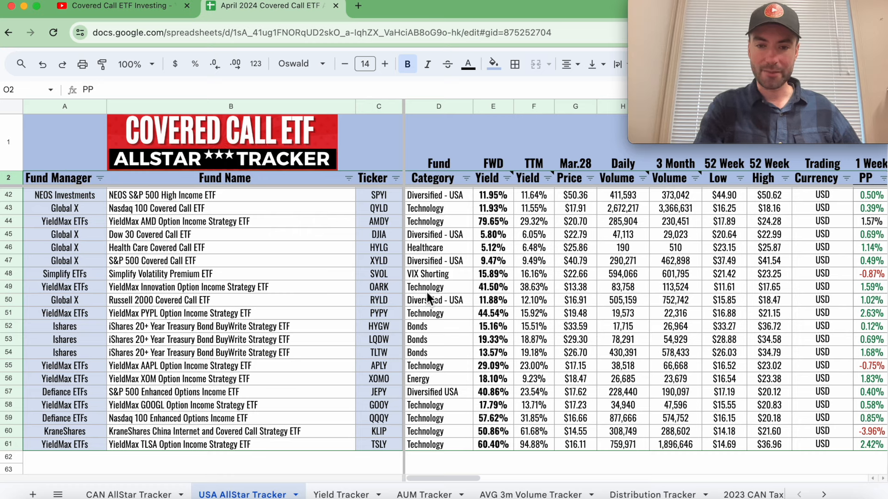
mouse_move(430, 221)
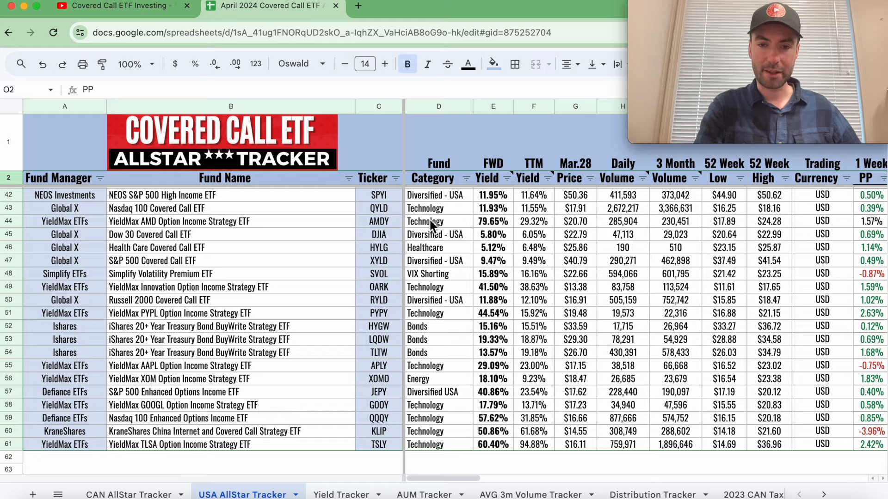
scroll("right", 3)
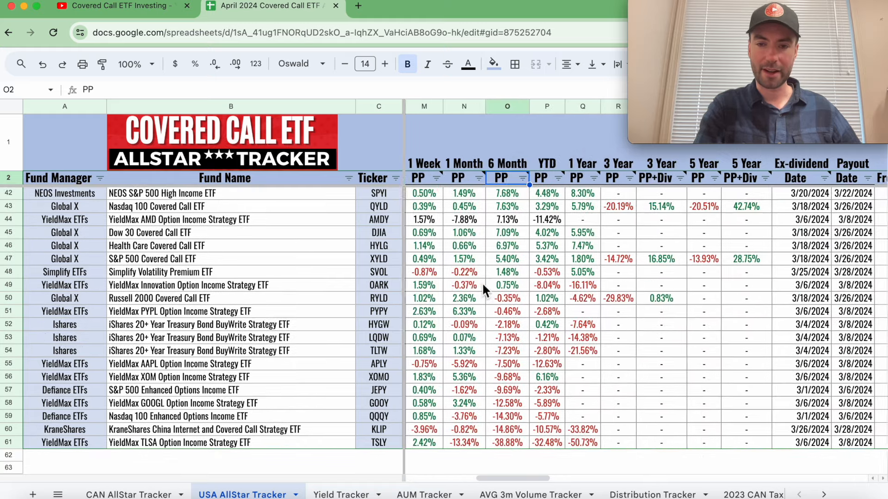
scroll("right", 3)
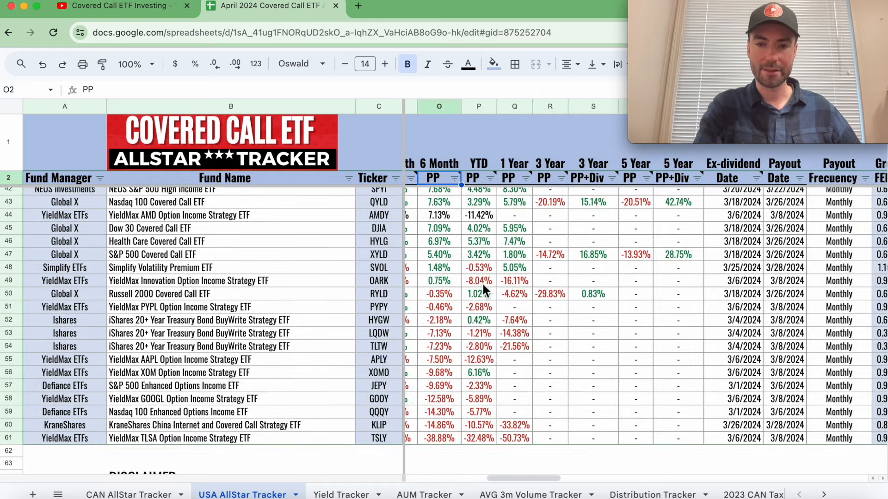
mouse_move(453, 214)
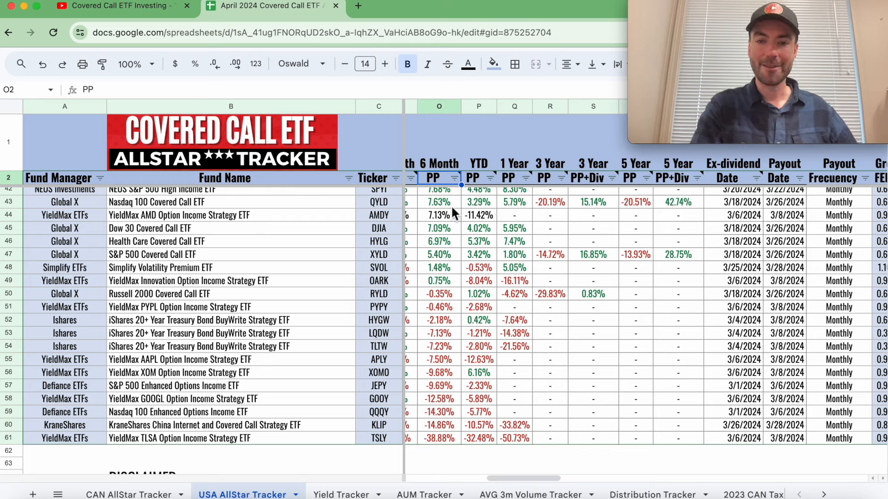
mouse_move(418, 269)
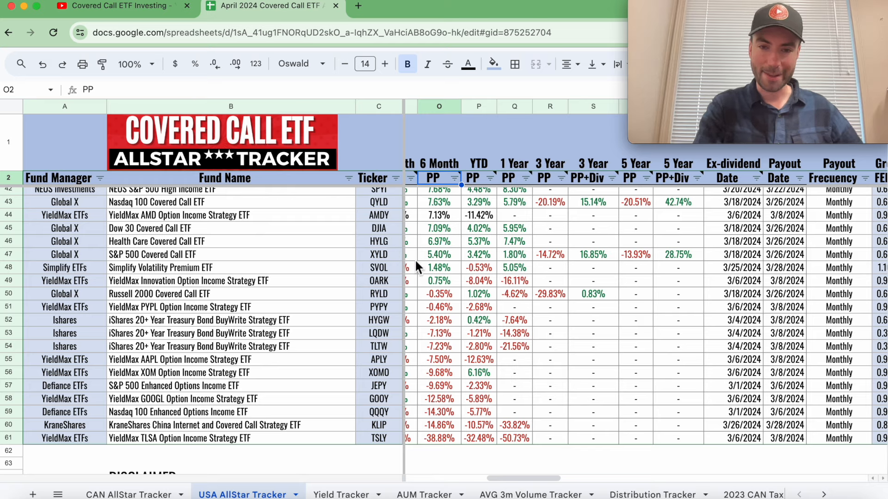
mouse_move(421, 433)
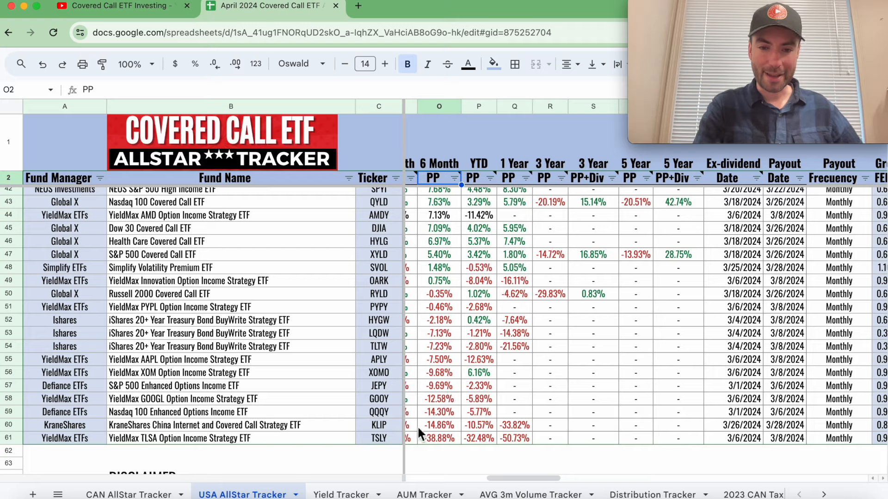
mouse_move(444, 401)
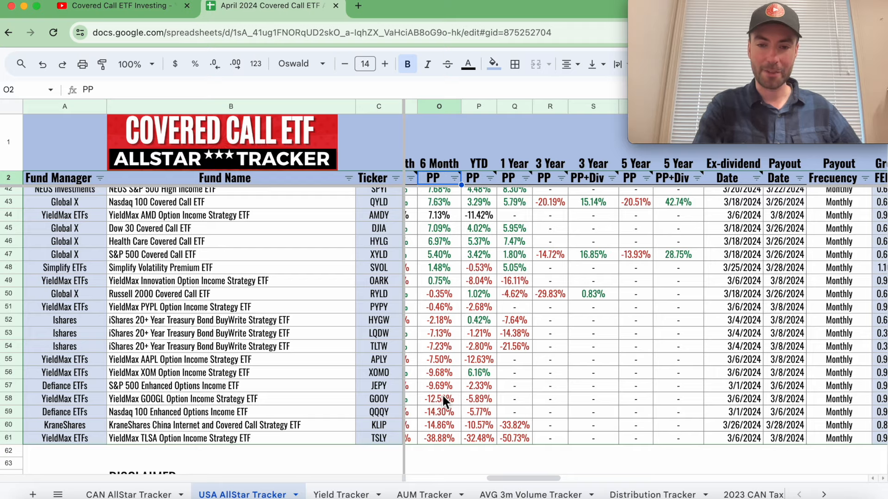
scroll("left", 3)
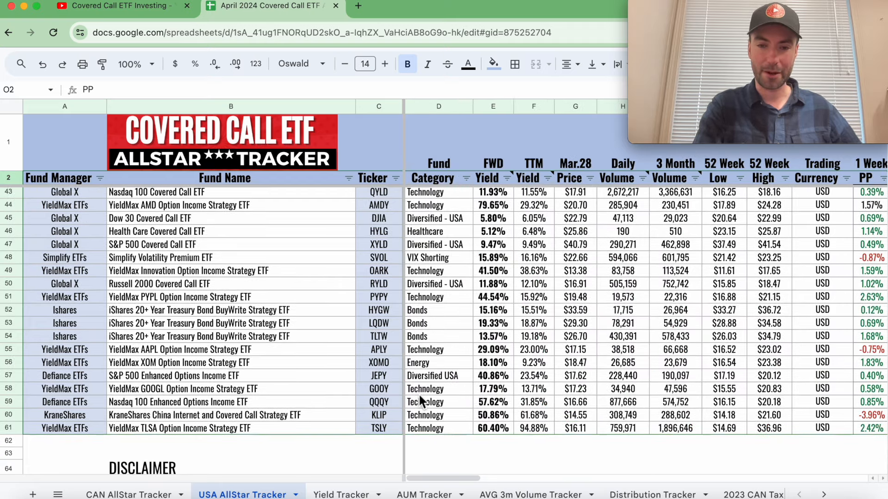
scroll("right", 3)
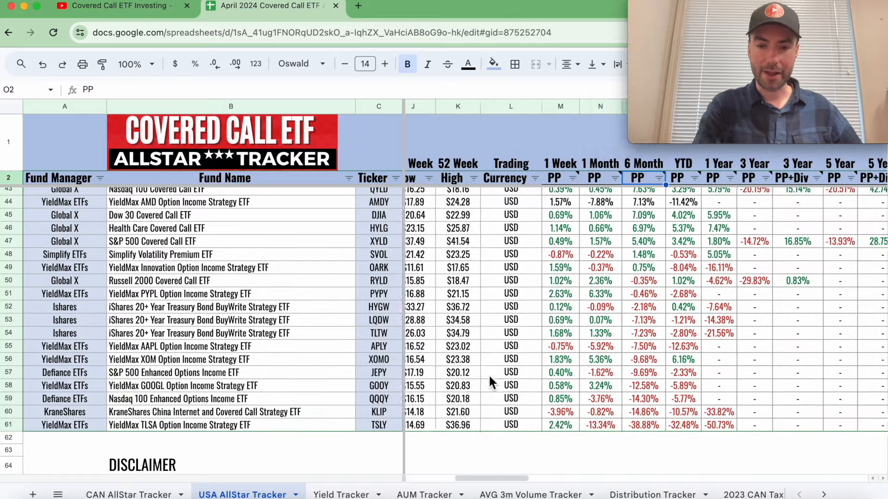
scroll("right", 3)
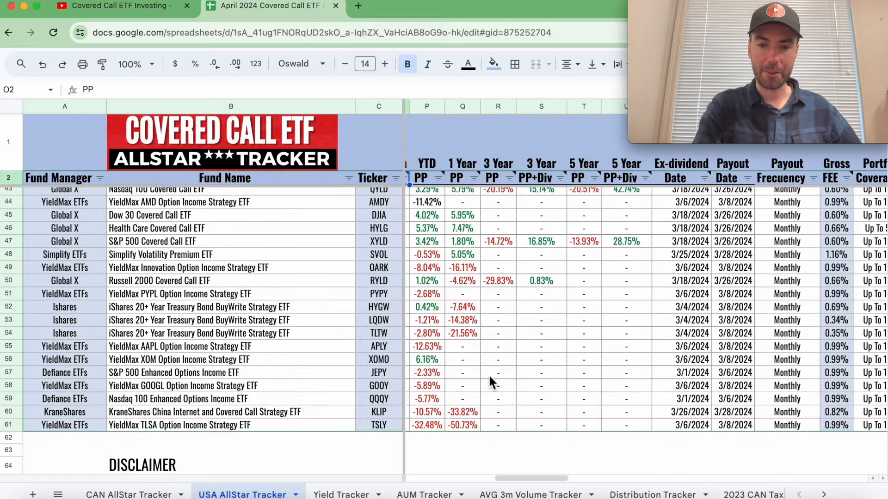
mouse_move(445, 383)
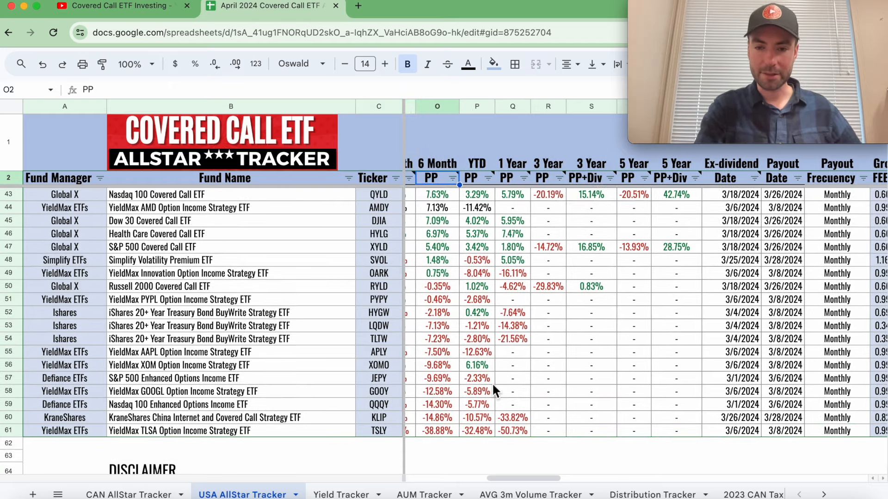
scroll("left", 3)
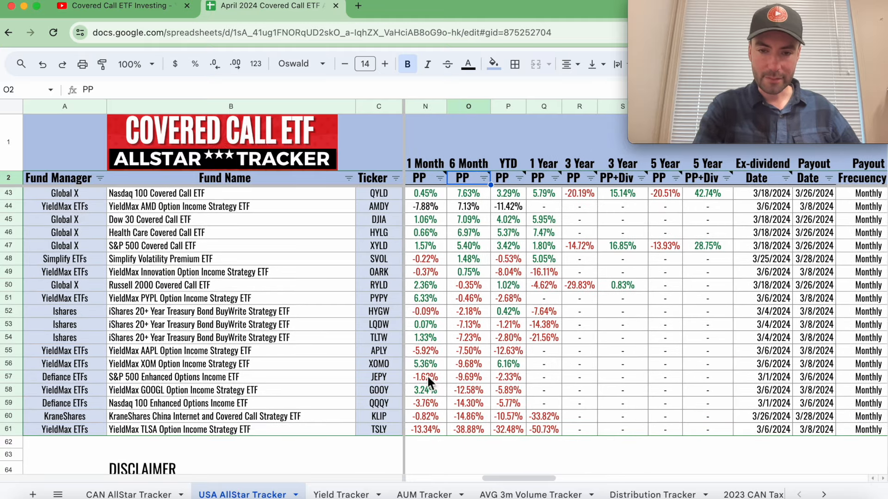
mouse_move(468, 384)
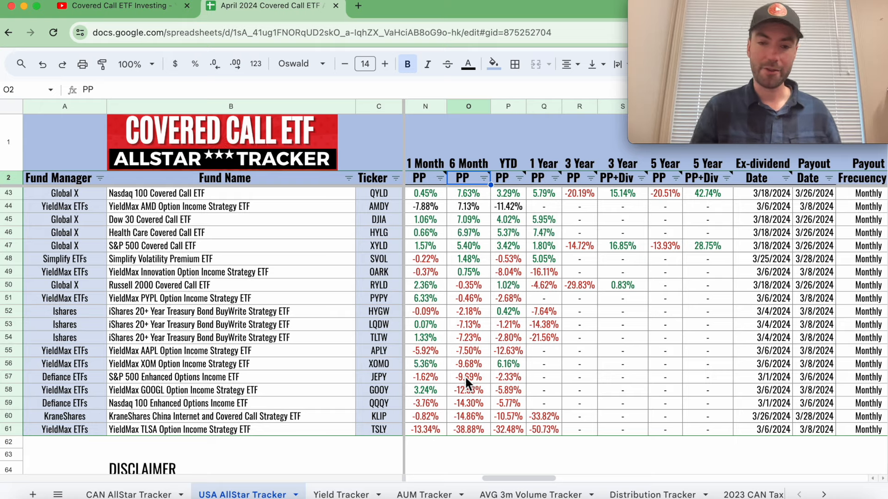
scroll("left", 3)
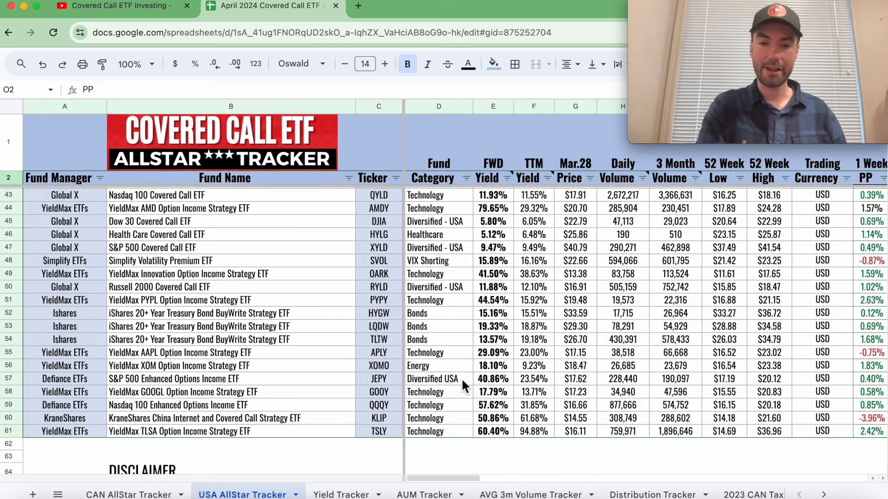
mouse_move(594, 377)
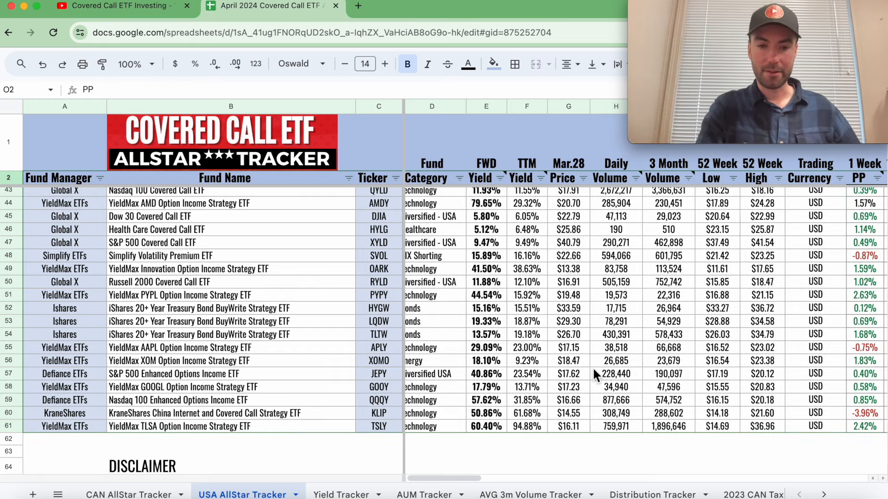
scroll("right", 3)
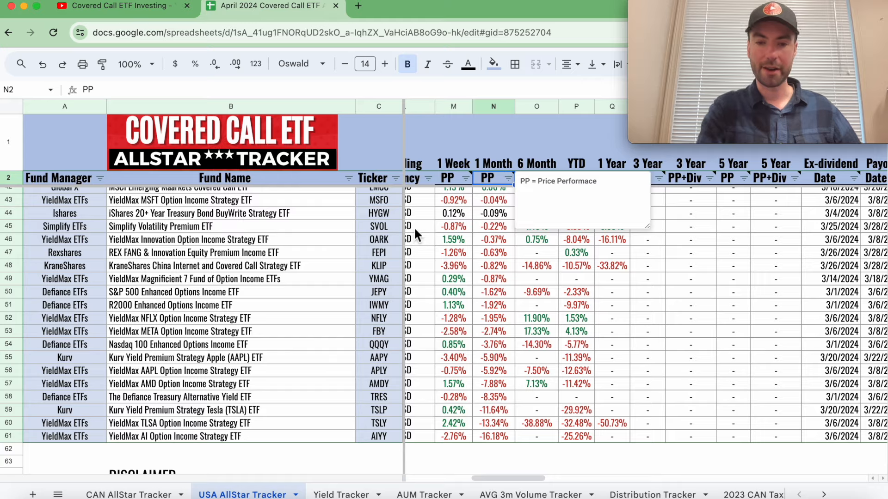
Step: Scroll the 1-month-sorted US funds, then right to the return and payout-date columns
scroll("down", 3)
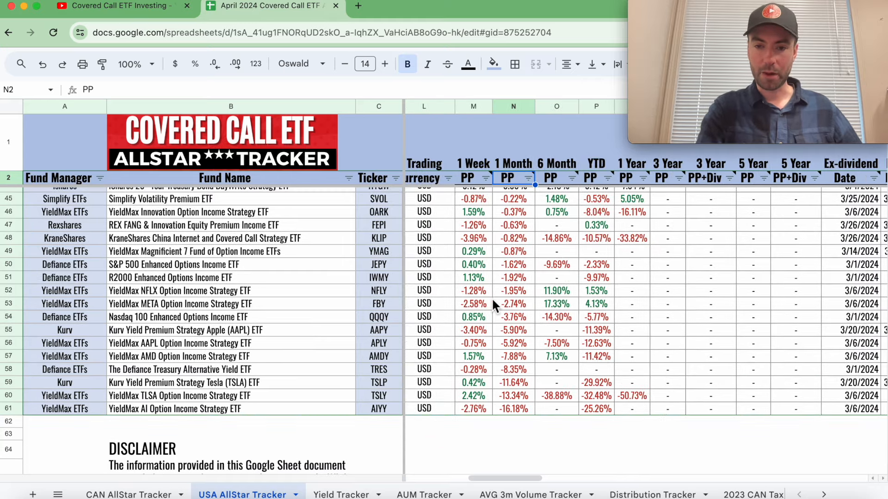
scroll("up", 3)
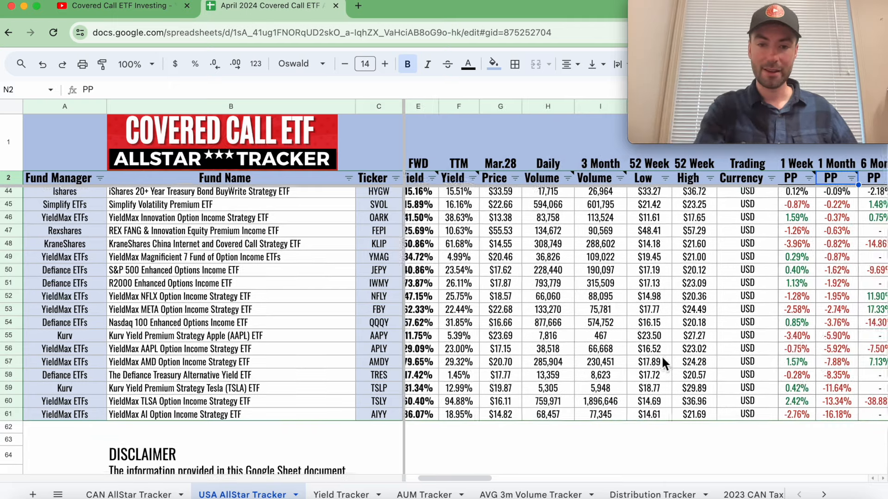
scroll("right", 3)
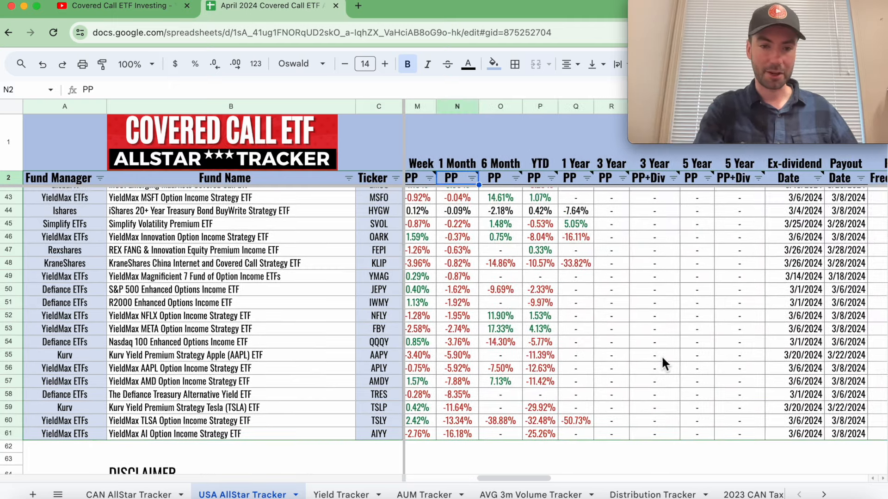
mouse_move(105, 340)
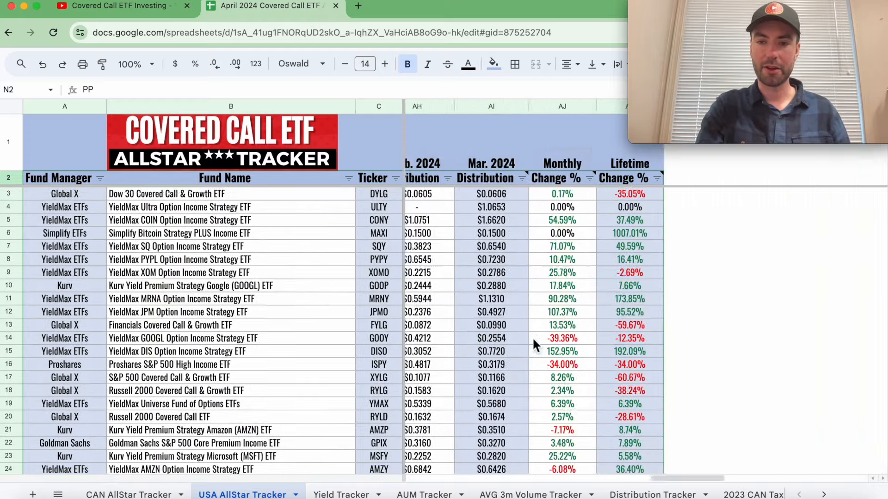
Step: Sort USA funds by Monthly Change % Z→A and review down to NFLX at -41.95%
left_click(585, 178)
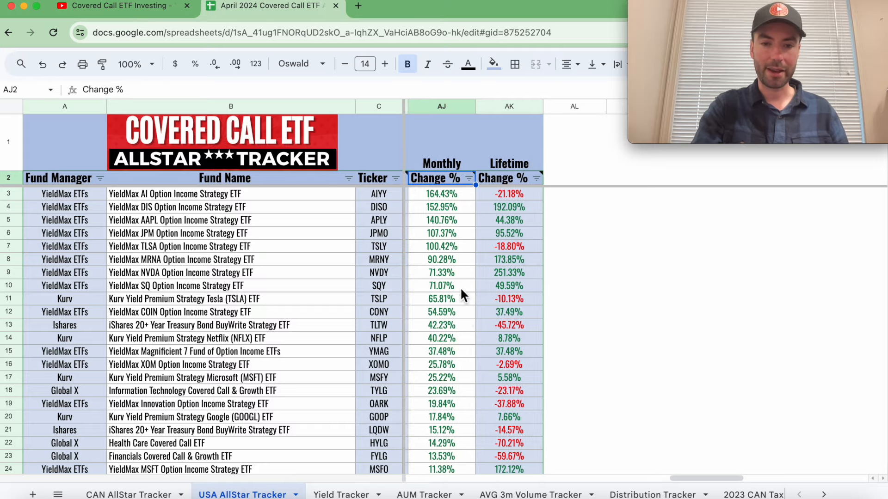
scroll("down", 3)
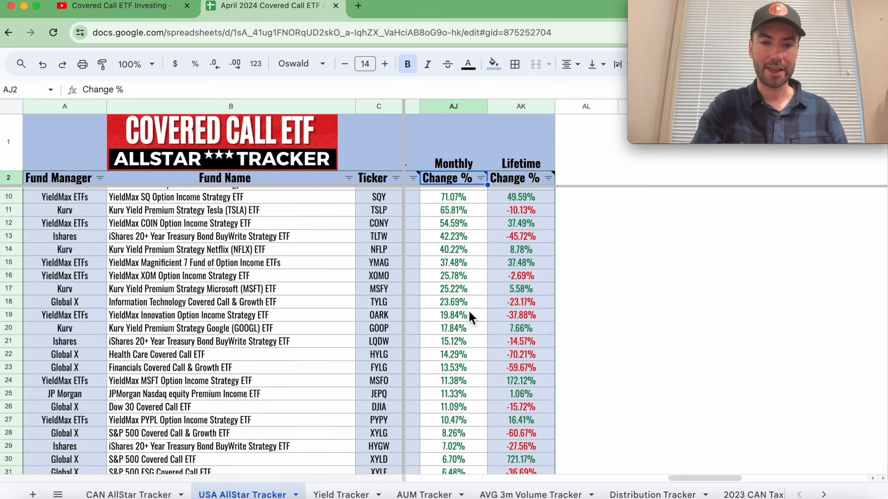
scroll("left", 3)
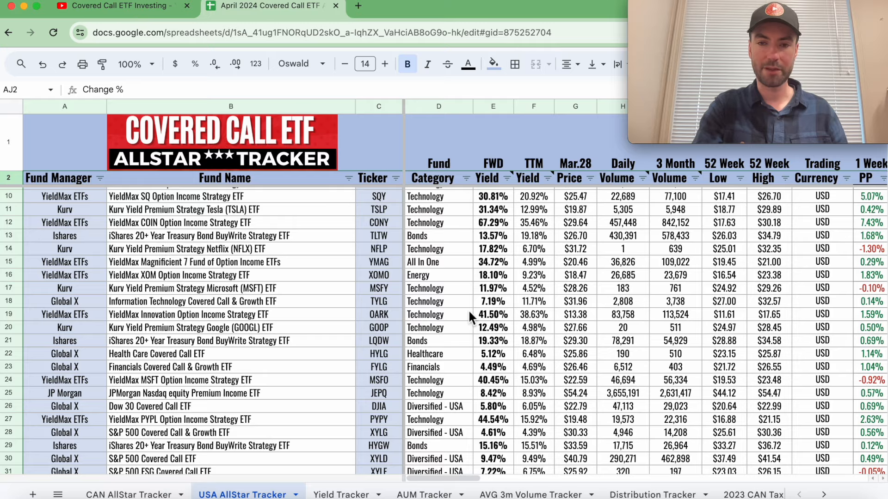
scroll("down", 3)
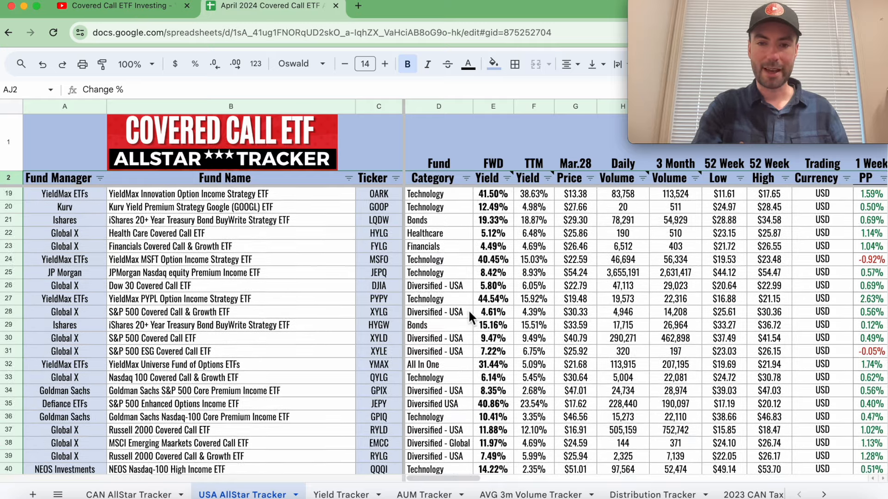
scroll("down", 3)
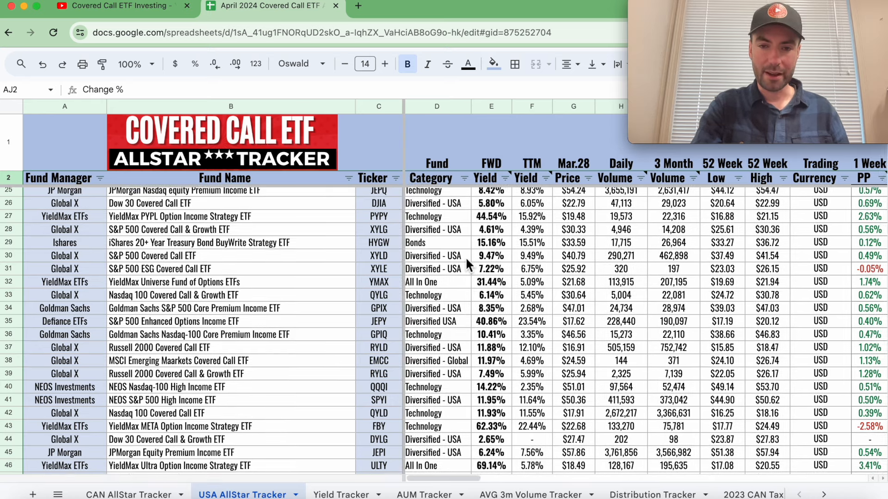
scroll("right", 3)
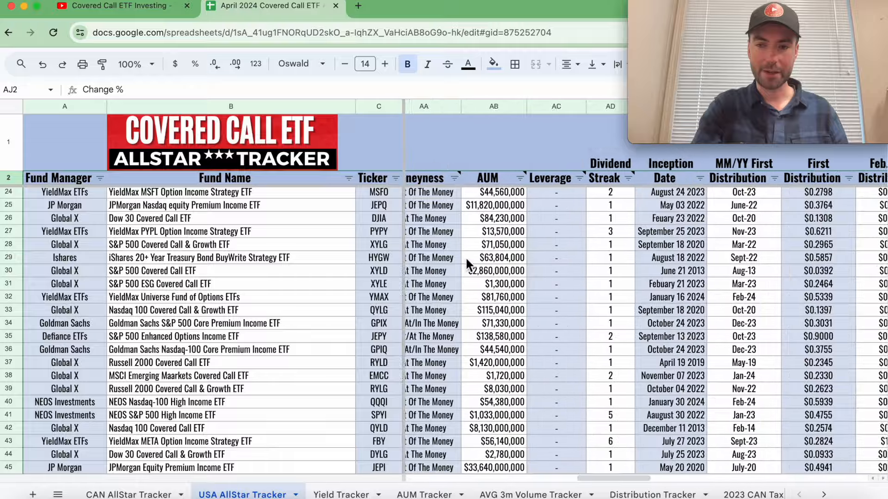
scroll("right", 3)
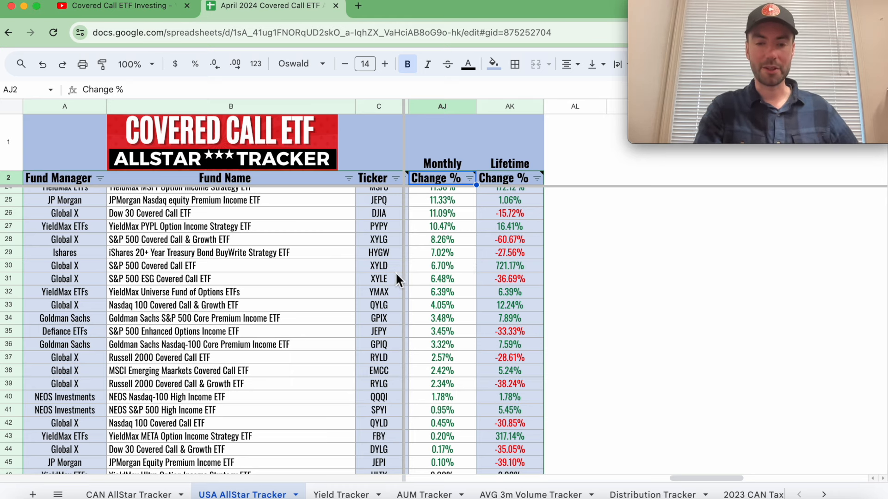
mouse_move(447, 277)
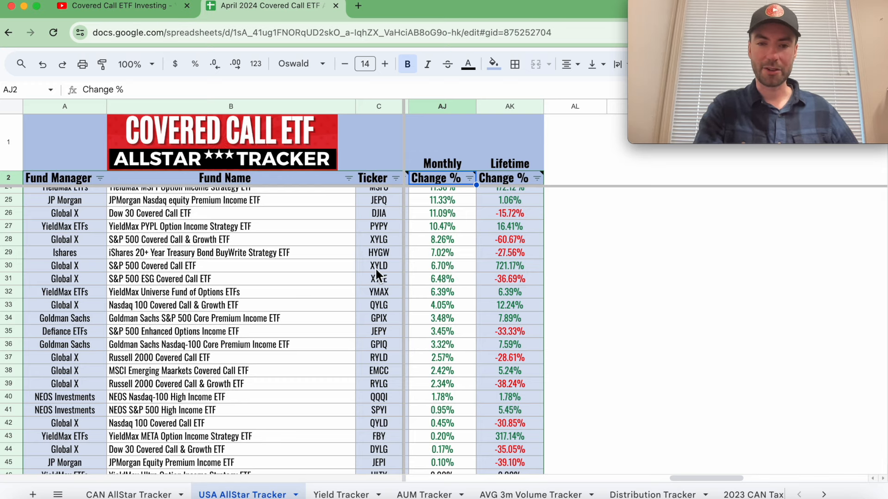
mouse_move(434, 246)
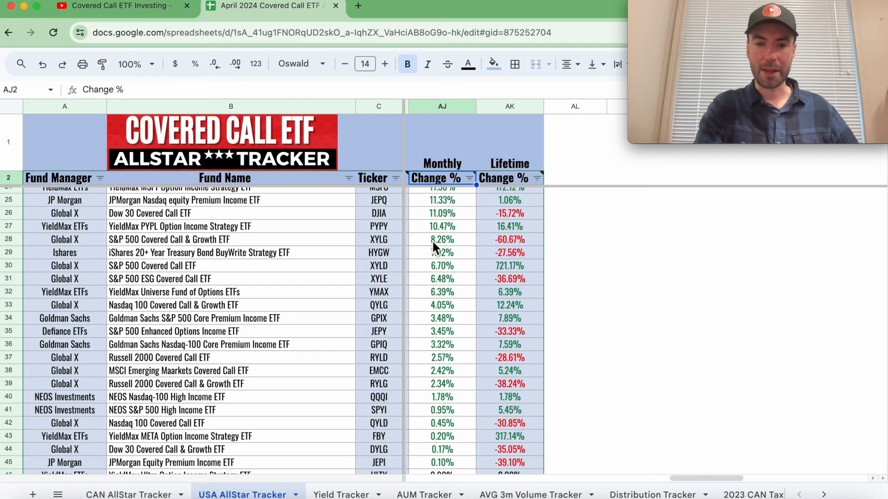
mouse_move(397, 218)
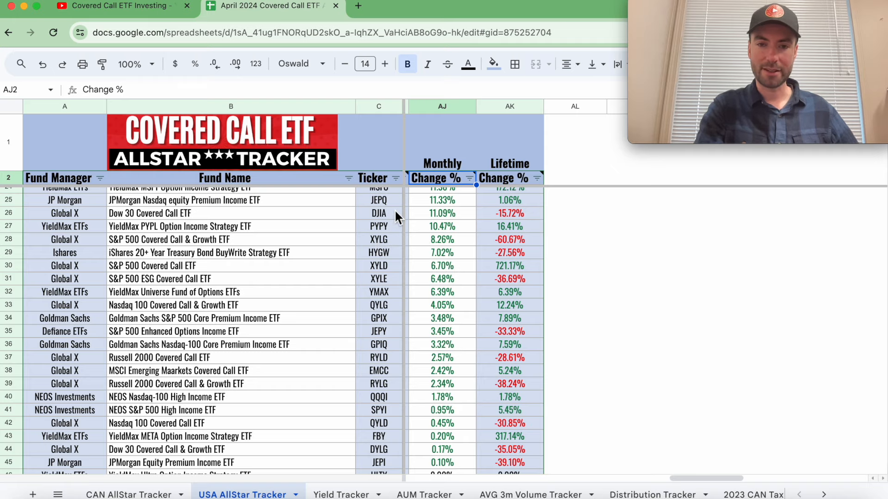
scroll("down", 3)
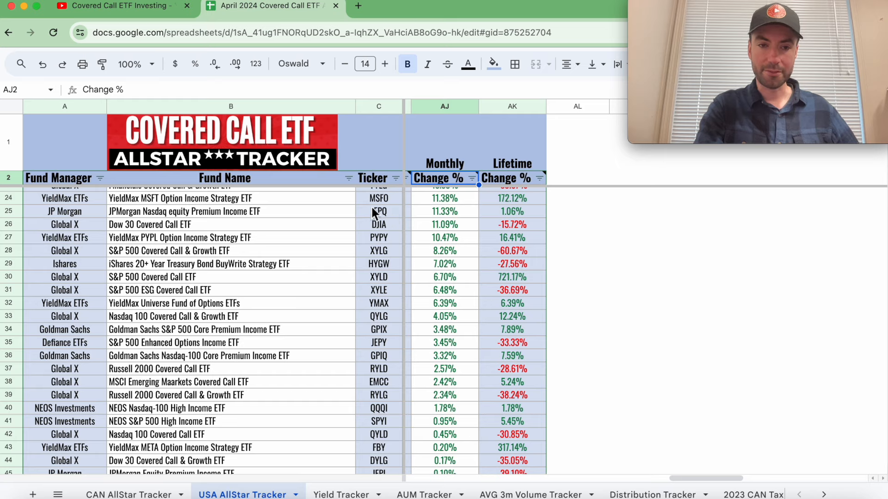
mouse_move(402, 226)
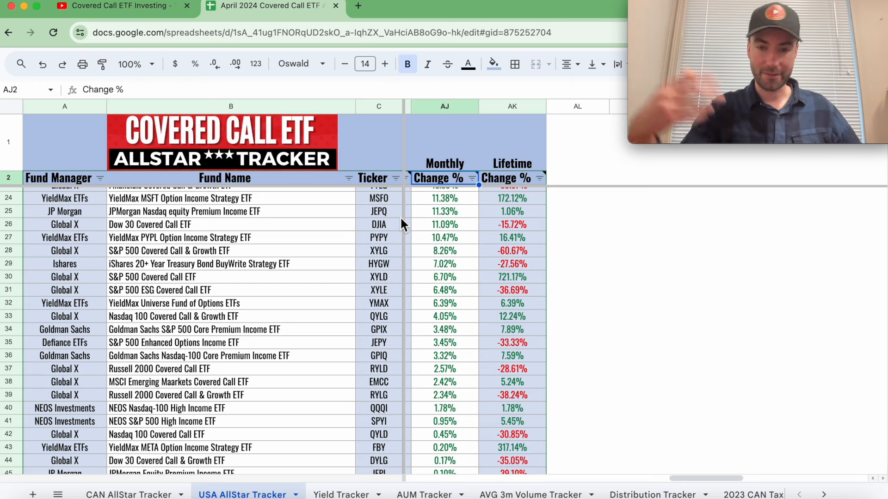
mouse_move(447, 224)
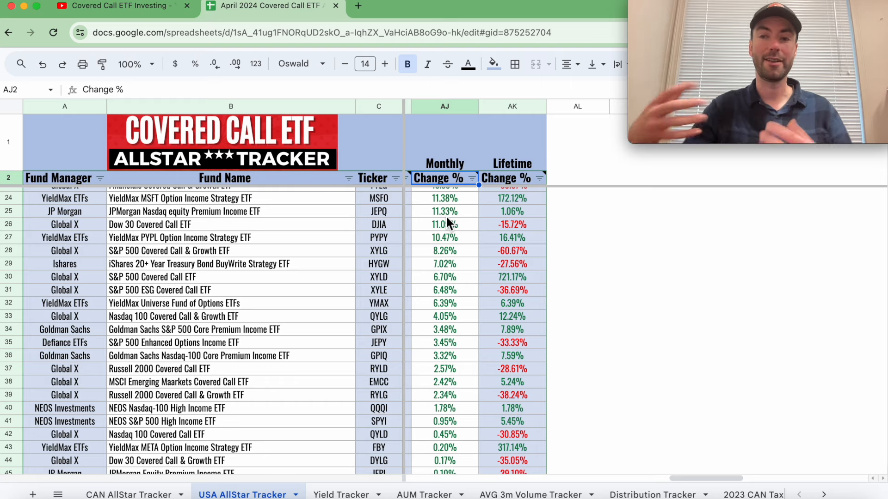
mouse_move(436, 224)
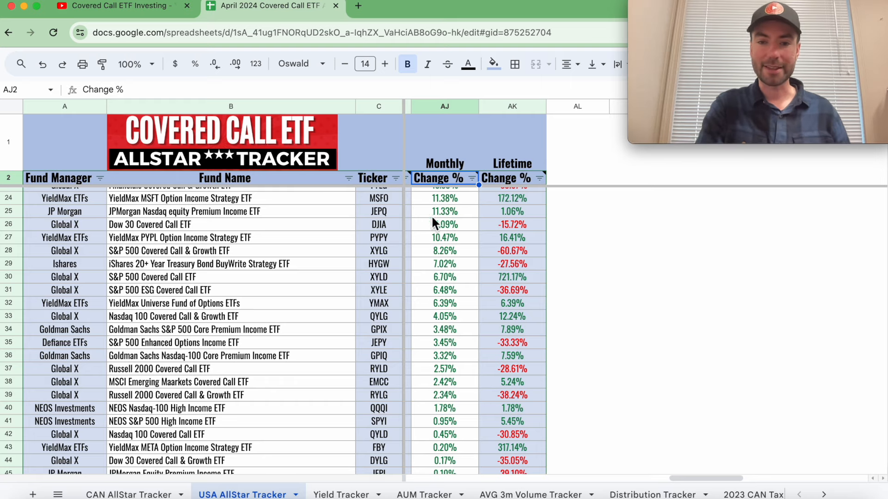
mouse_move(433, 218)
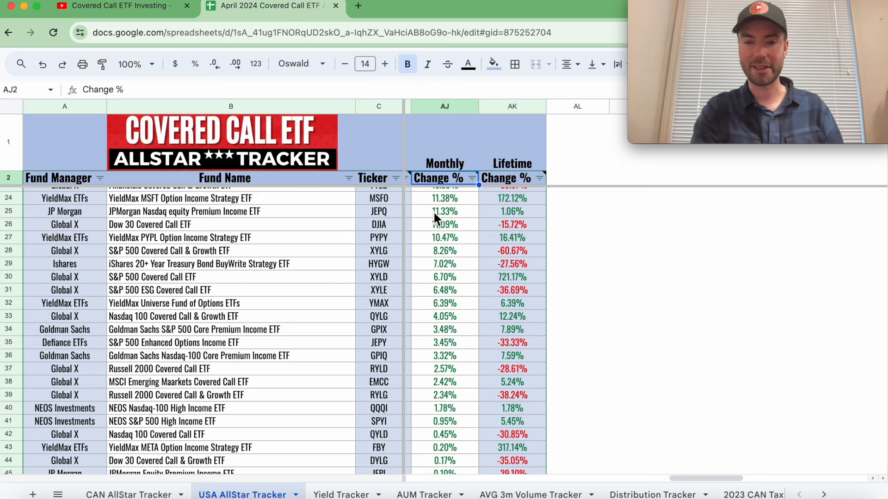
scroll("down", 3)
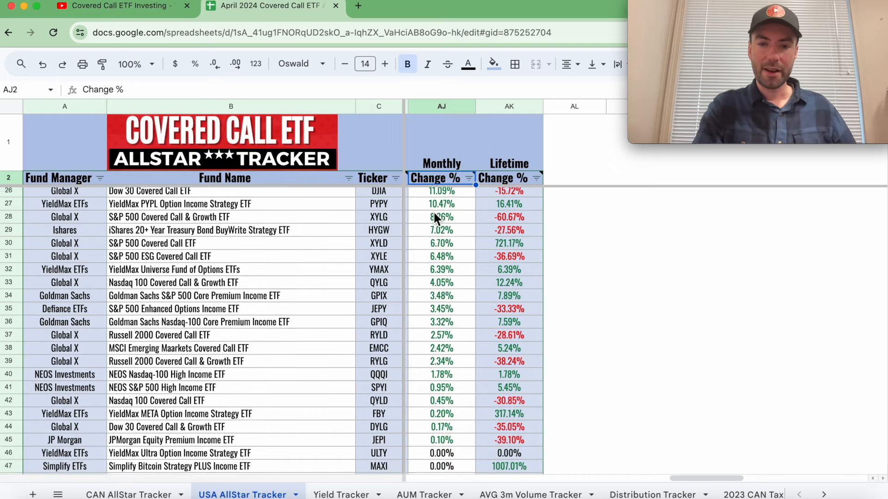
scroll("down", 3)
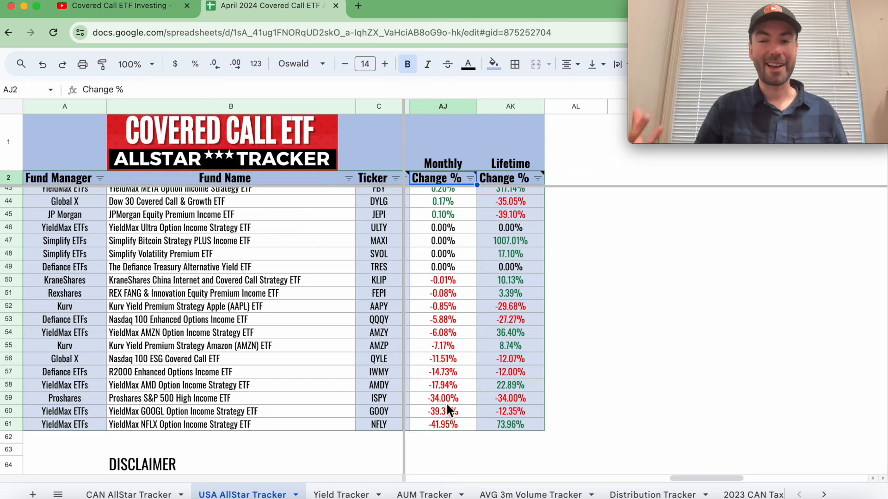
mouse_move(388, 401)
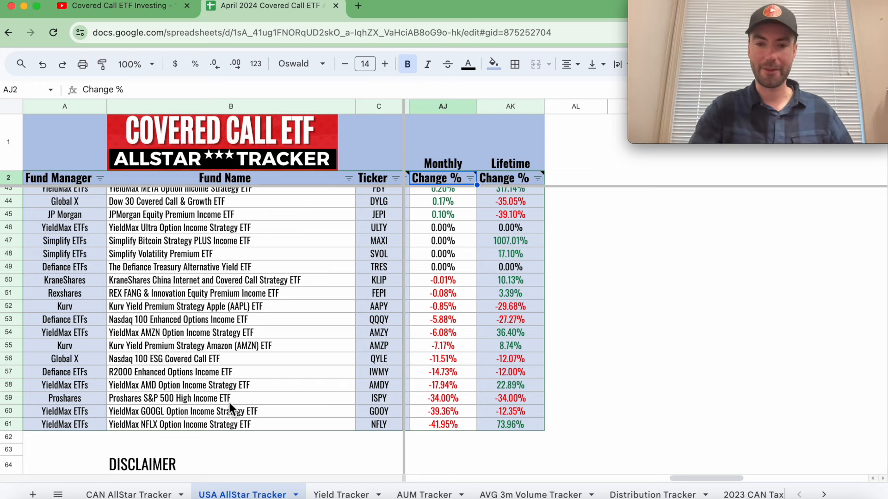
mouse_move(462, 410)
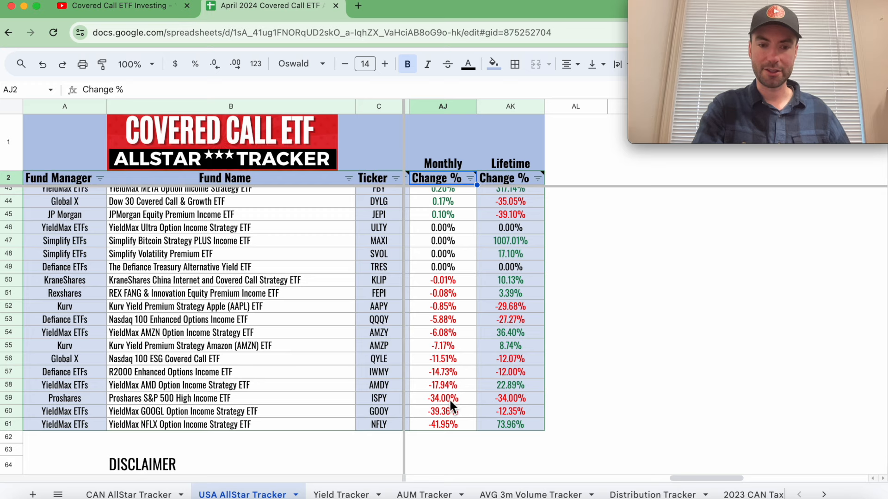
mouse_move(541, 187)
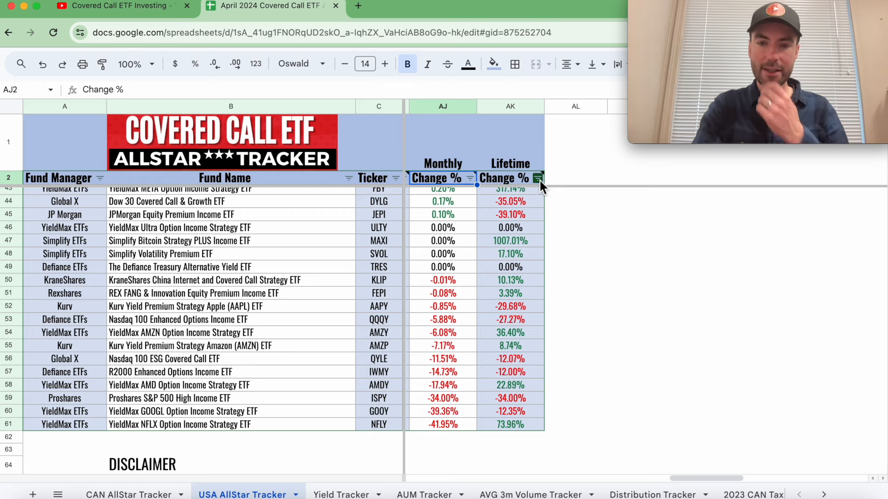
mouse_move(538, 177)
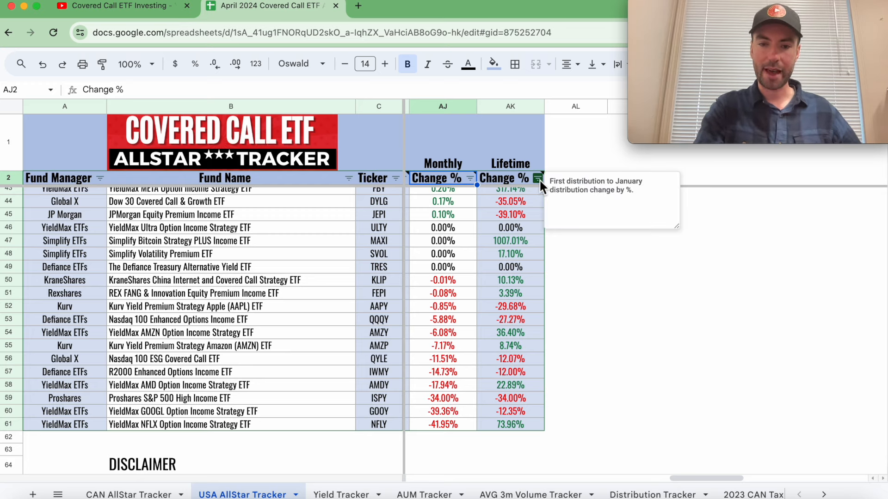
Step: Sort by Lifetime Change % Z→A, led by Simplify Bitcoin Strategy PLUS Income ETF at 1007.01%
left_click(702, 280)
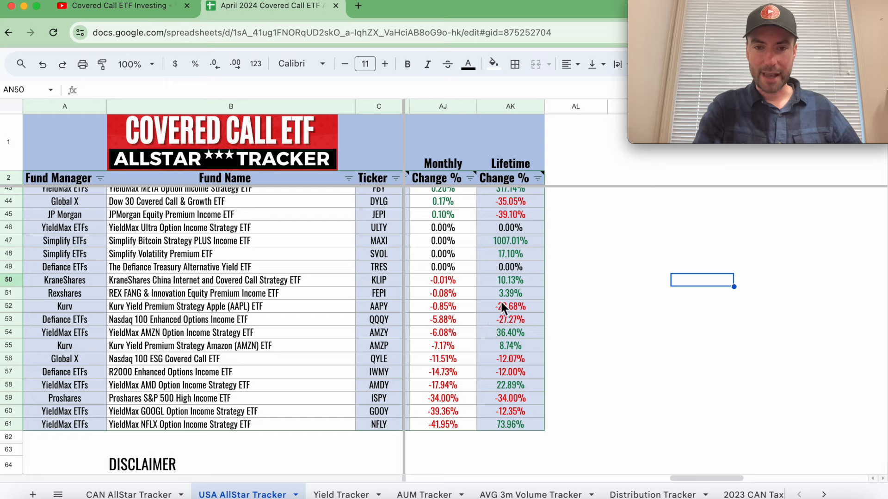
left_click(532, 178)
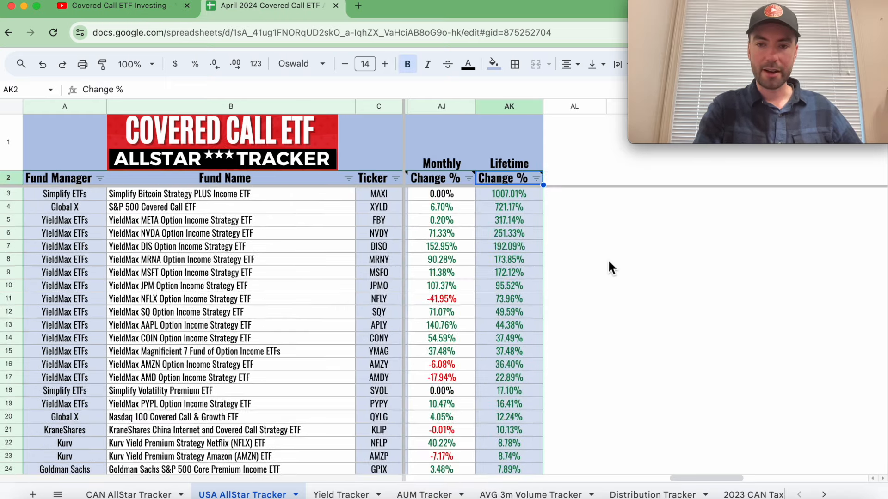
scroll("down", 3)
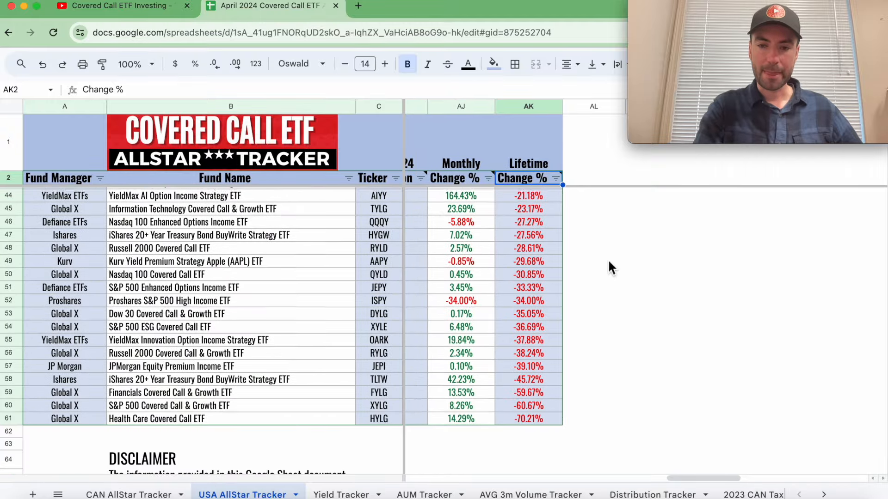
scroll("up", 3)
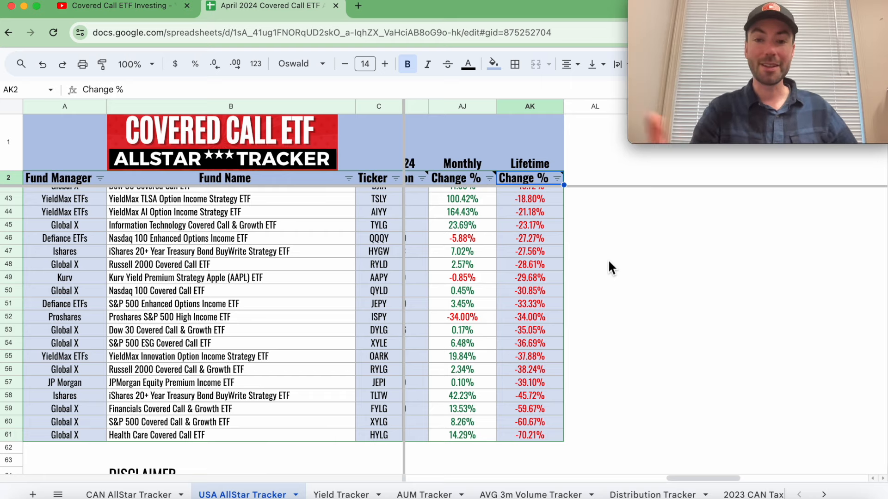
mouse_move(608, 310)
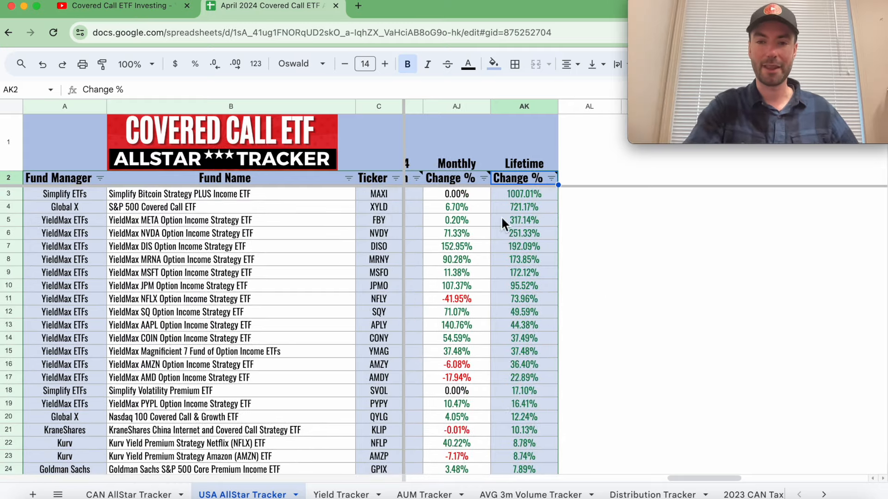
scroll("down", 3)
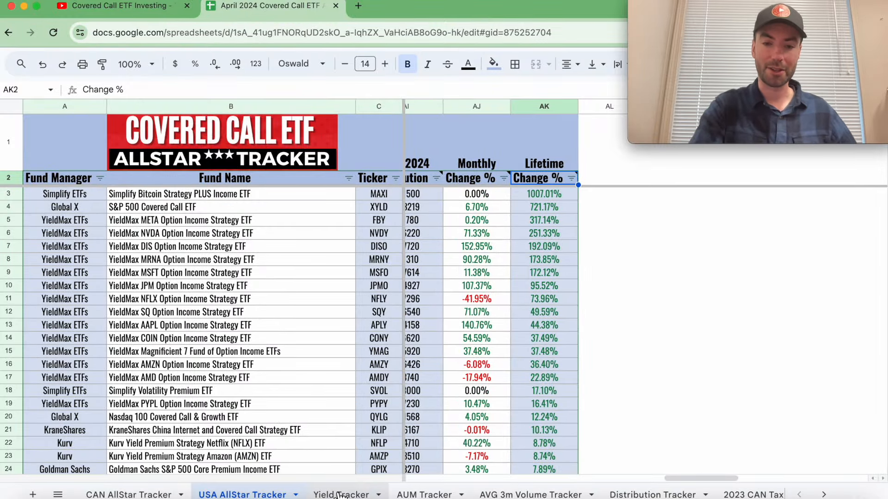
Step: Switch to the Yield Tracker sheet and browse its fund list, topped by YieldMax MRNY
left_click(340, 494)
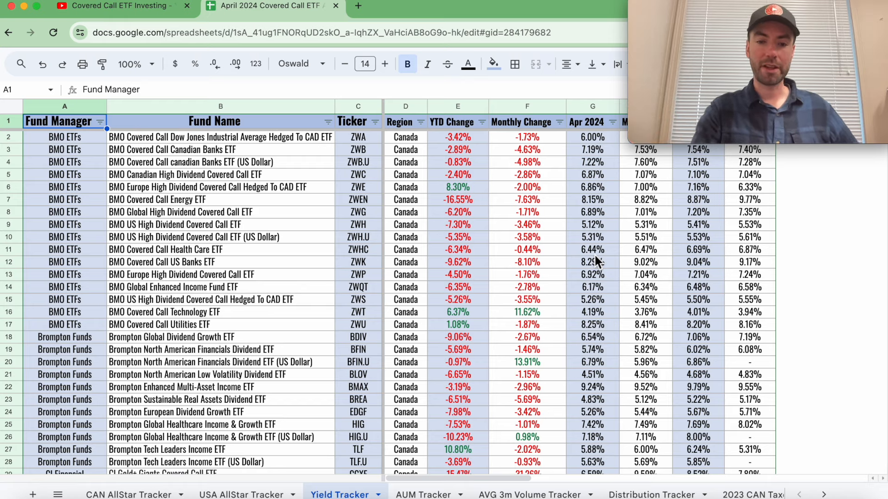
scroll("down", 3)
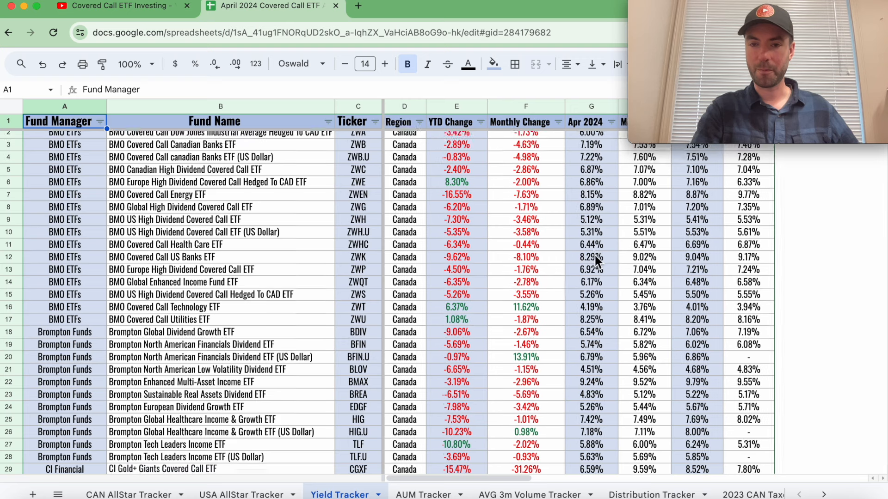
scroll("up", 3)
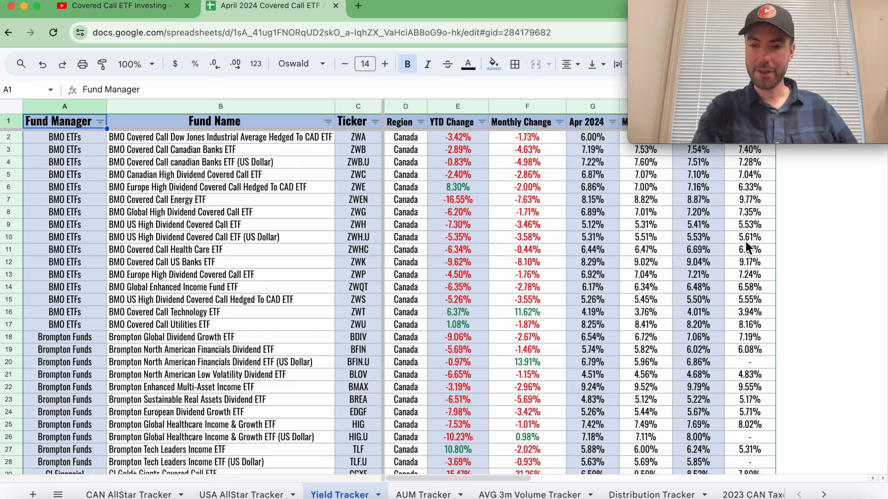
mouse_move(744, 252)
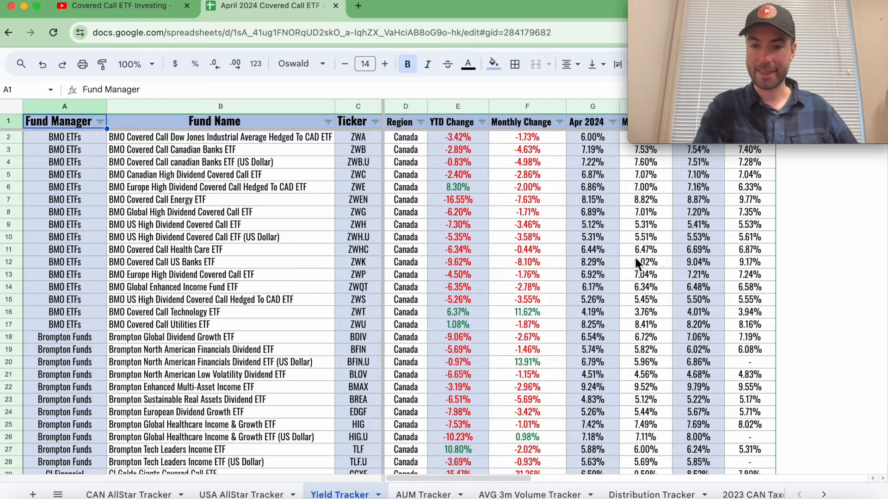
scroll("down", 3)
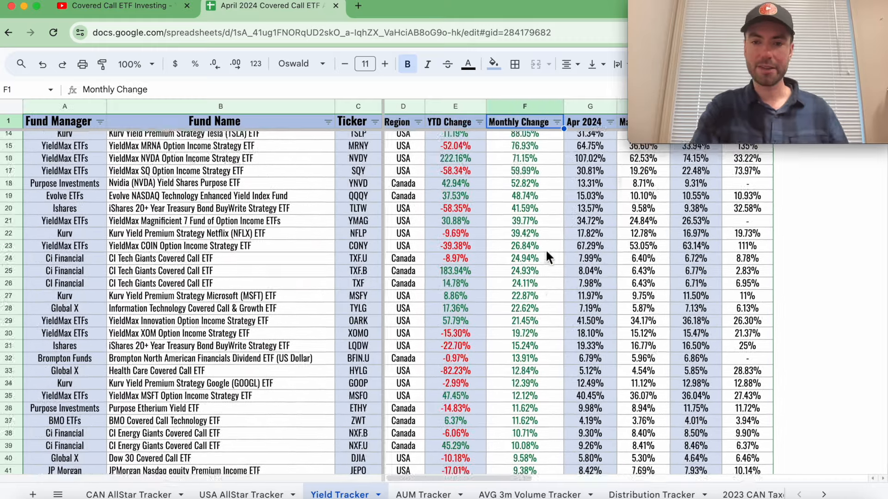
Step: Browse the Yield Tracker's monthly yields from April back to January 2024
scroll("down", 3)
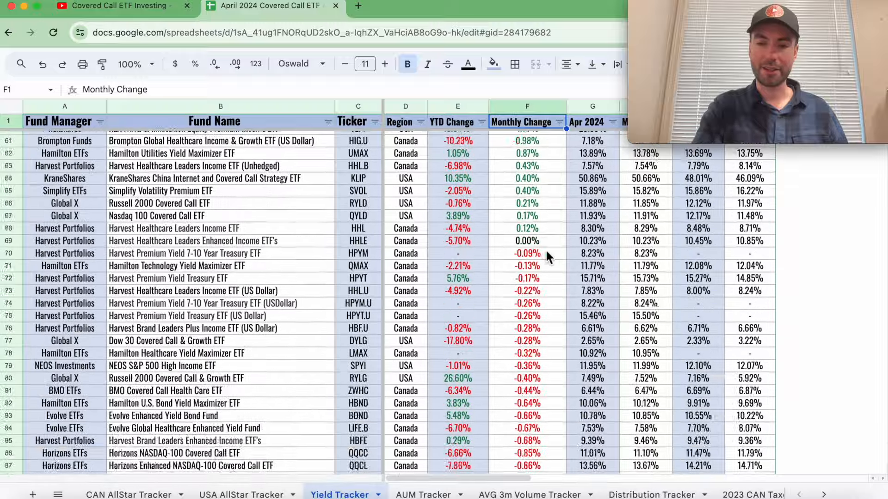
scroll("down", 3)
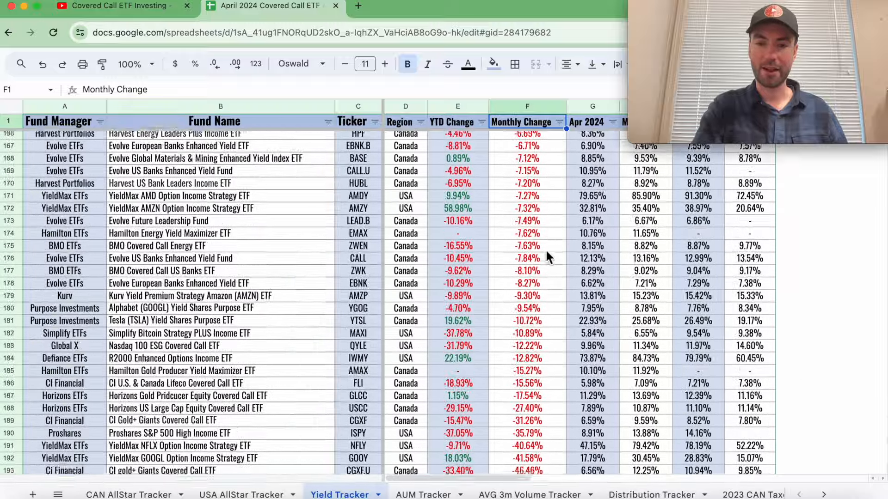
scroll("up", 3)
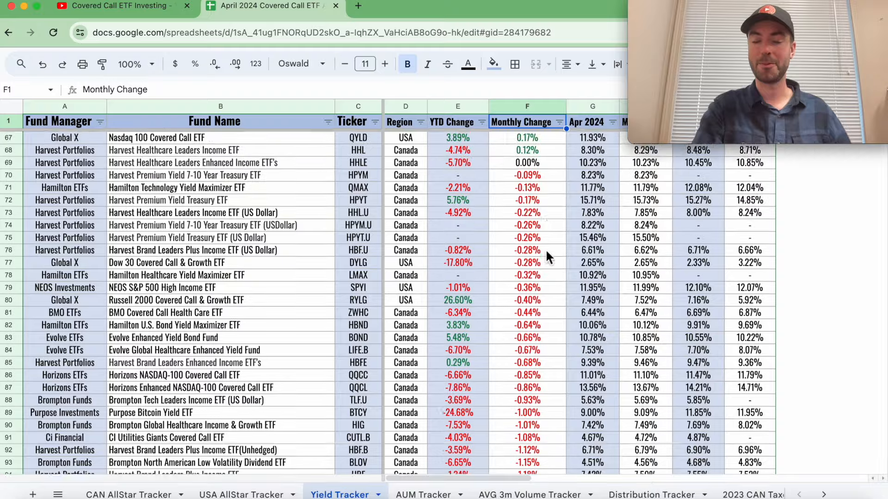
scroll("up", 3)
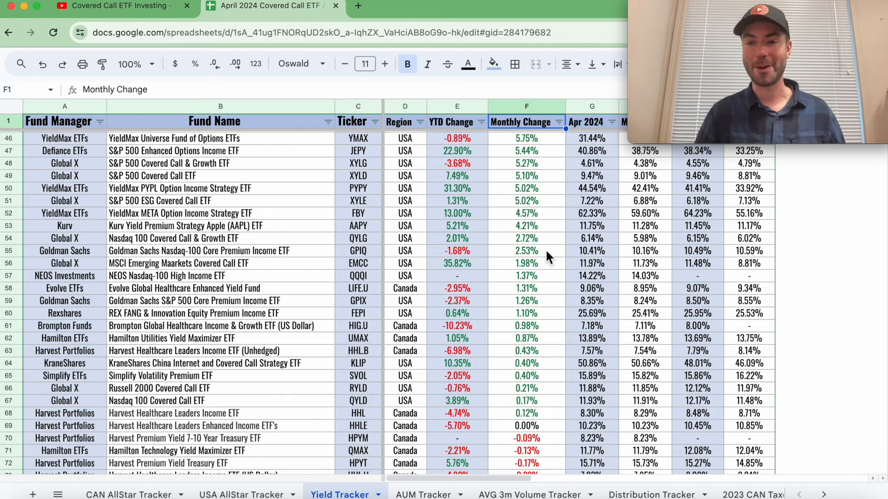
scroll("up", 3)
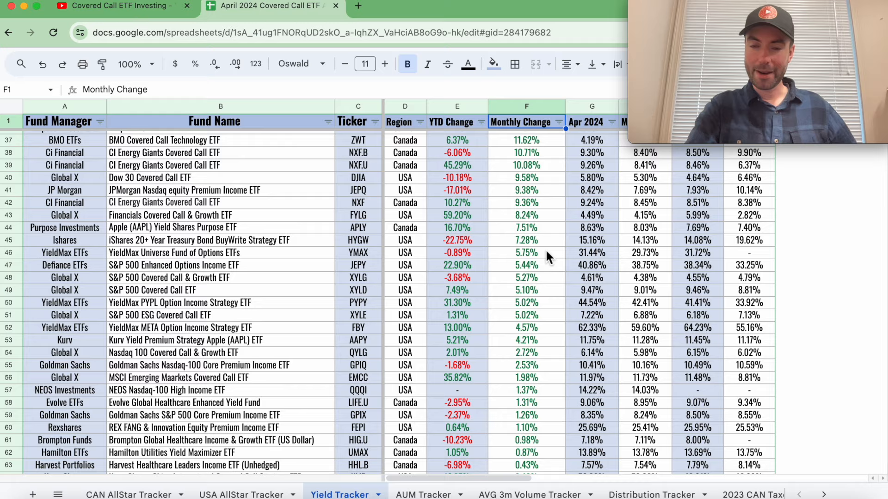
scroll("up", 3)
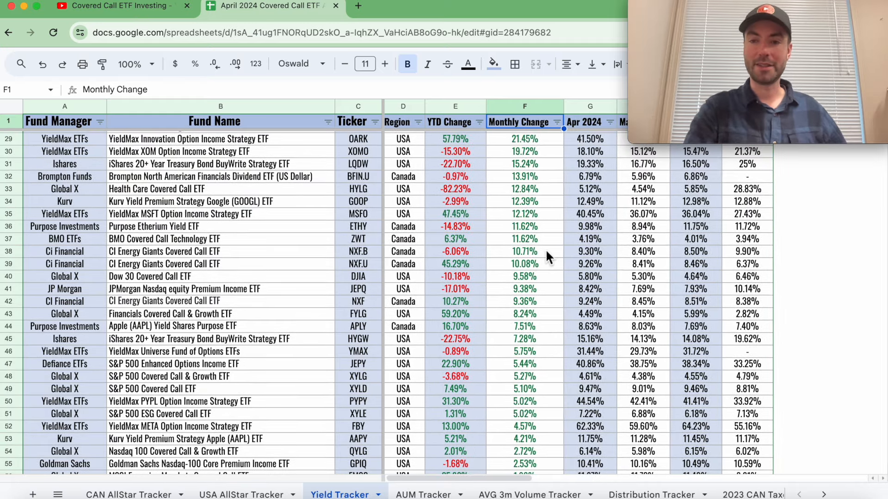
scroll("up", 3)
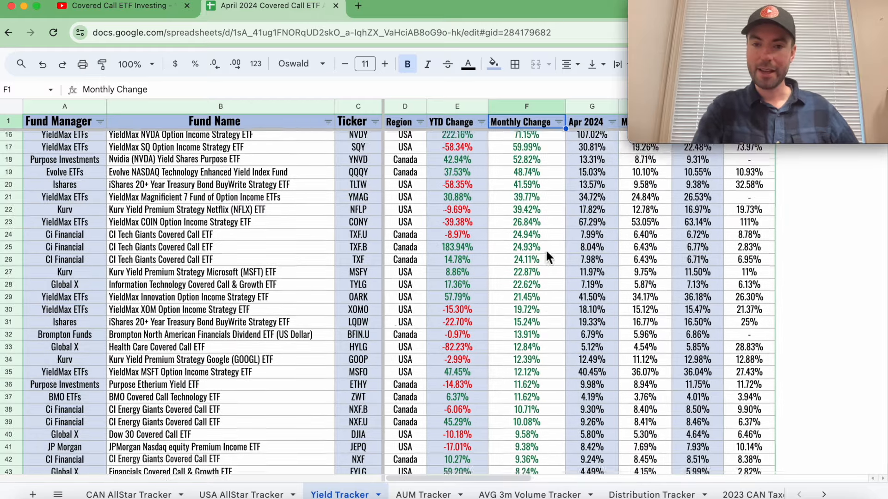
scroll("down", 3)
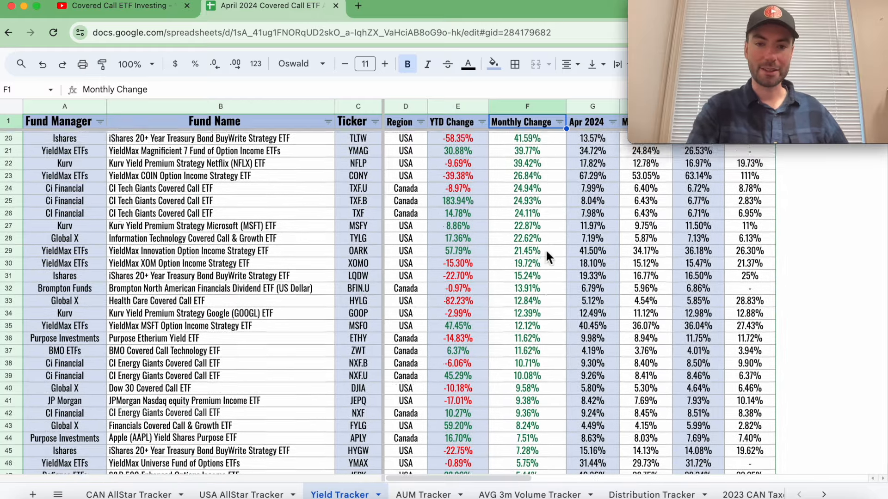
scroll("up", 3)
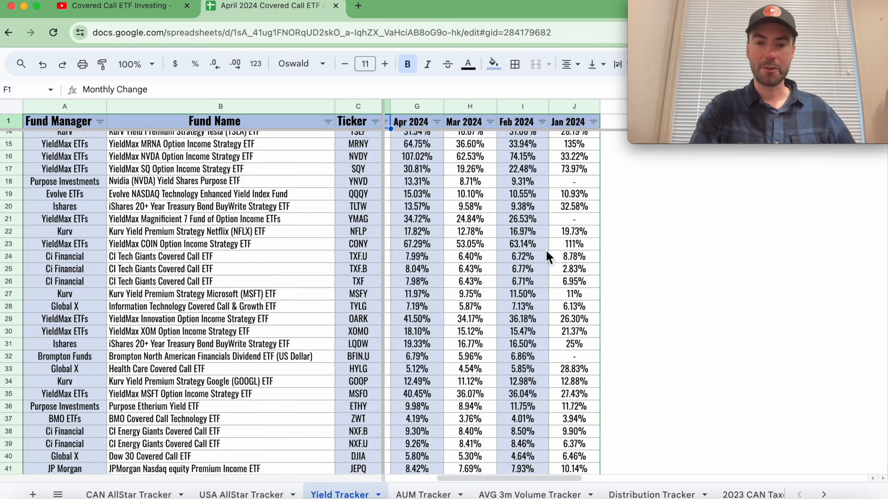
mouse_move(453, 195)
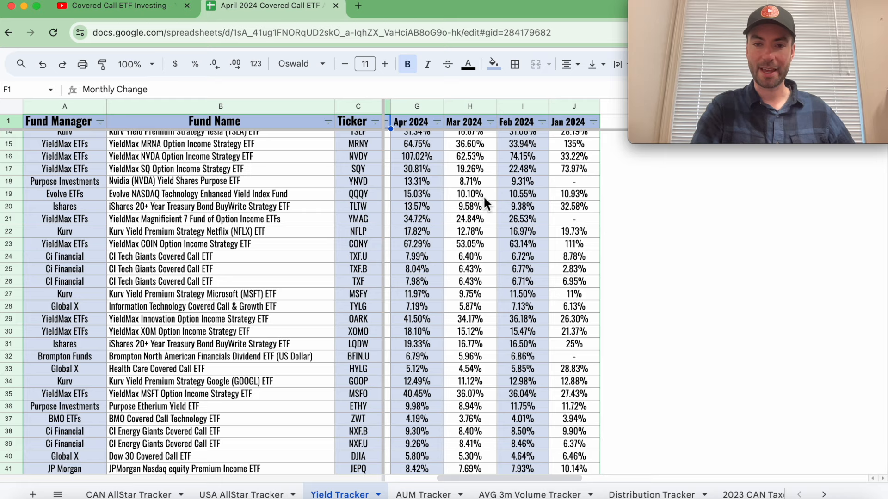
mouse_move(418, 204)
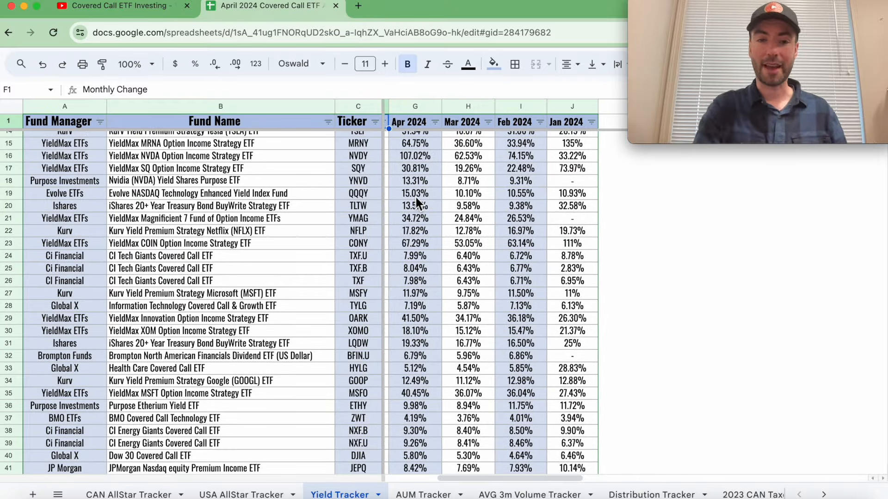
scroll("down", 3)
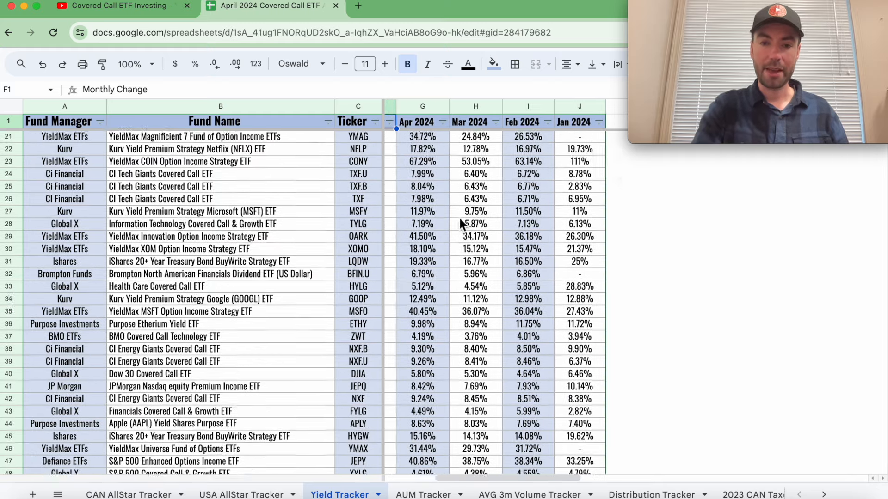
scroll("down", 3)
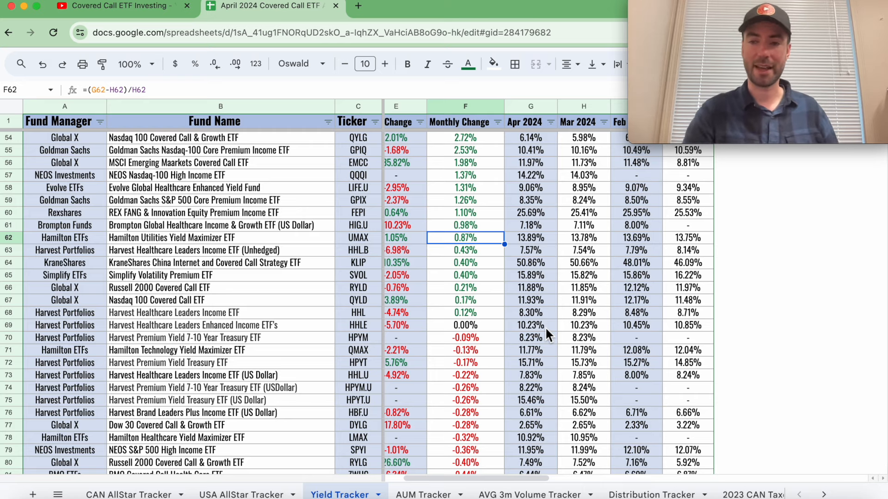
Step: Scroll to the bottom of Yield Tracker, then switch to the AUM Tracker sheet
scroll("down", 3)
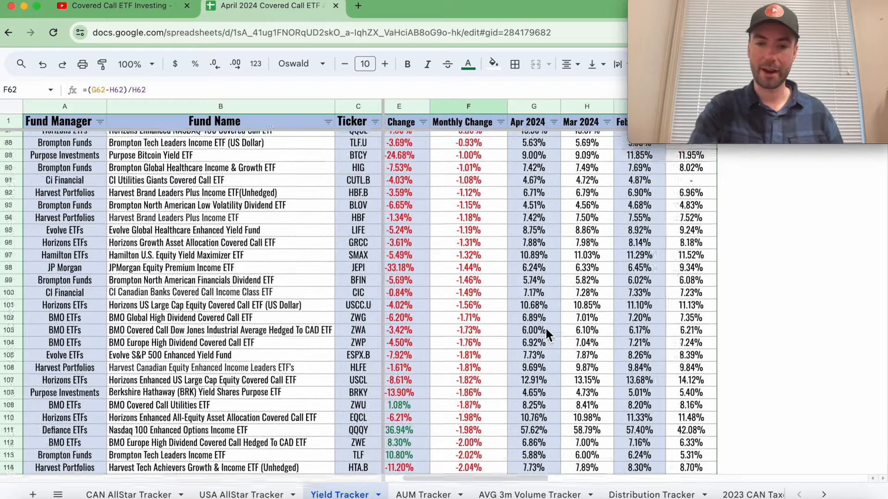
scroll("down", 3)
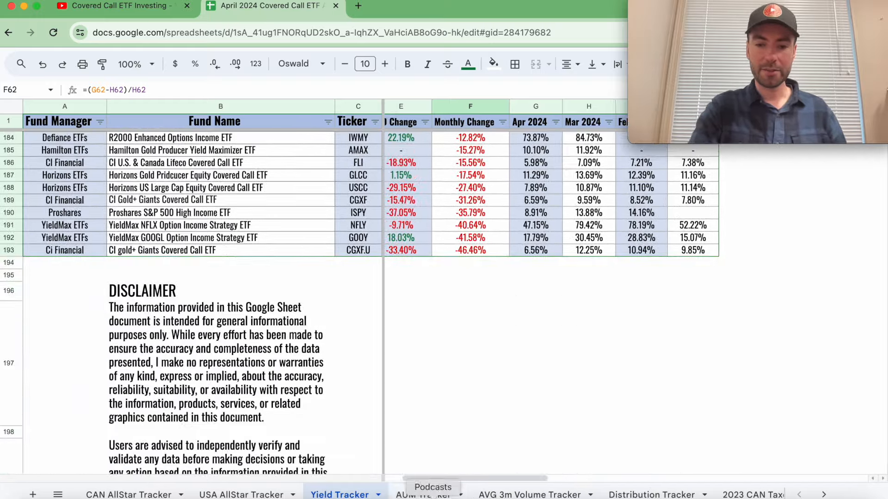
left_click(422, 494)
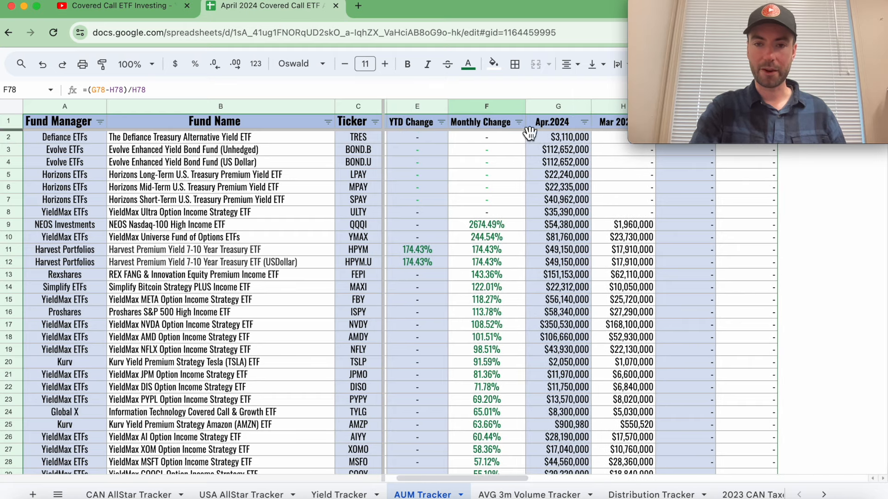
mouse_move(529, 165)
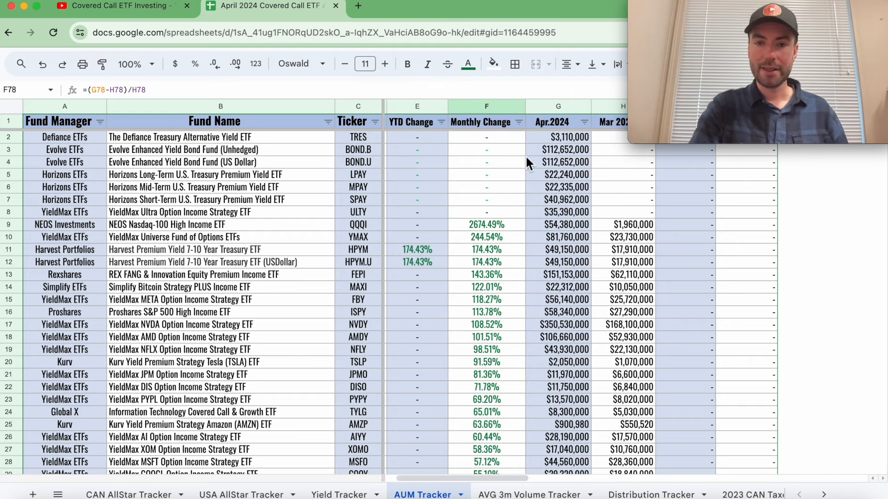
Step: Review the AUM Tracker's Monthly Change ranking down to row 191 and select the USCL row
scroll("down", 3)
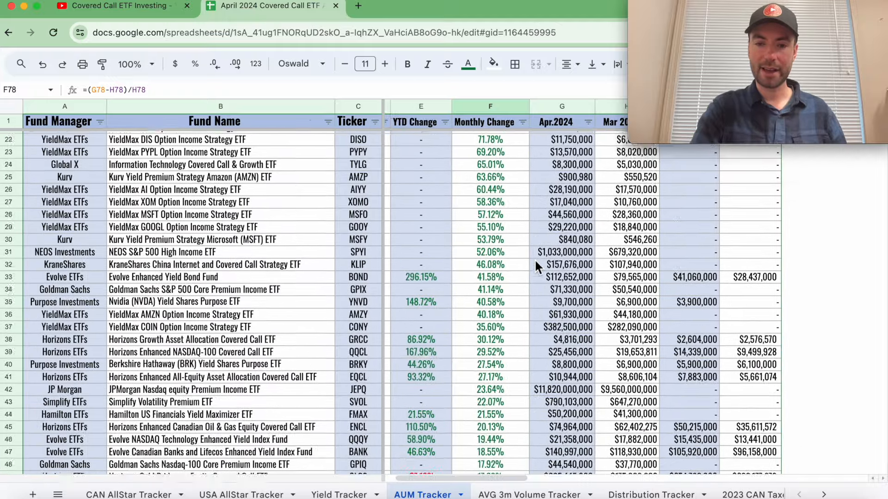
left_click(514, 121)
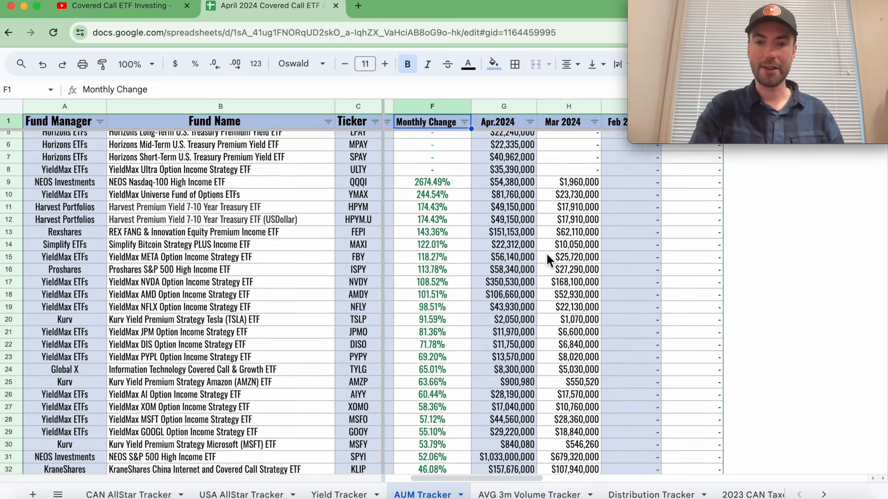
scroll("down", 3)
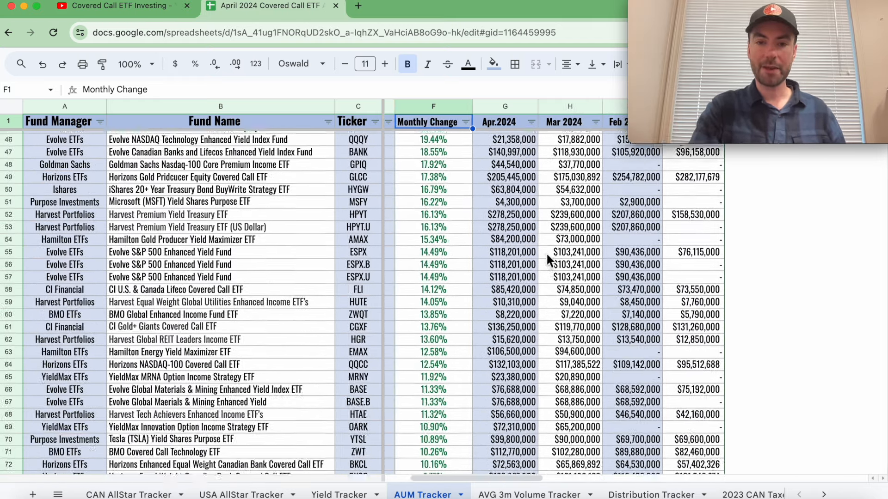
scroll("down", 3)
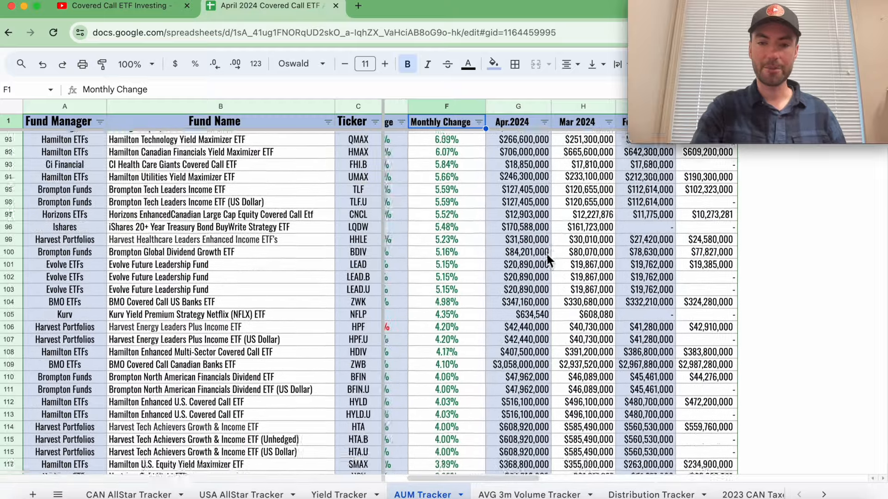
scroll("down", 3)
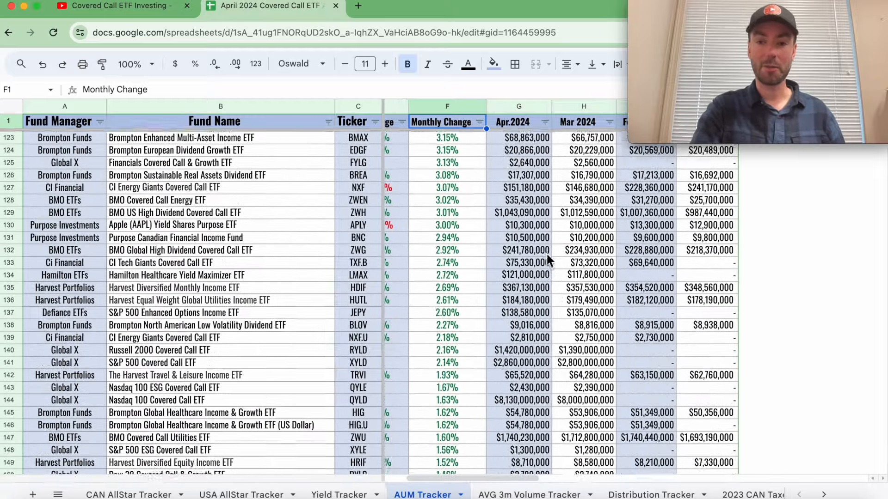
scroll("down", 3)
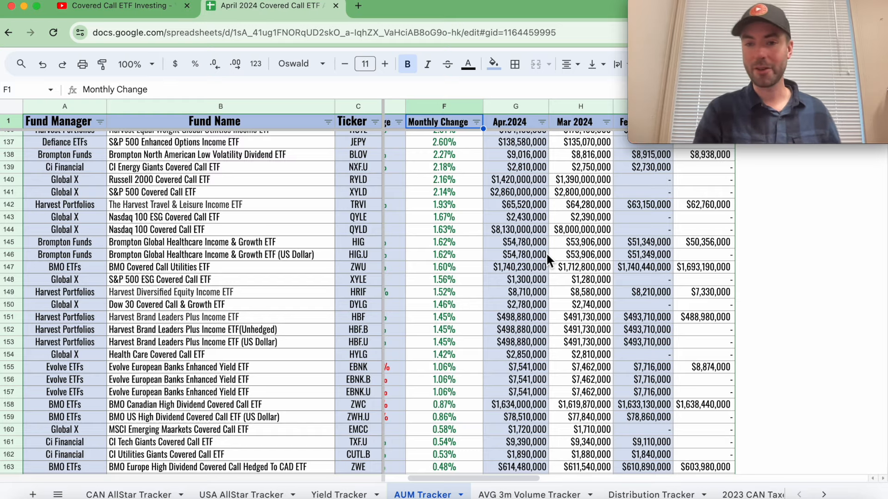
scroll("down", 3)
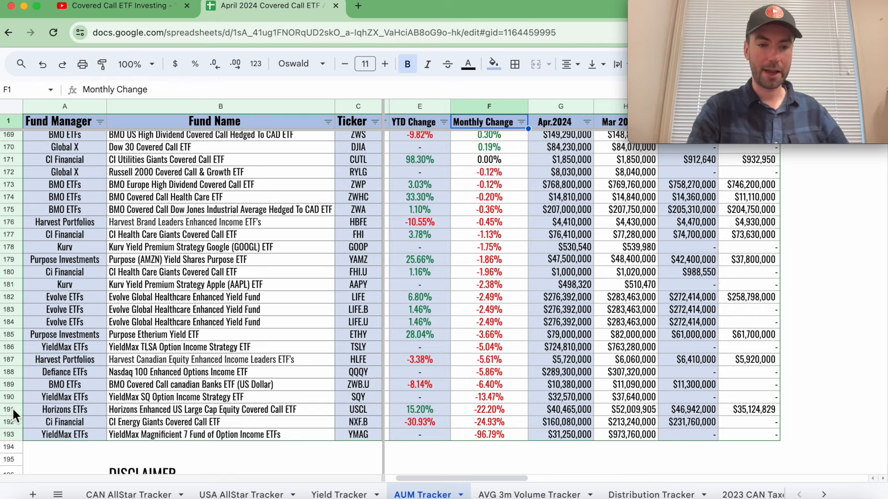
left_click(10, 409)
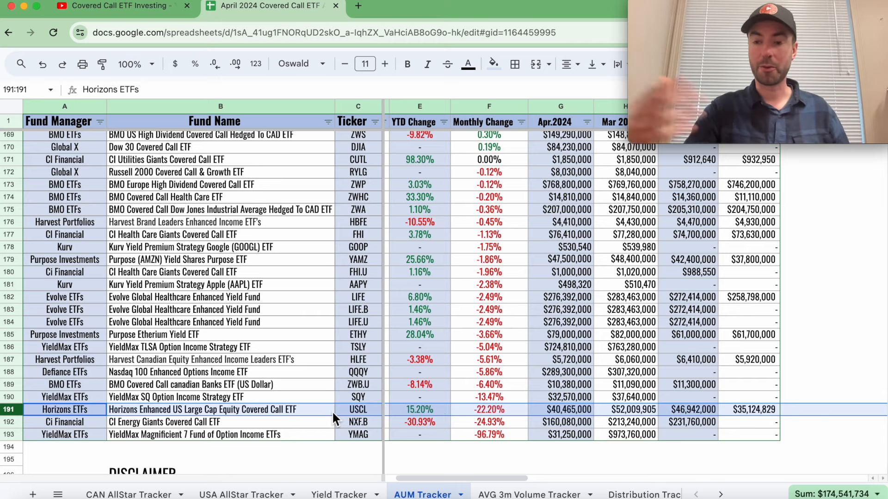
mouse_move(492, 414)
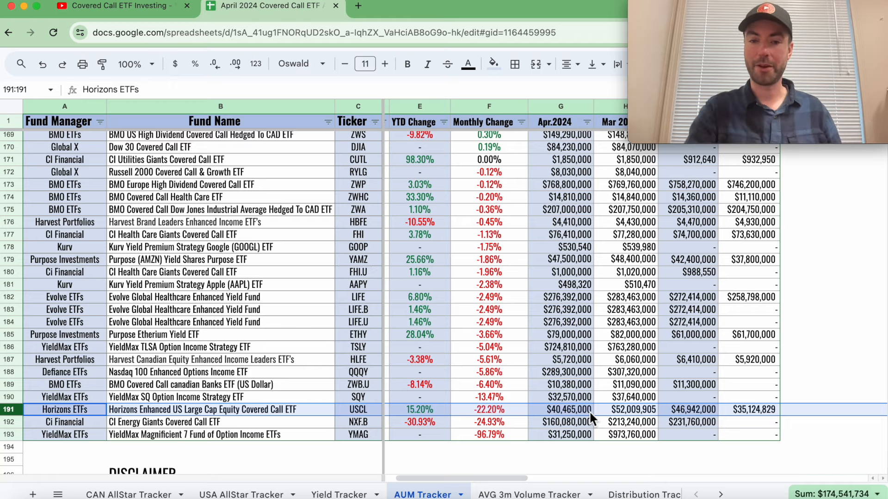
Step: Scroll back up the AUM Tracker to the Horizons USCC row at 8.38% monthly change
scroll("up", 3)
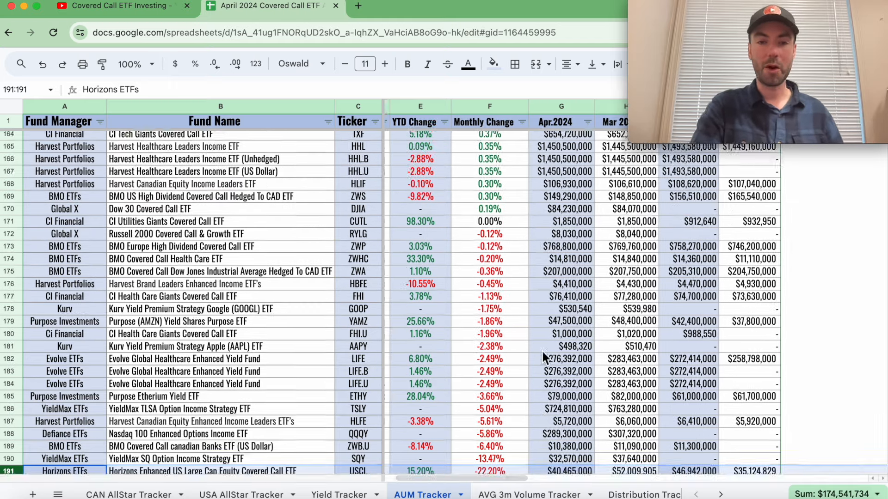
scroll("up", 3)
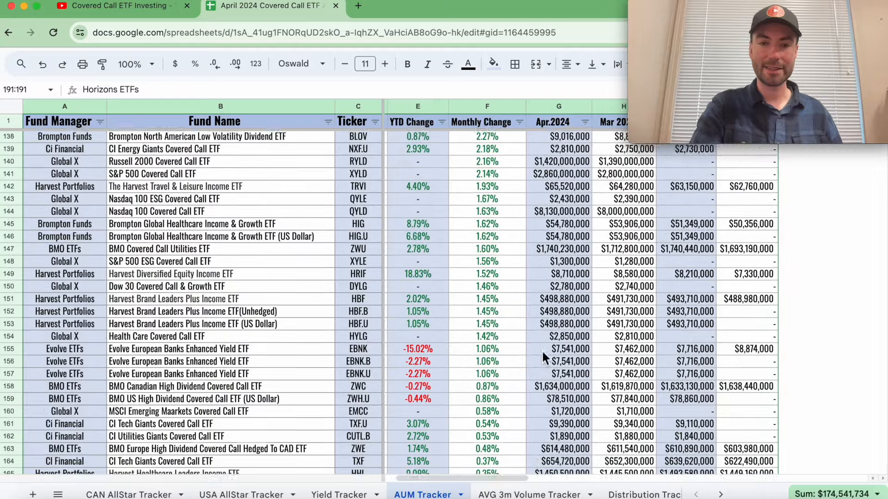
scroll("up", 3)
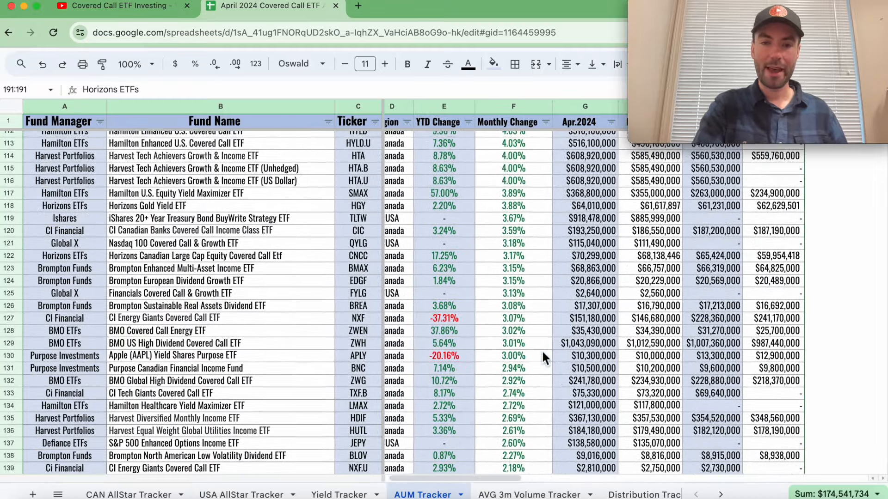
scroll("up", 3)
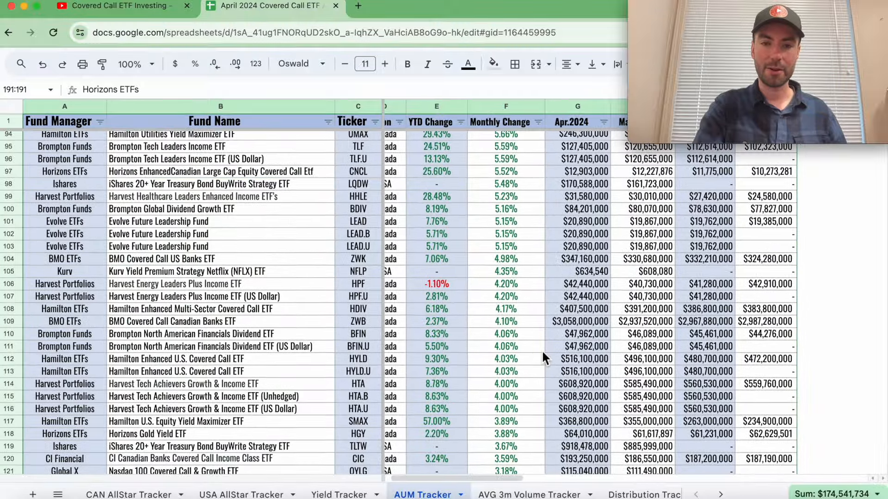
scroll("up", 3)
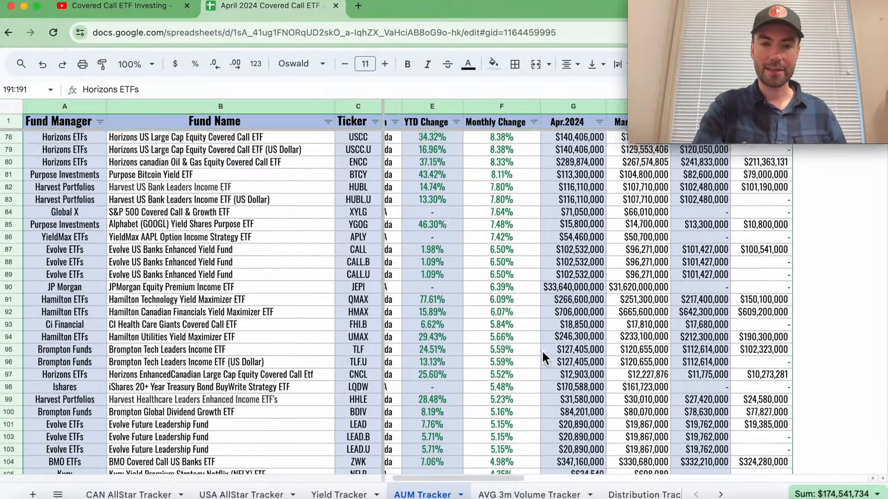
scroll("up", 3)
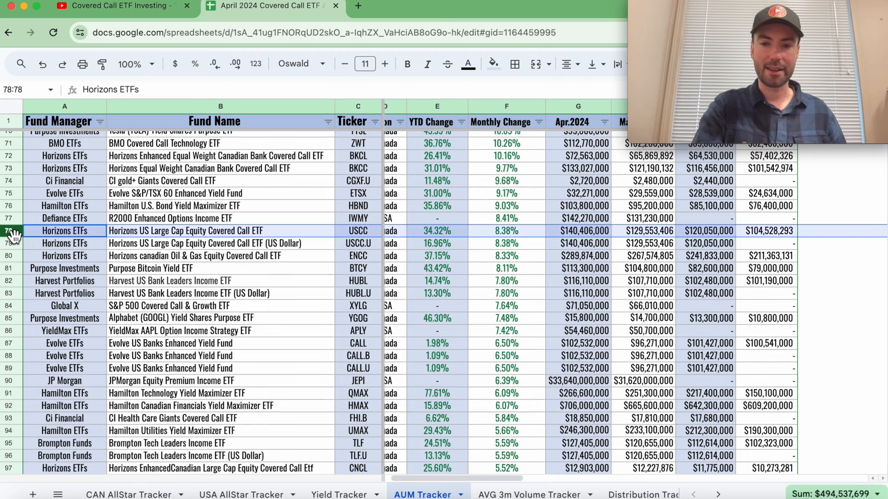
mouse_move(509, 242)
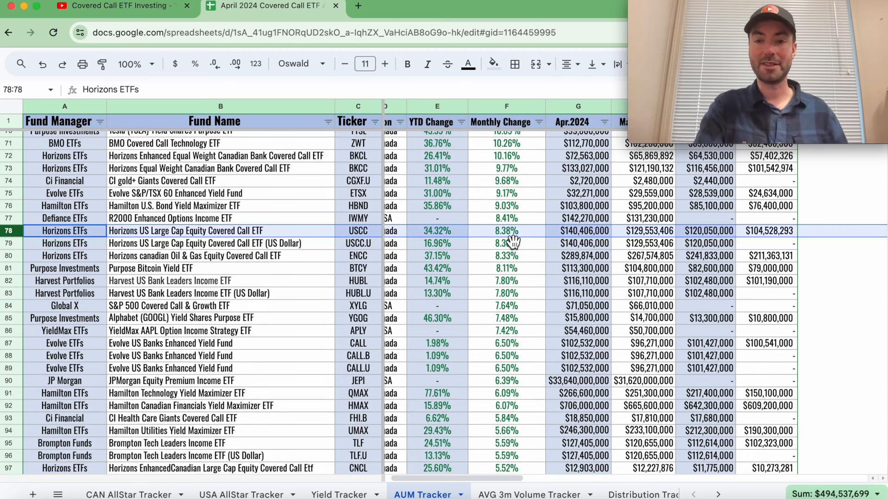
mouse_move(526, 253)
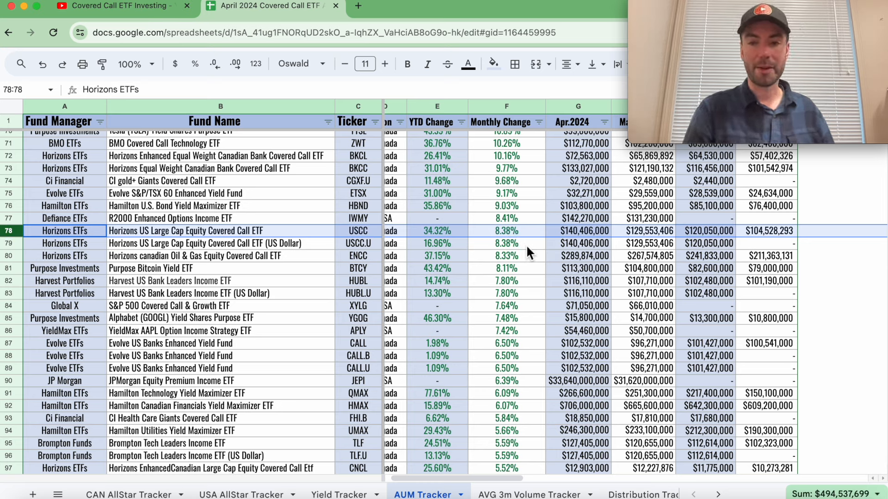
mouse_move(450, 238)
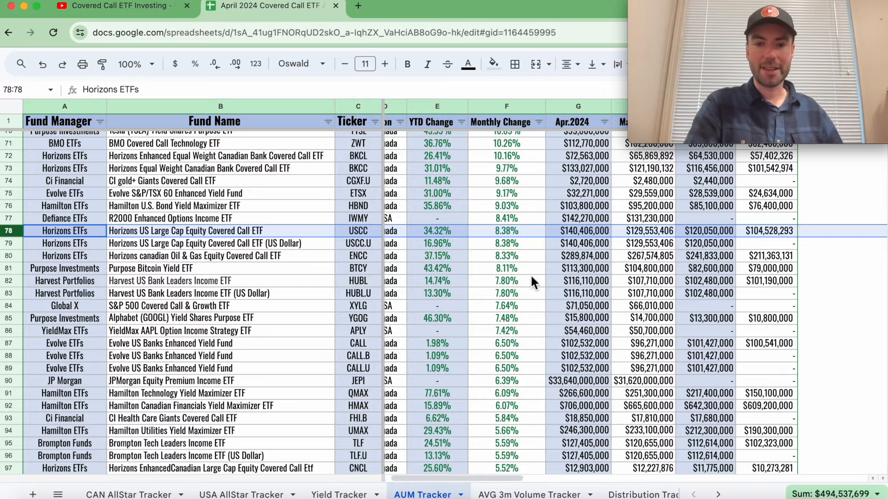
scroll("down", 3)
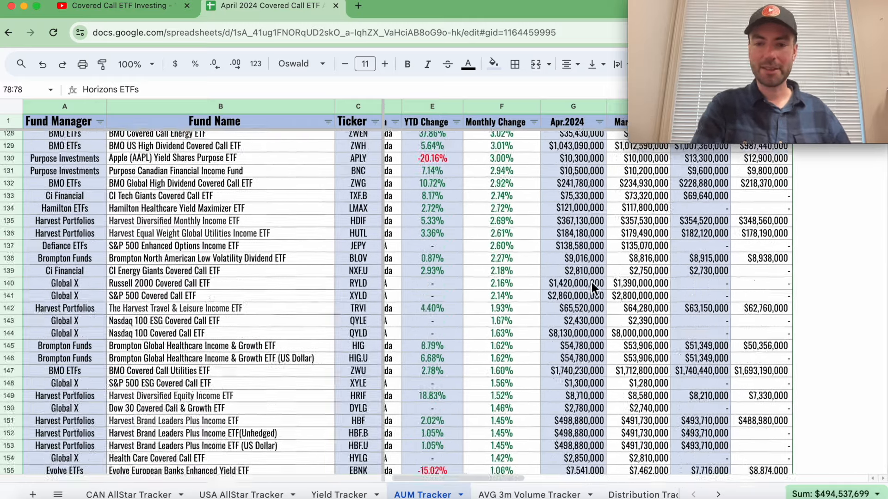
scroll("down", 3)
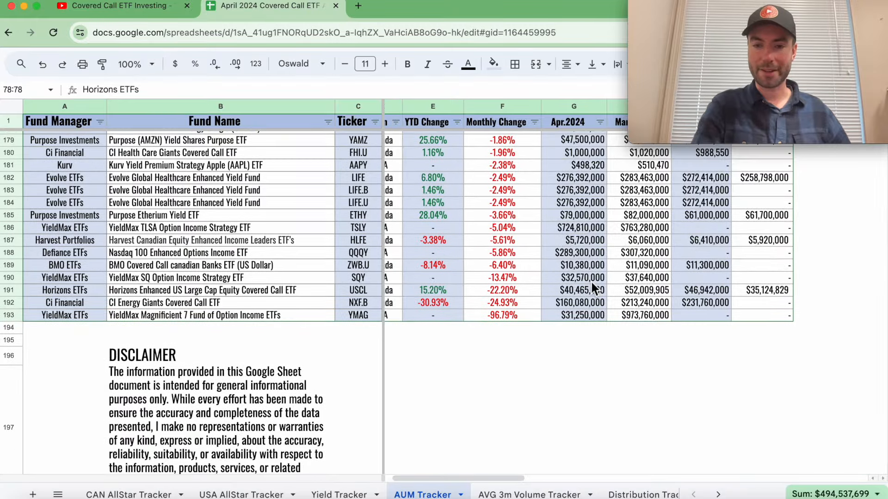
scroll("up", 3)
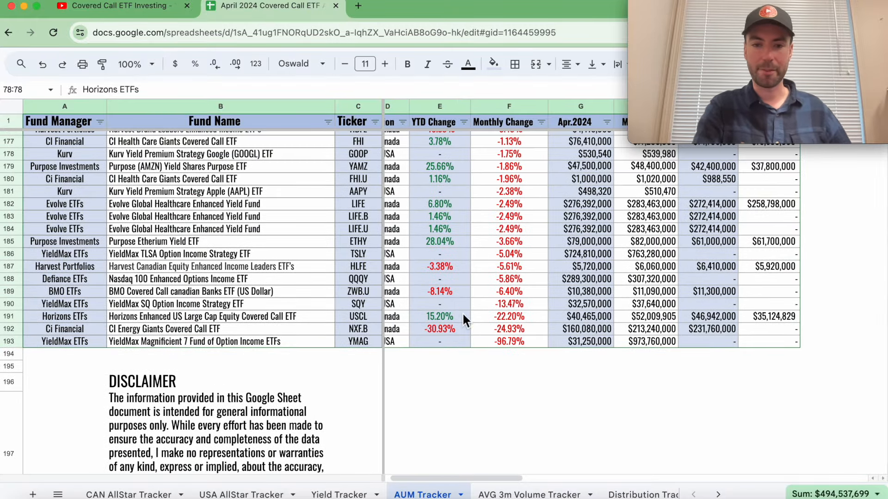
mouse_move(570, 317)
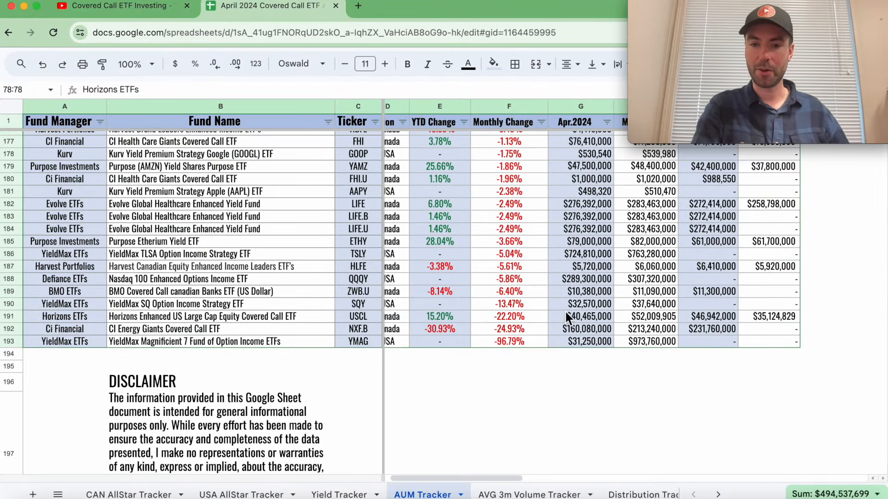
mouse_move(513, 321)
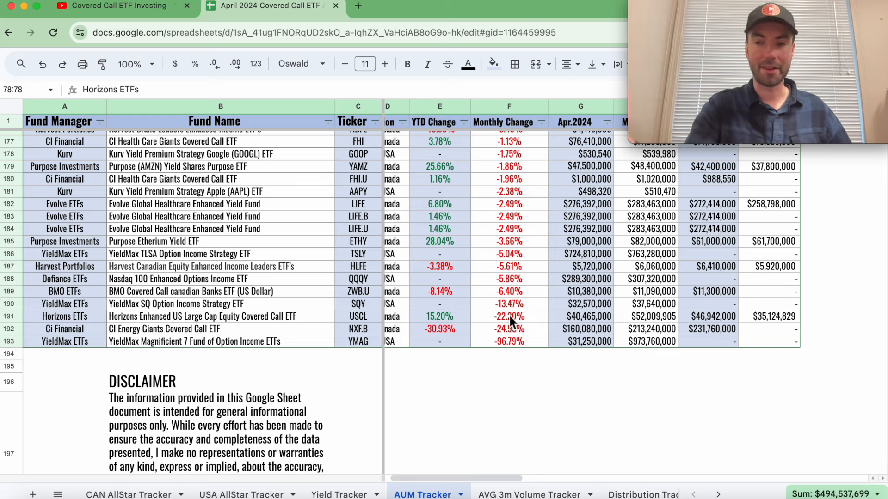
scroll("up", 3)
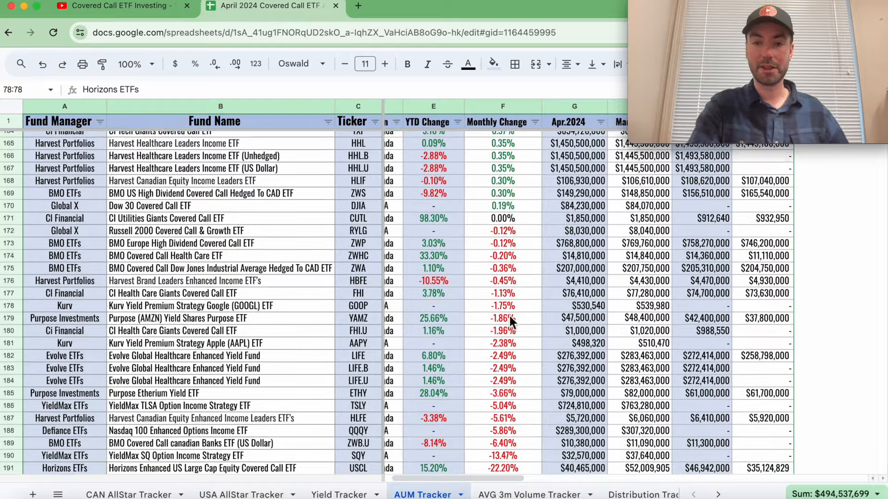
scroll("up", 3)
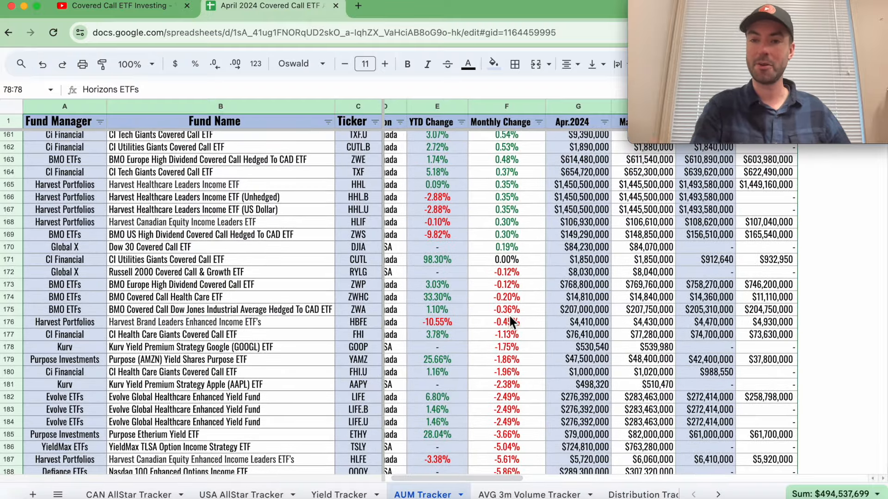
scroll("down", 3)
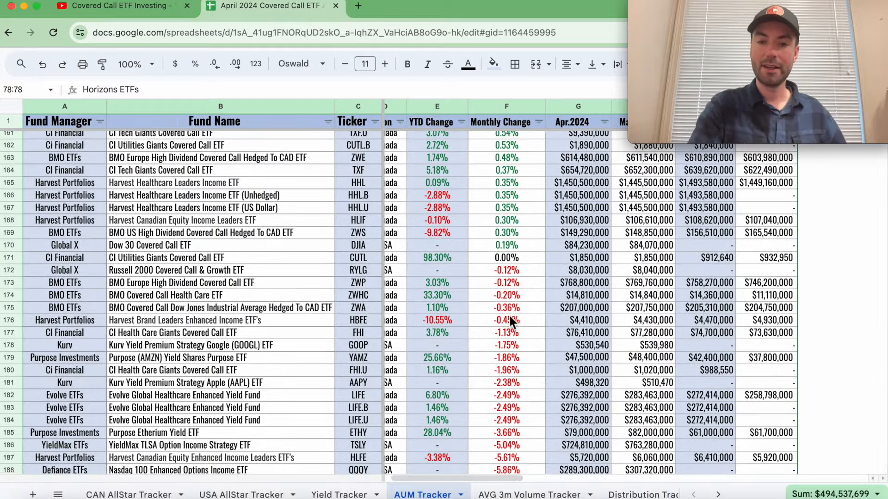
scroll("down", 3)
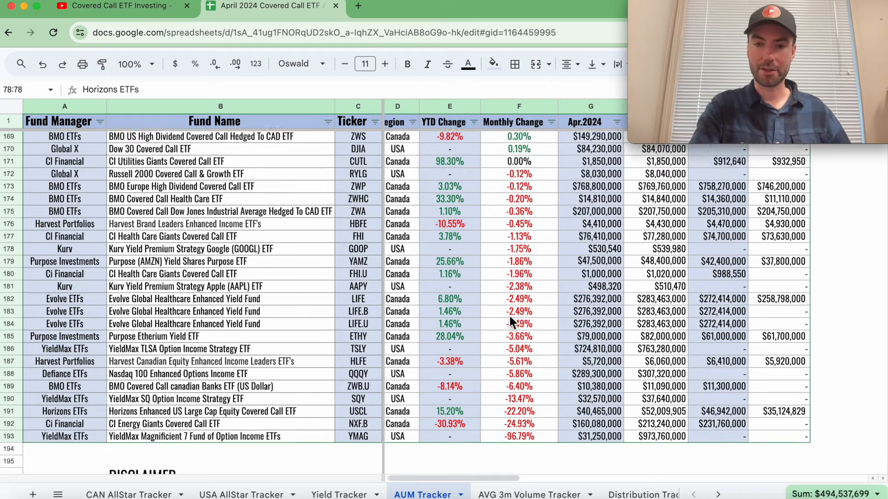
scroll("down", 3)
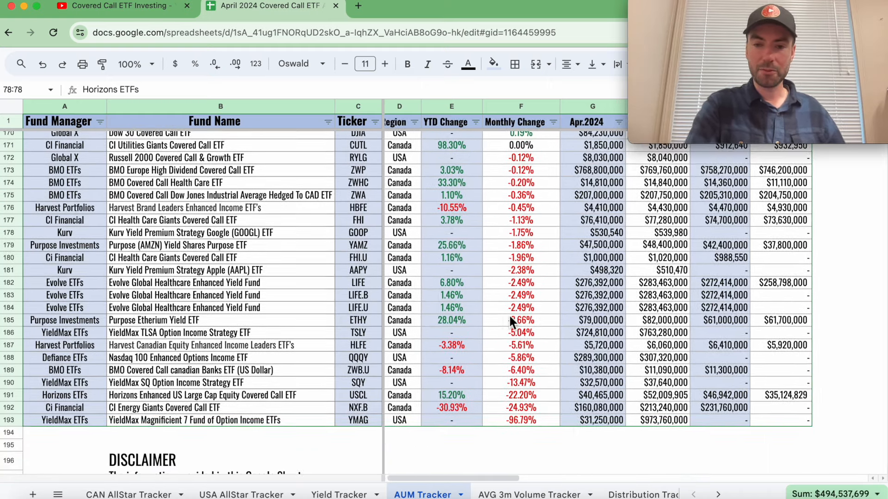
mouse_move(354, 423)
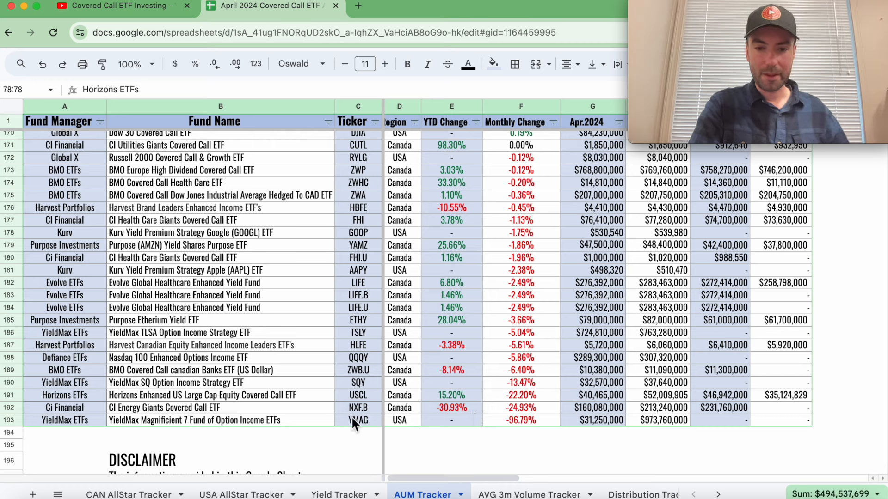
mouse_move(378, 371)
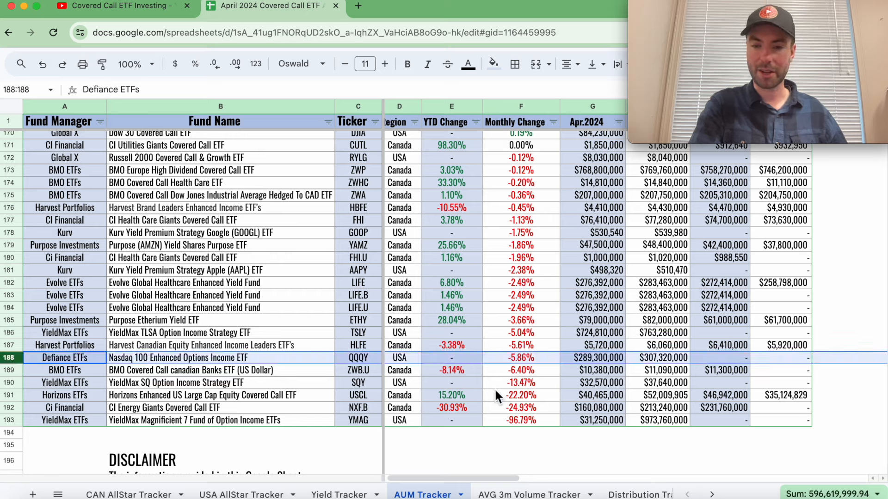
mouse_move(637, 368)
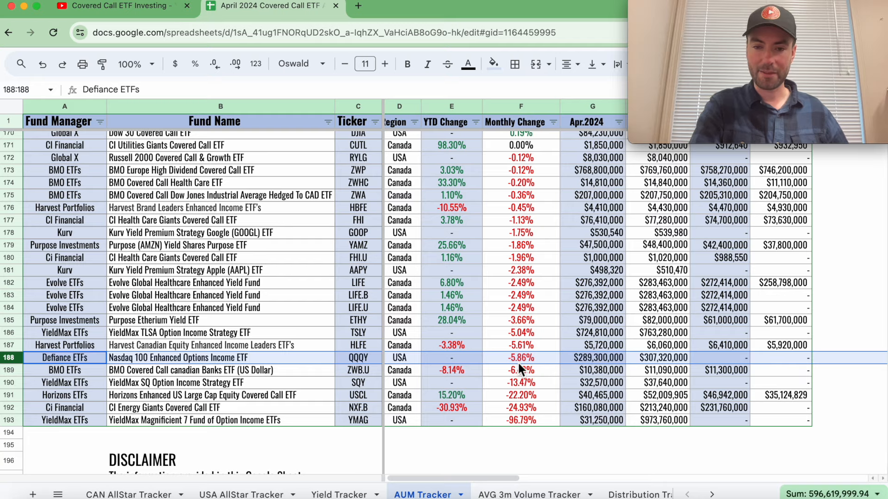
scroll("up", 3)
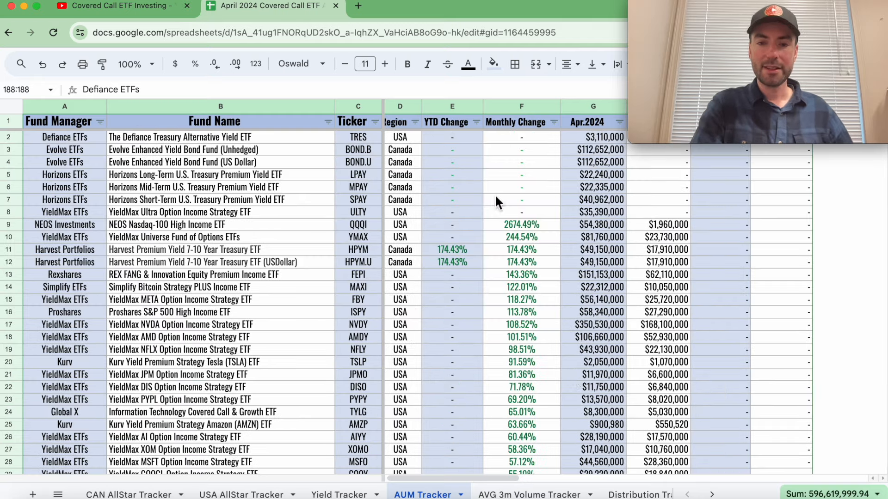
Step: Switch to AVG 3m Volume Tracker, sort Monthly Change Z→A, and browse the ranking
left_click(523, 494)
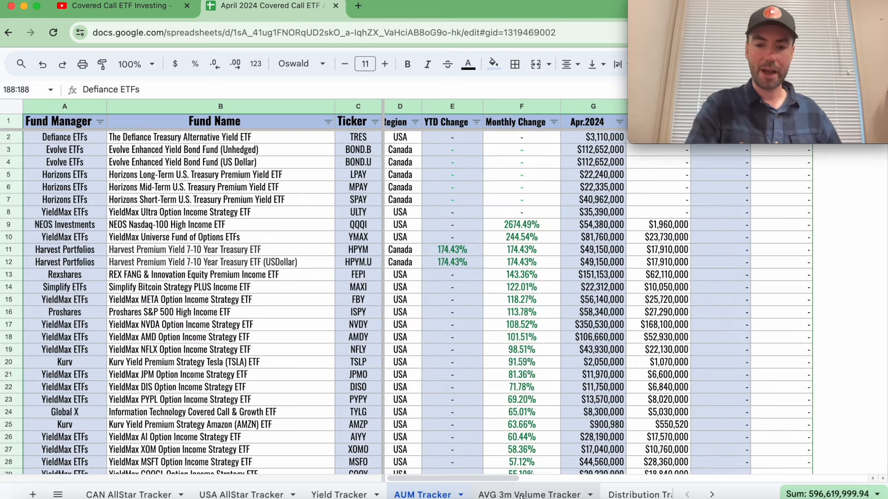
left_click(530, 495)
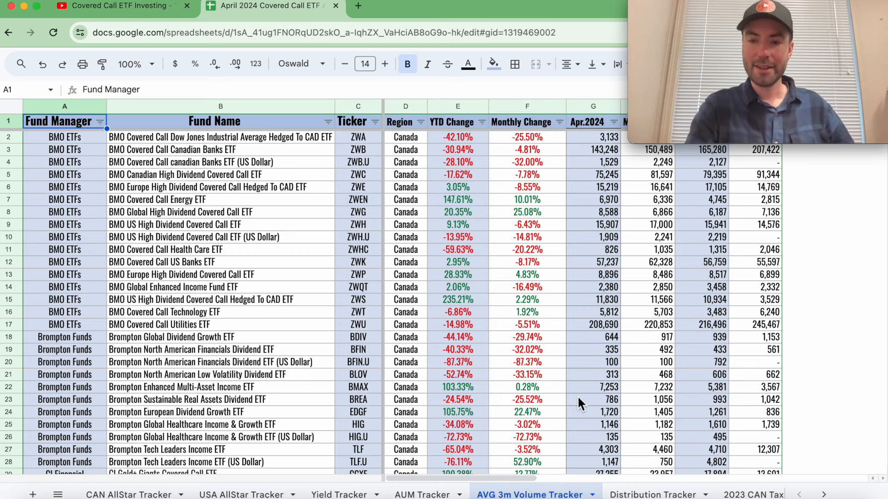
mouse_move(546, 150)
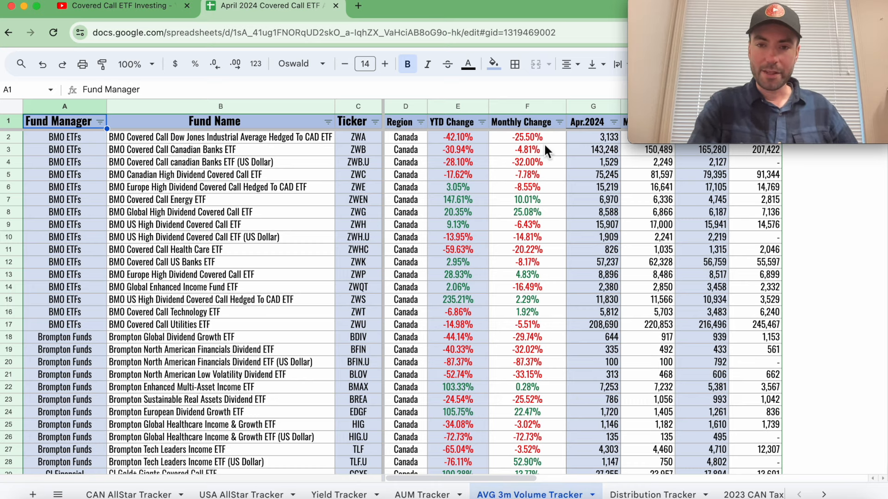
left_click(560, 121)
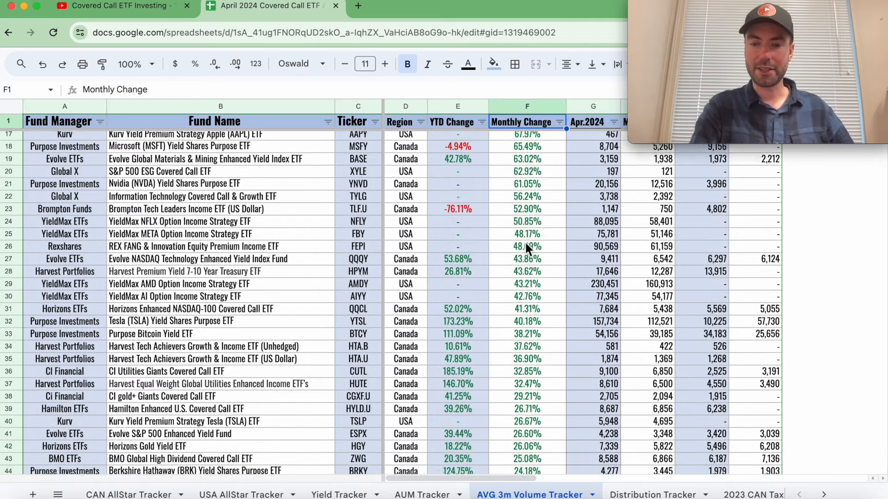
scroll("up", 3)
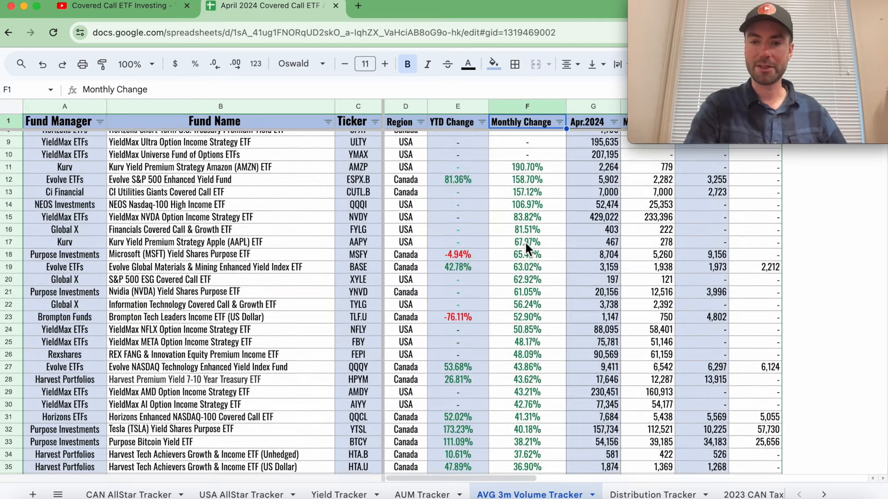
mouse_move(725, 263)
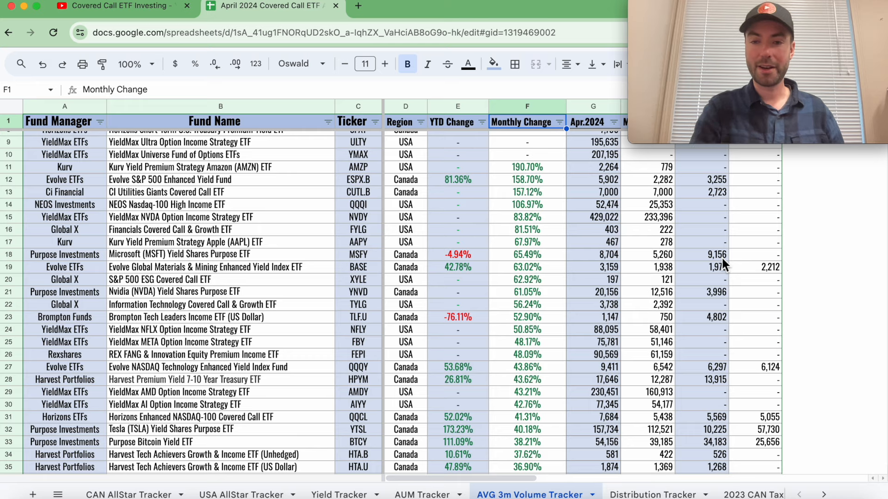
scroll("down", 3)
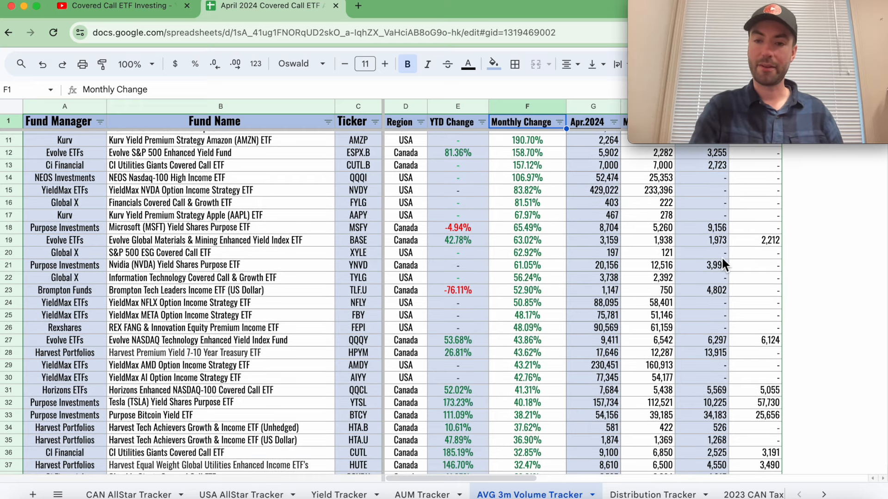
mouse_move(631, 244)
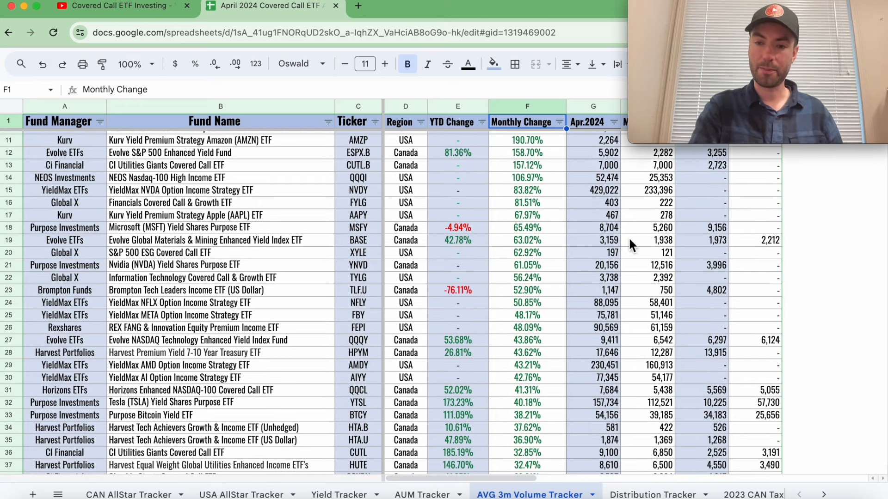
mouse_move(621, 244)
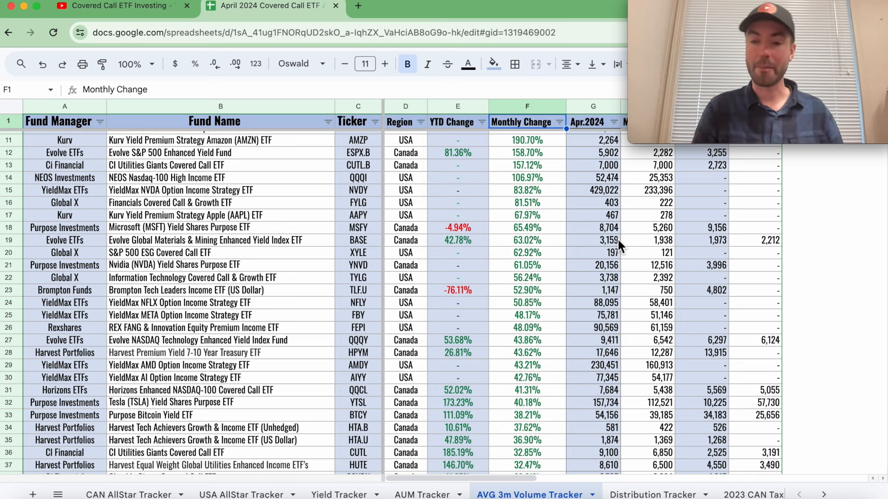
scroll("down", 3)
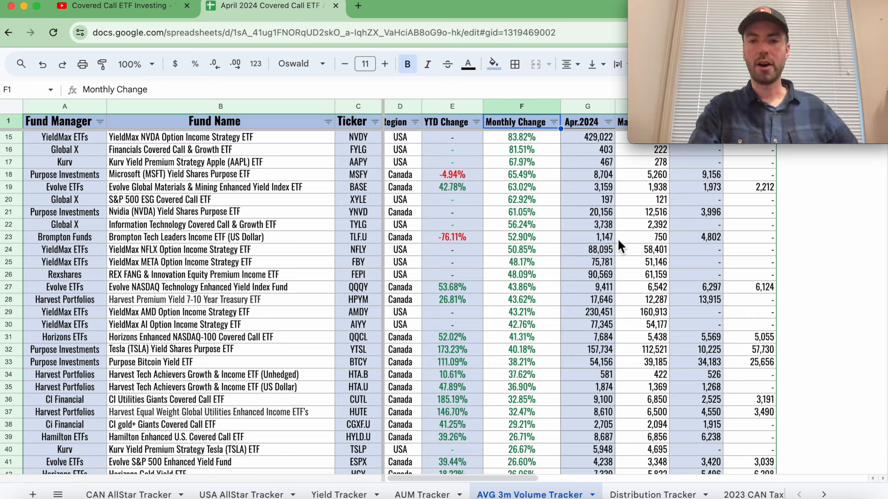
mouse_move(564, 256)
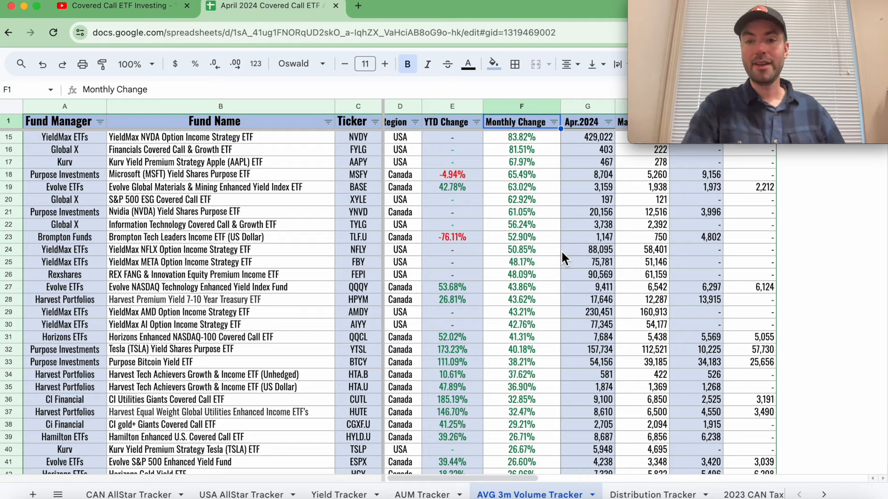
scroll("down", 3)
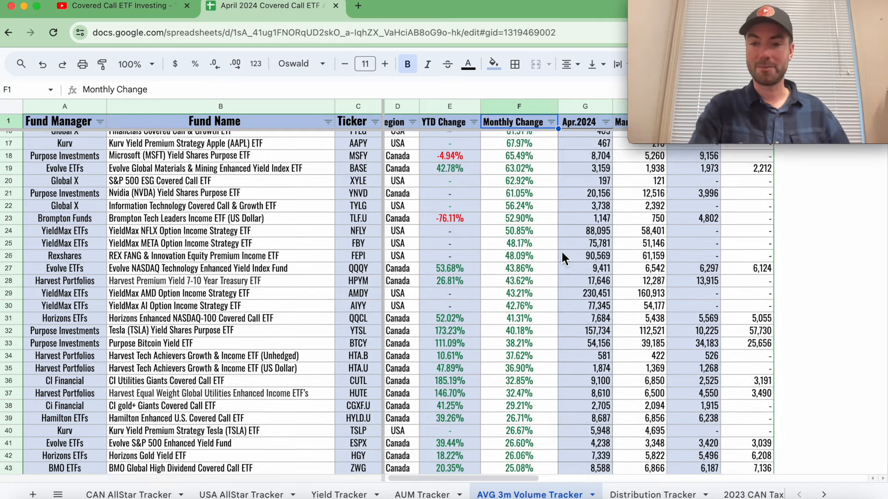
scroll("down", 3)
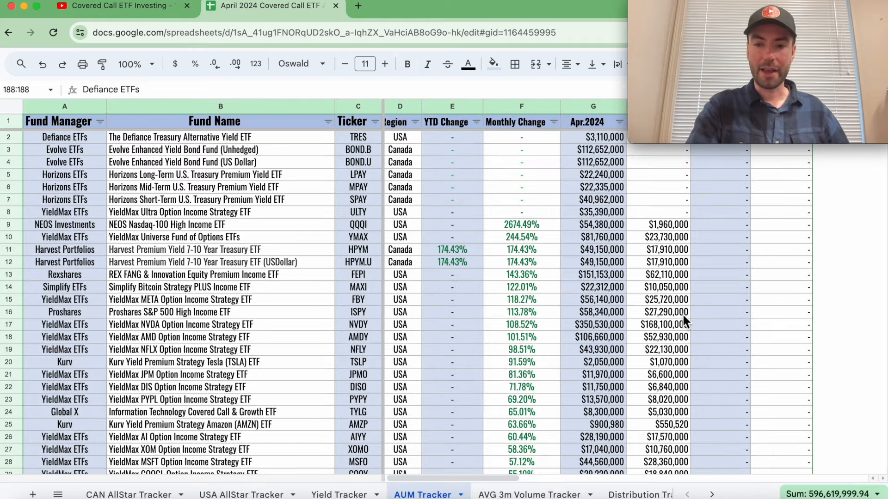
Step: Scroll through the monthly-change ranking, reaching NEOS SPYI at 22.06%
scroll("right", 3)
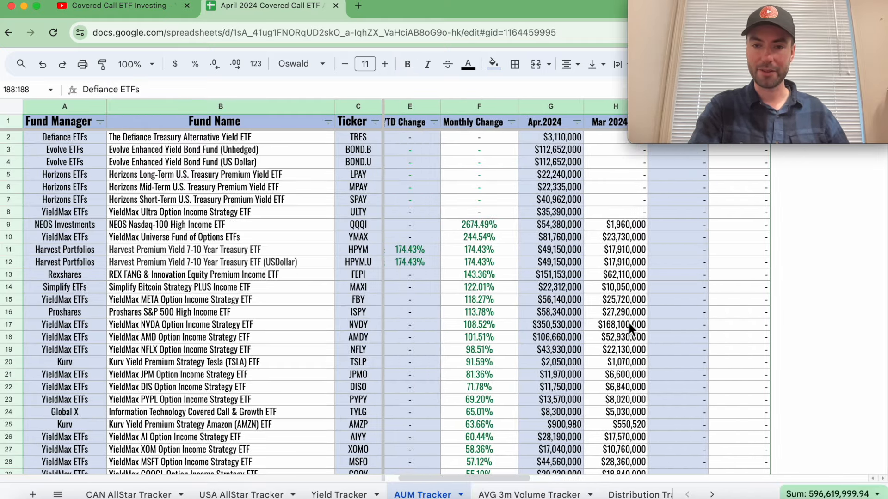
scroll("down", 3)
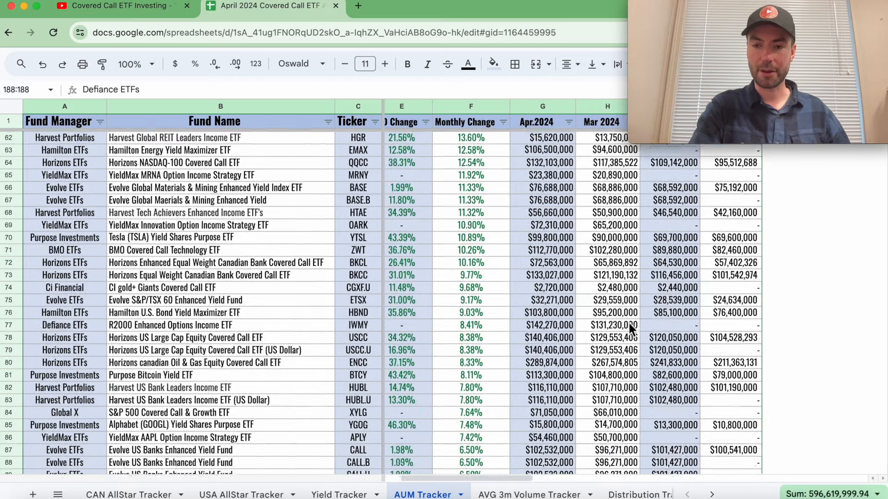
scroll("down", 3)
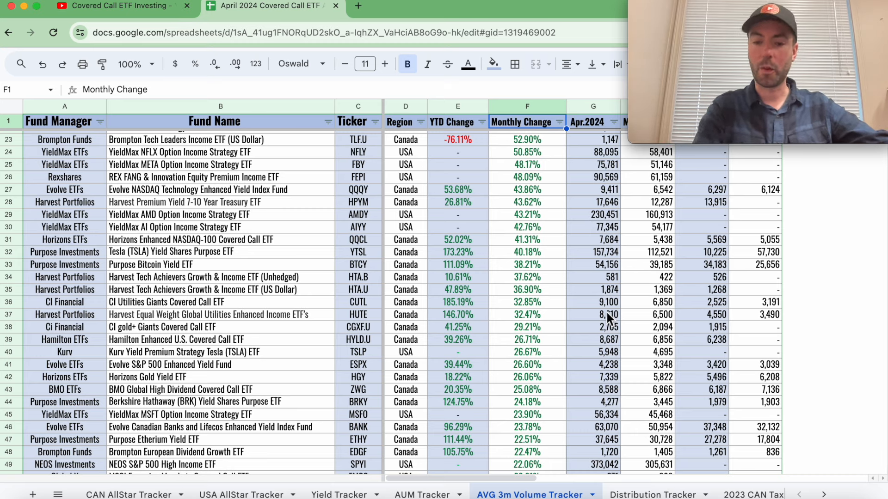
scroll("down", 3)
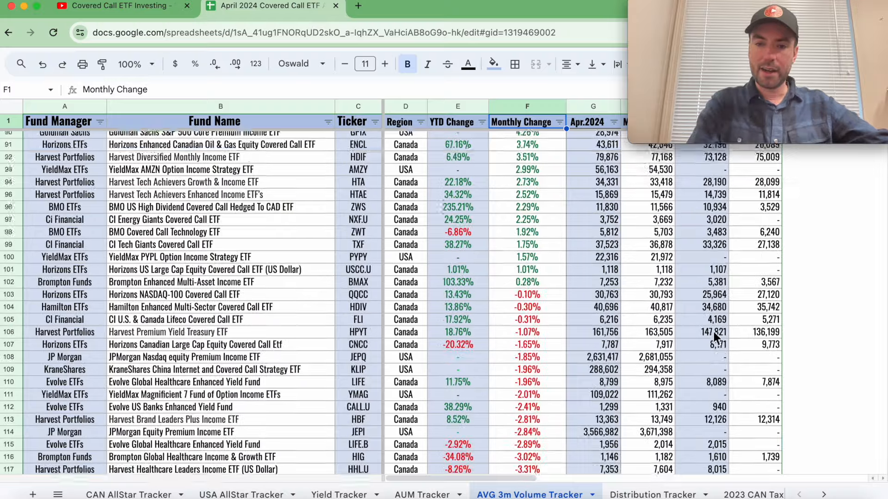
scroll("down", 3)
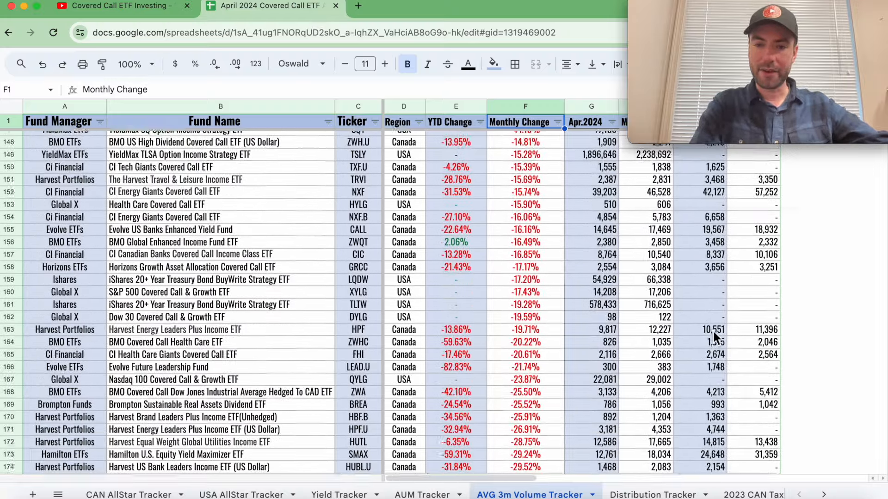
scroll("down", 3)
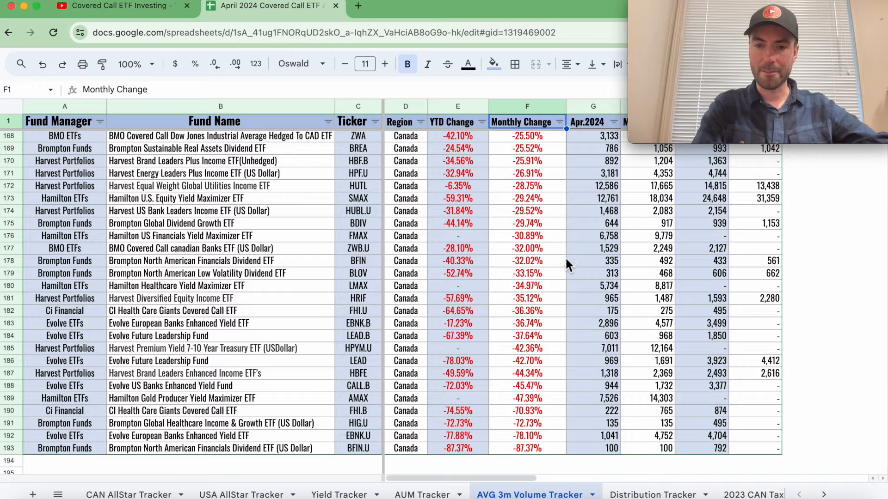
scroll("up", 3)
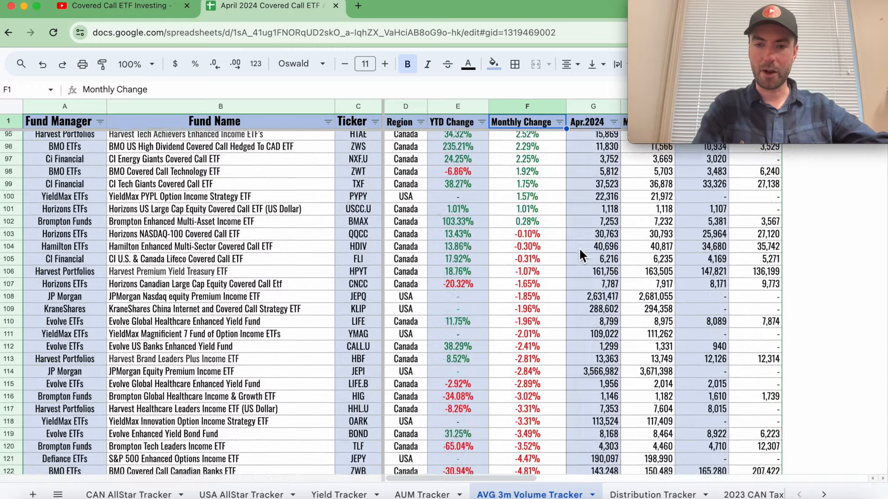
scroll("down", 3)
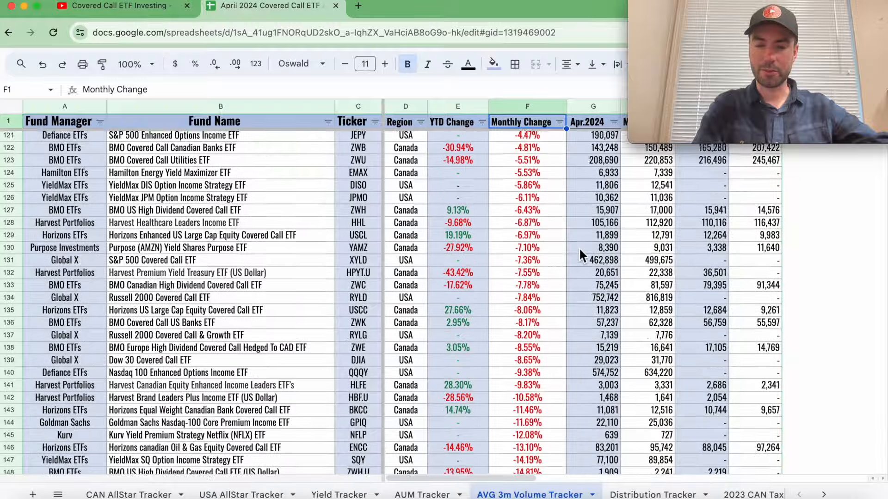
scroll("down", 3)
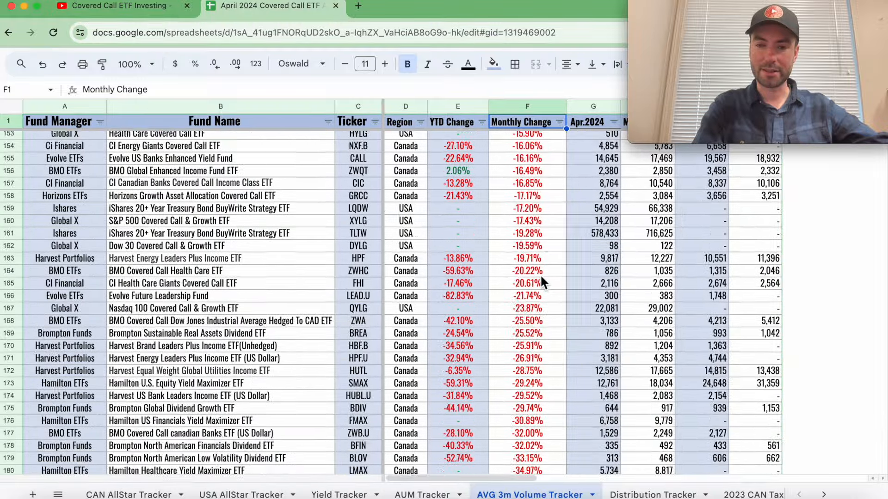
scroll("down", 3)
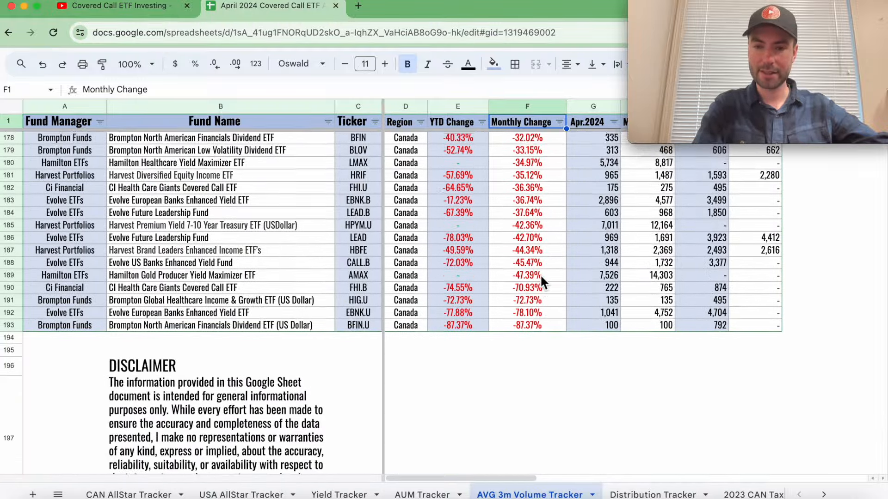
scroll("up", 3)
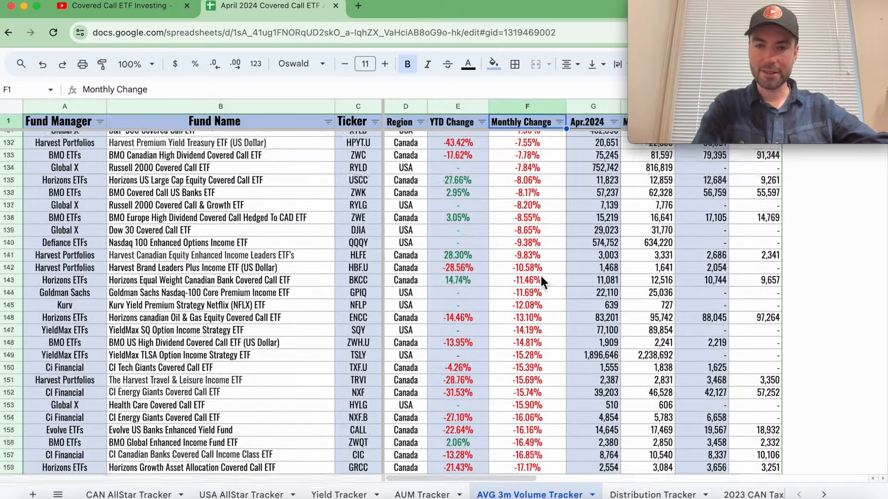
scroll("up", 3)
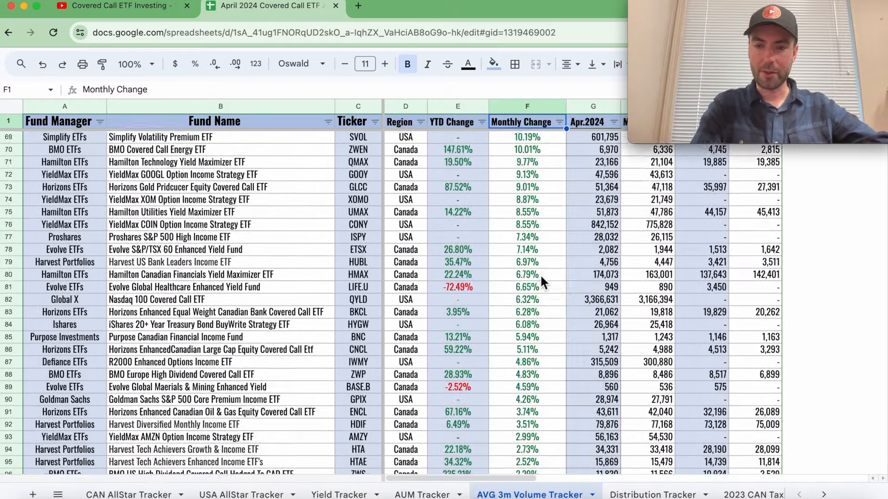
scroll("up", 3)
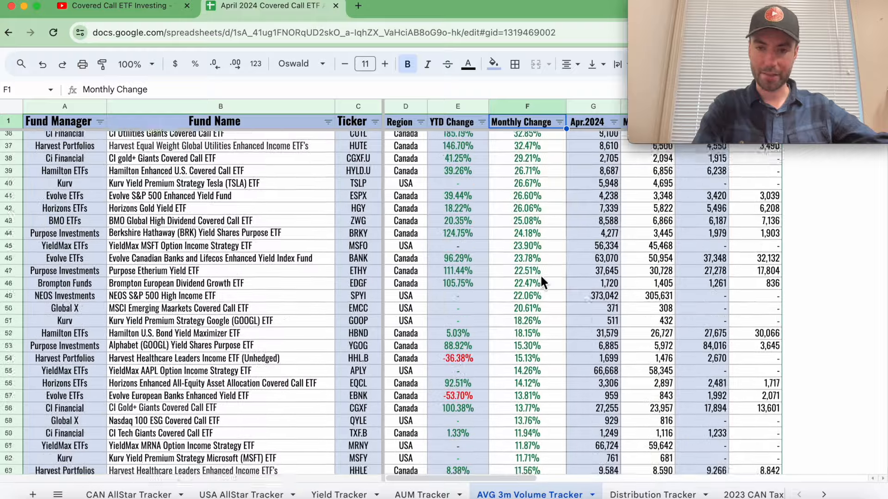
scroll("up", 3)
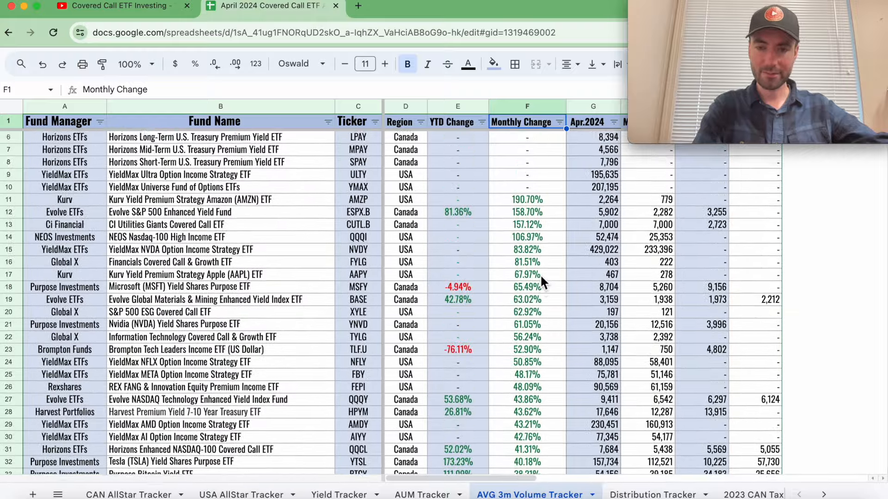
scroll("down", 3)
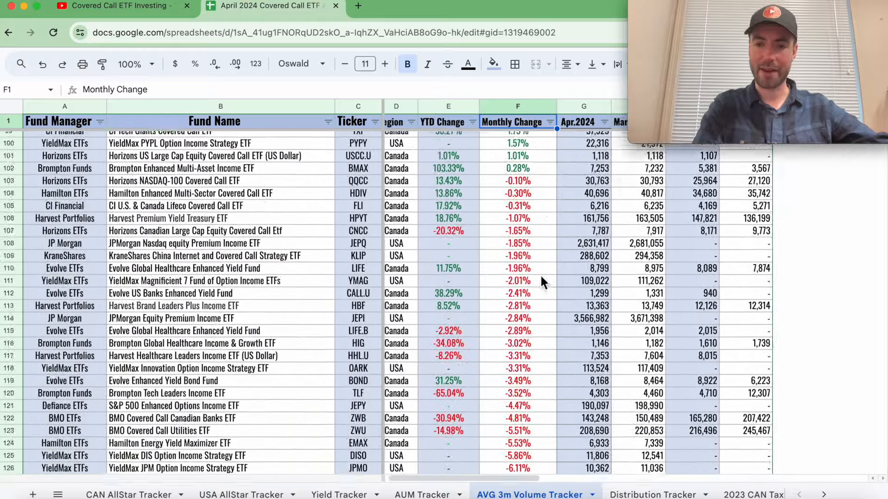
scroll("up", 3)
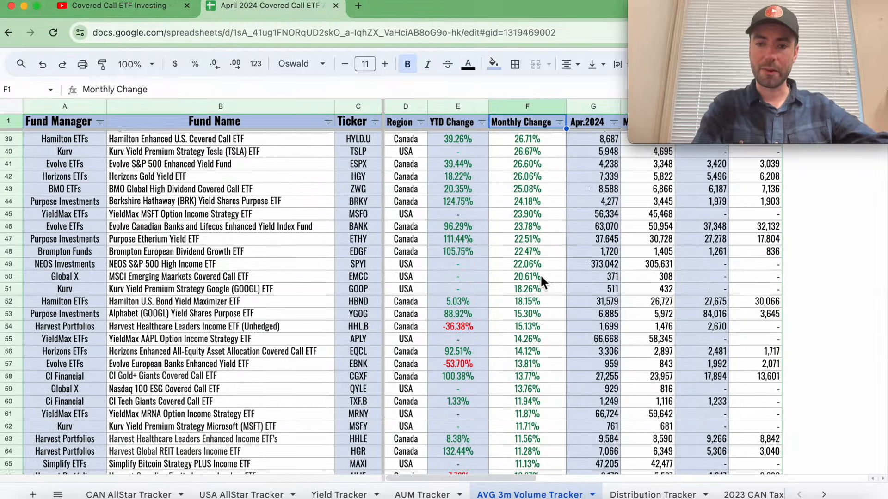
Step: Sort the AVG 3m Volume Tracker by YTD Change Z→A and browse the results
left_click(481, 122)
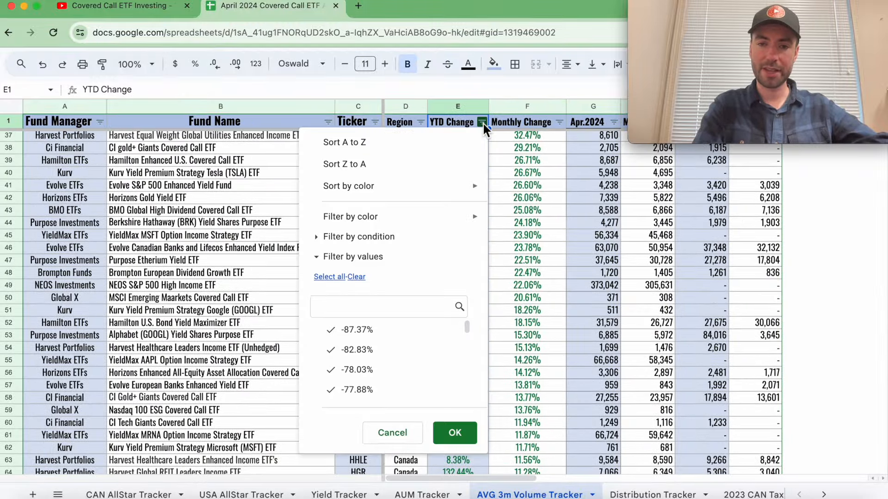
left_click(454, 433)
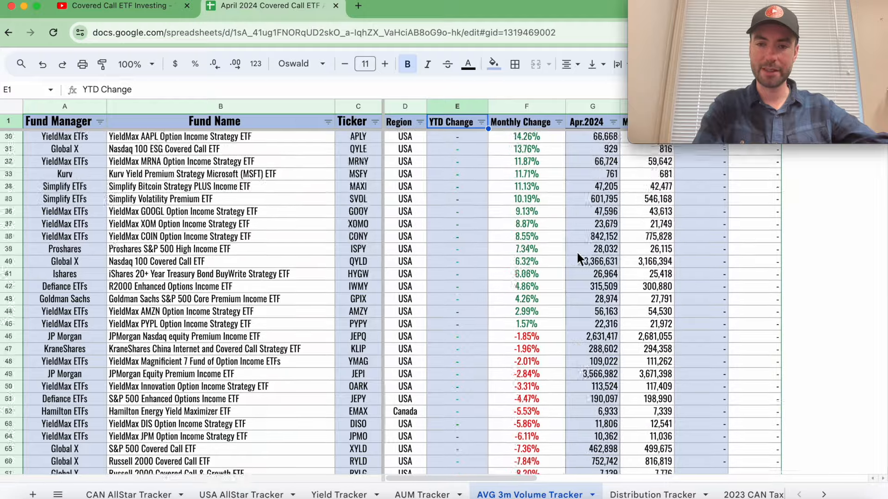
scroll("down", 3)
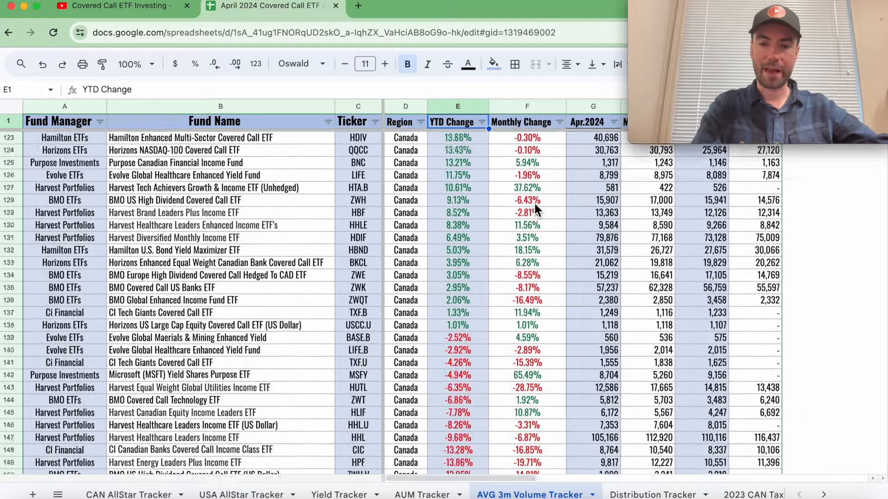
scroll("down", 3)
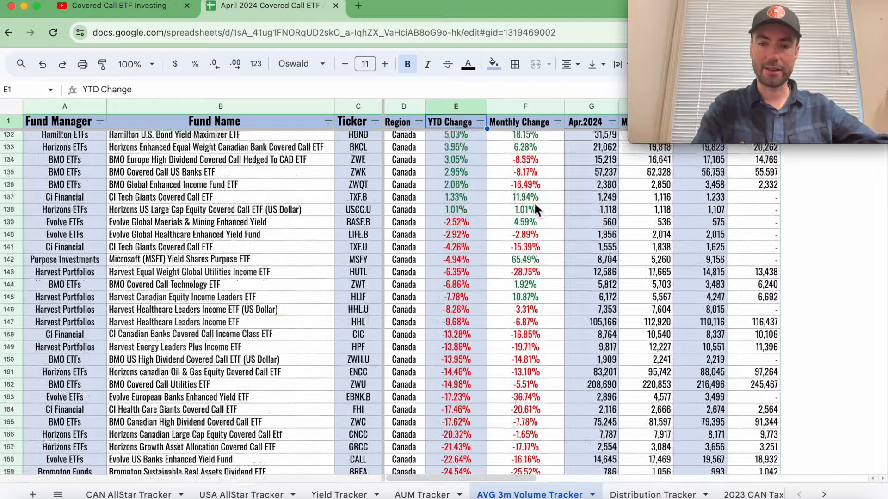
scroll("up", 3)
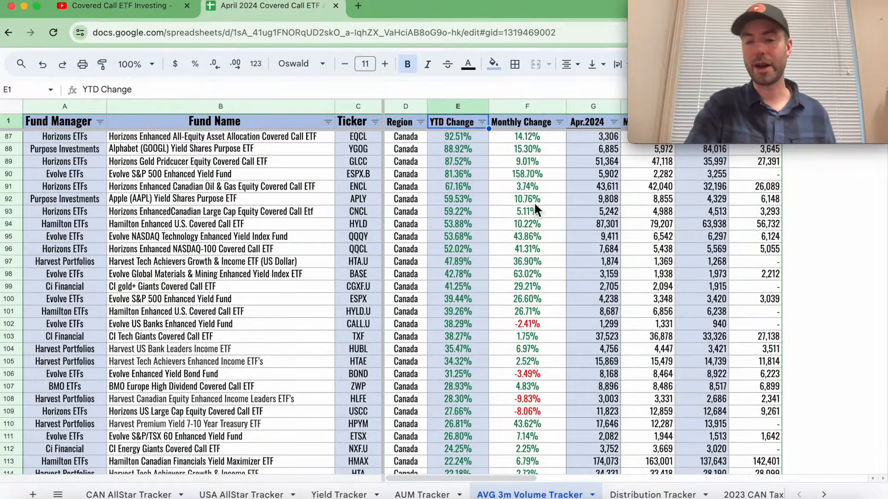
scroll("up", 3)
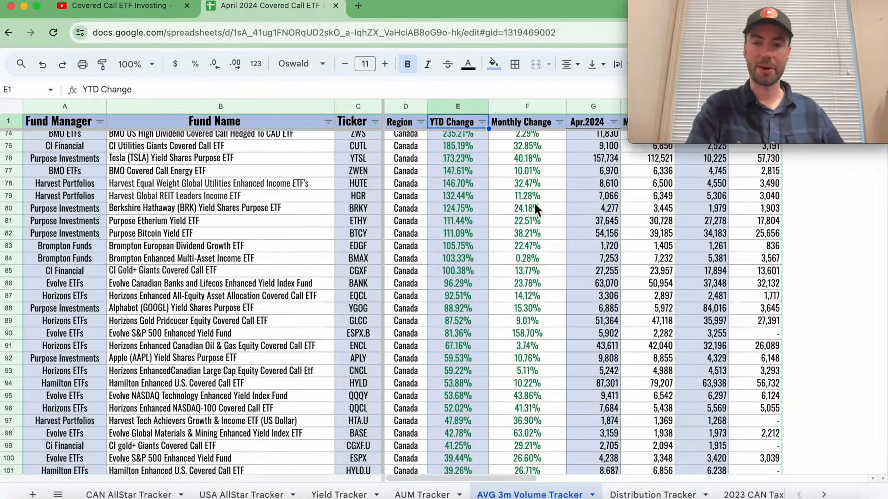
scroll("up", 3)
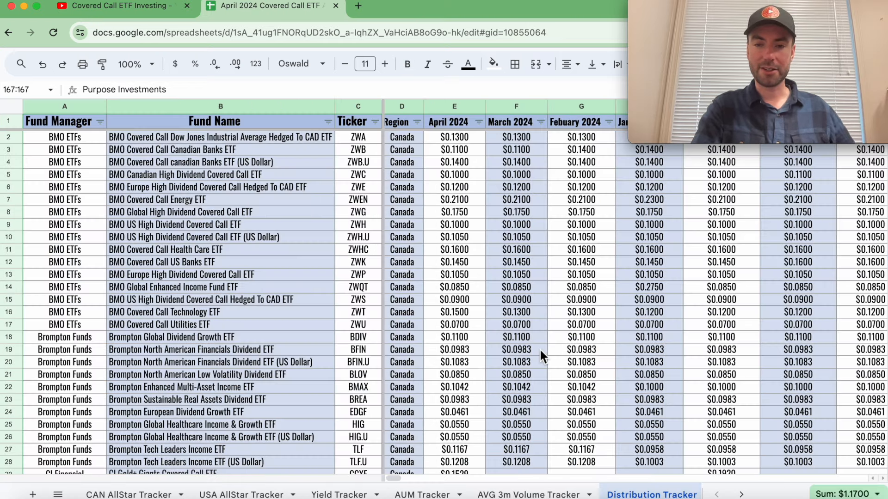
mouse_move(516, 177)
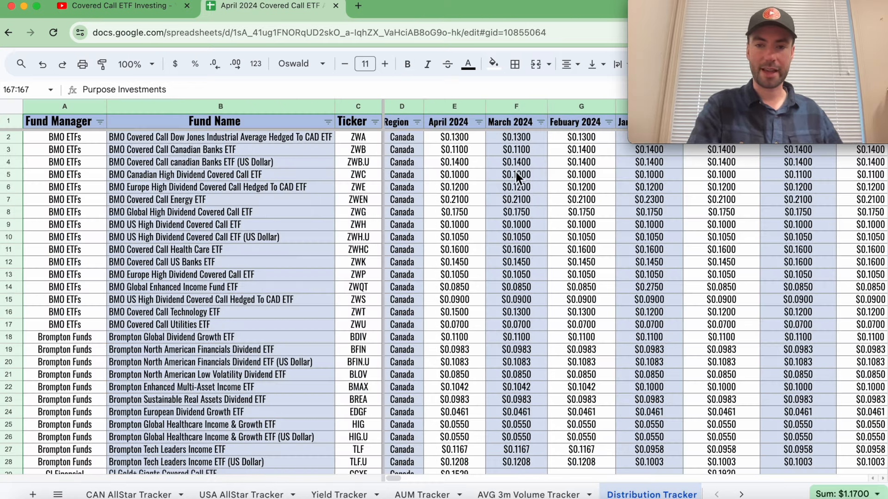
scroll("right", 3)
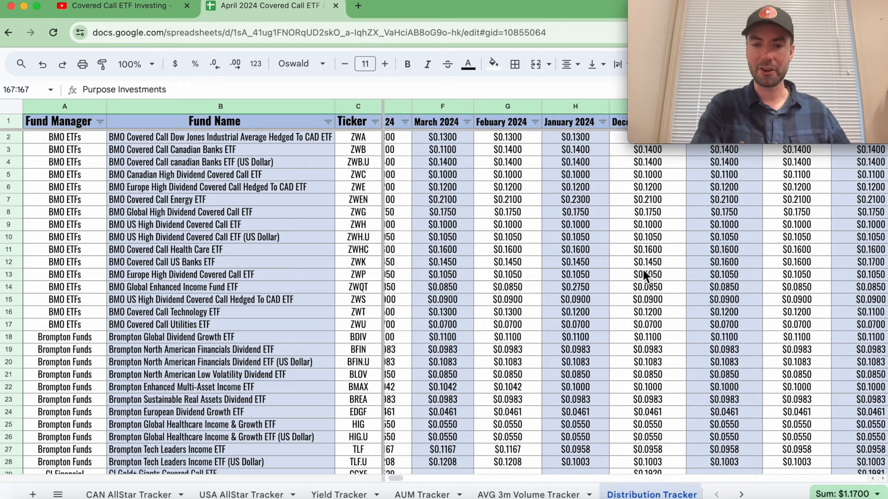
scroll("left", 3)
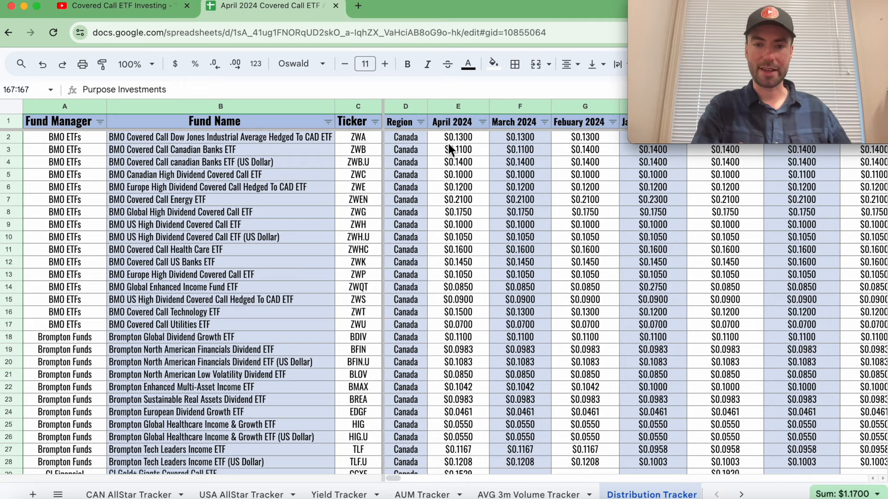
mouse_move(586, 235)
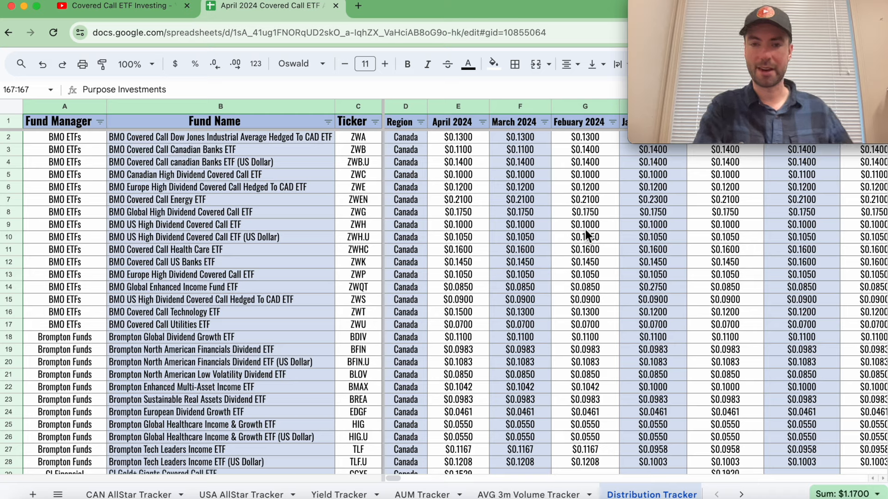
mouse_move(538, 152)
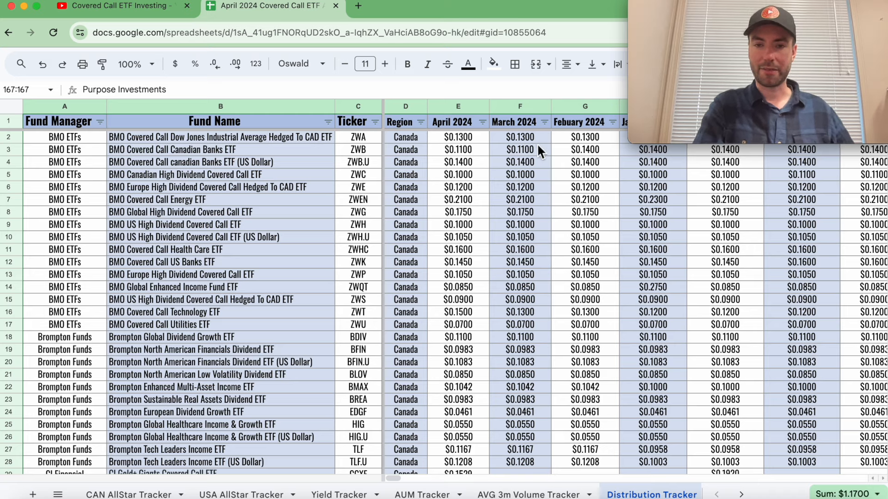
mouse_move(545, 166)
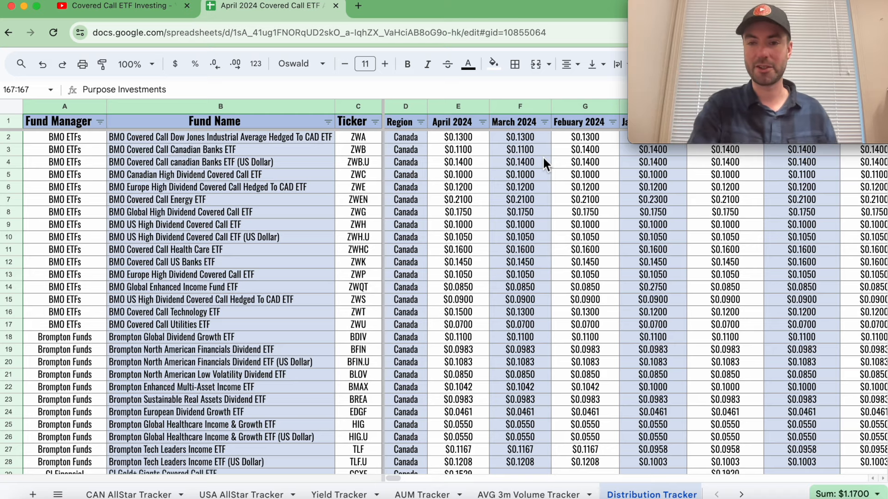
mouse_move(594, 207)
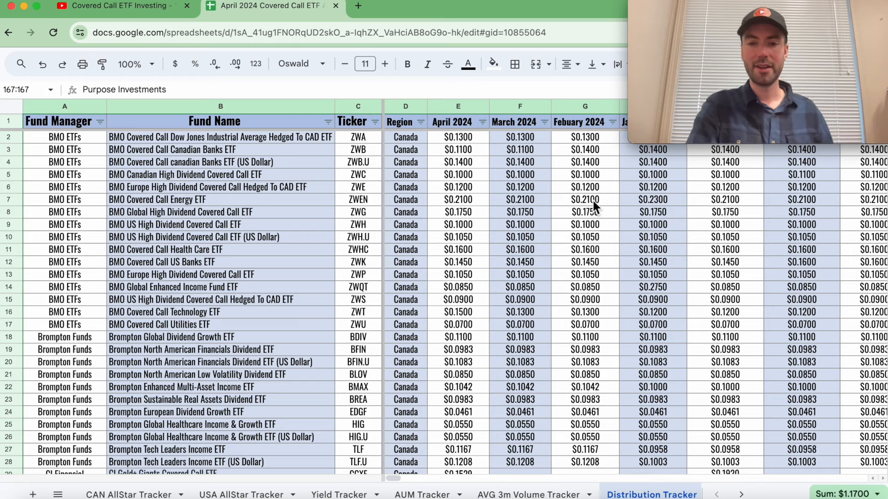
mouse_move(600, 212)
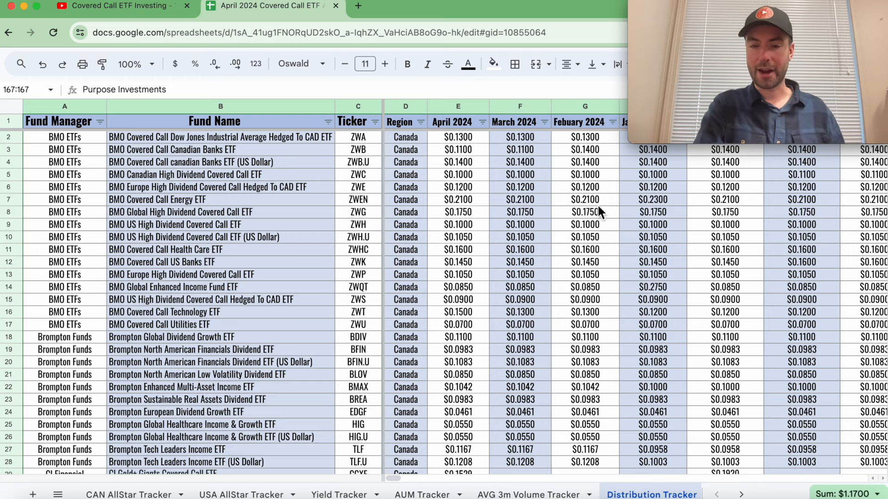
mouse_move(741, 495)
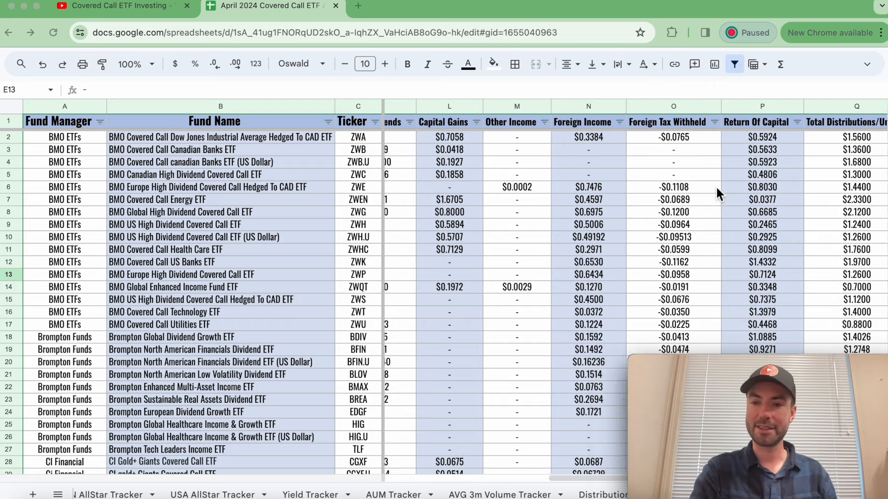
Step: Scroll across the tax breakdown's dollar and percentage columns, including ZWQT's 47.83% return of capital
scroll("right", 3)
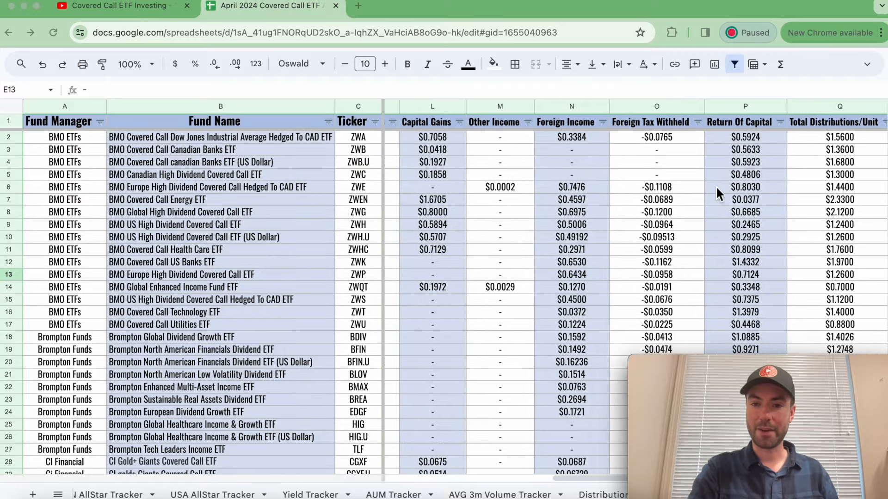
scroll("left", 3)
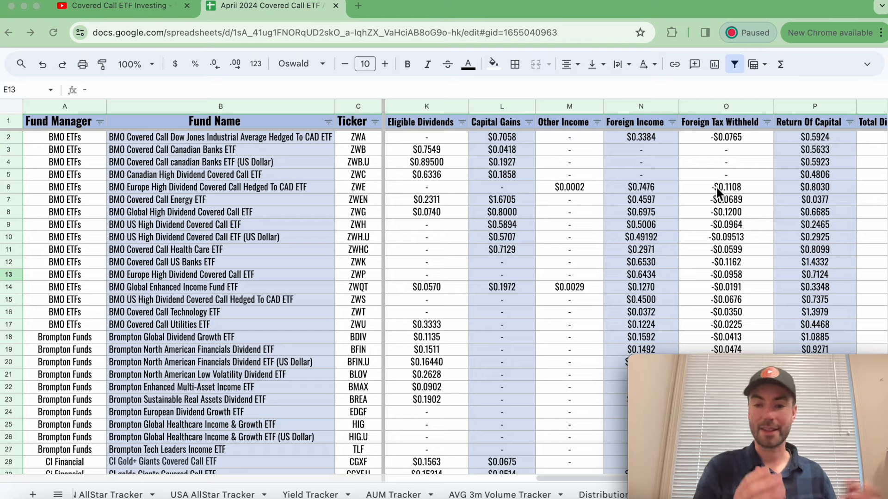
mouse_move(650, 195)
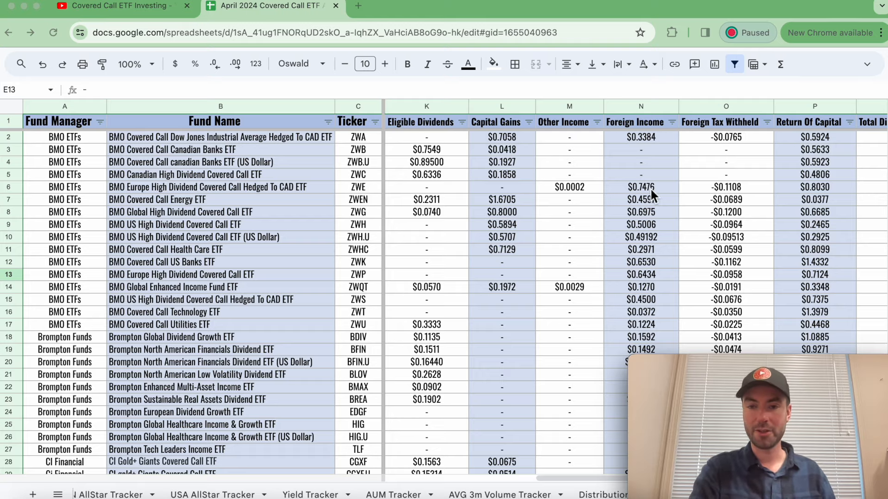
scroll("right", 3)
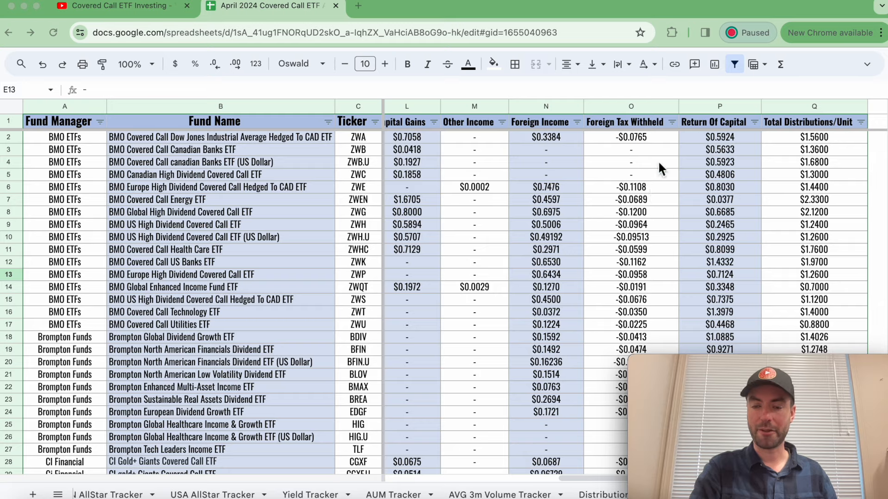
mouse_move(515, 166)
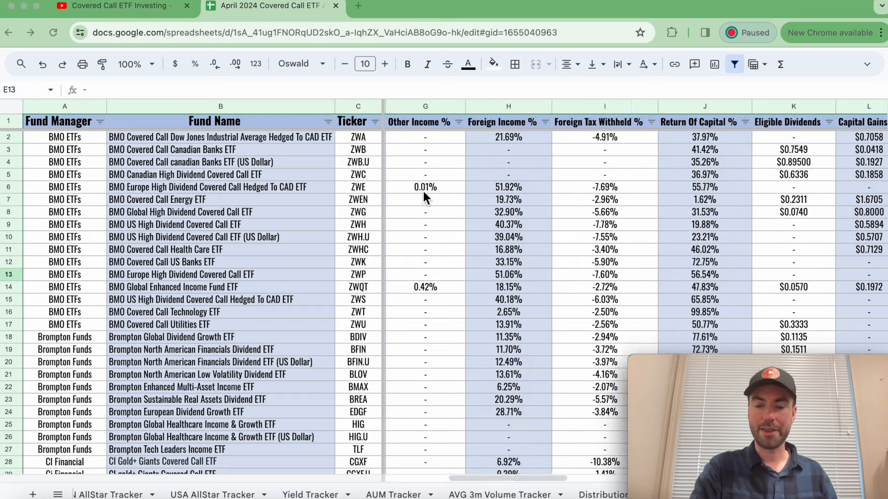
scroll("right", 3)
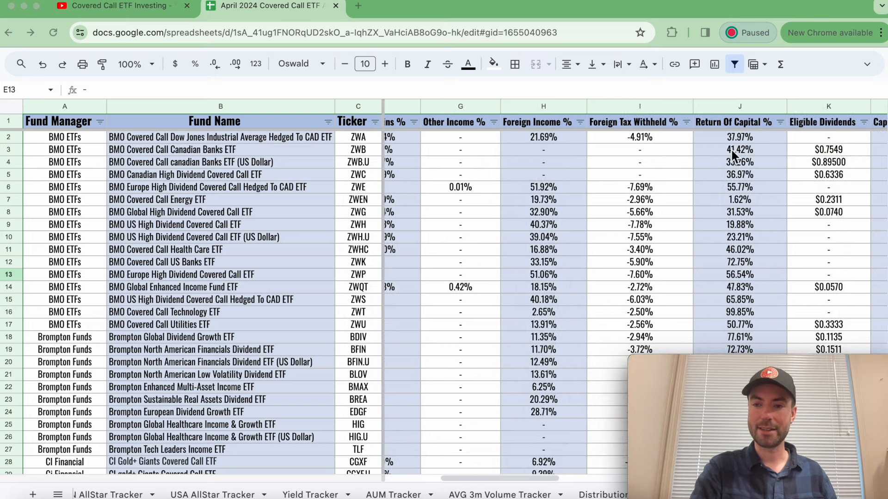
scroll("right", 3)
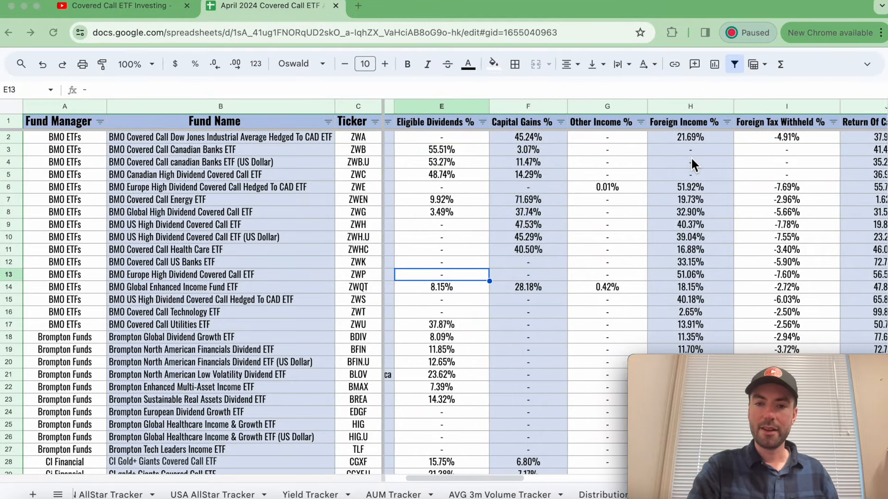
scroll("right", 3)
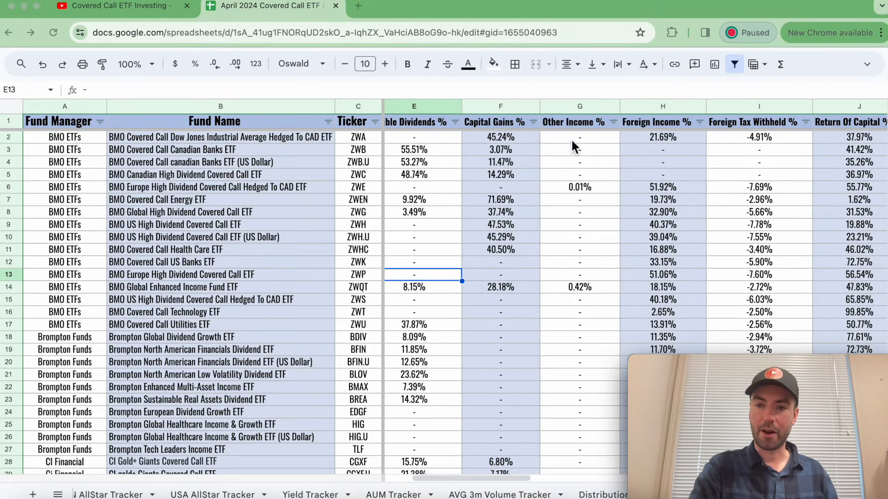
mouse_move(631, 141)
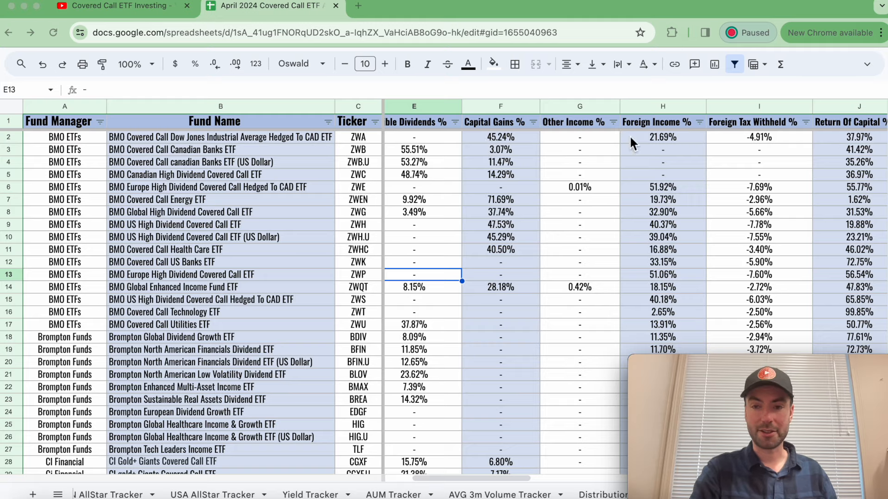
Step: Sort funds Z to A by Return Of Capital % and review down to Harvest HPF at 69.48%
left_click(727, 122)
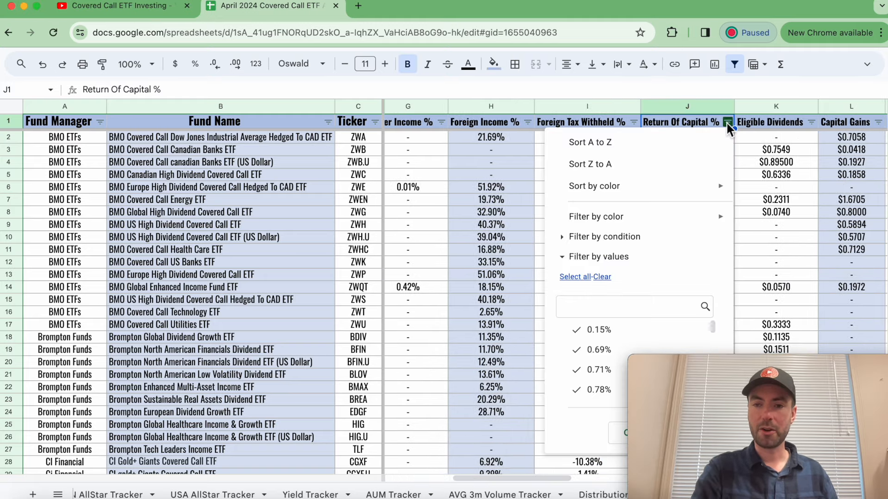
left_click(590, 163)
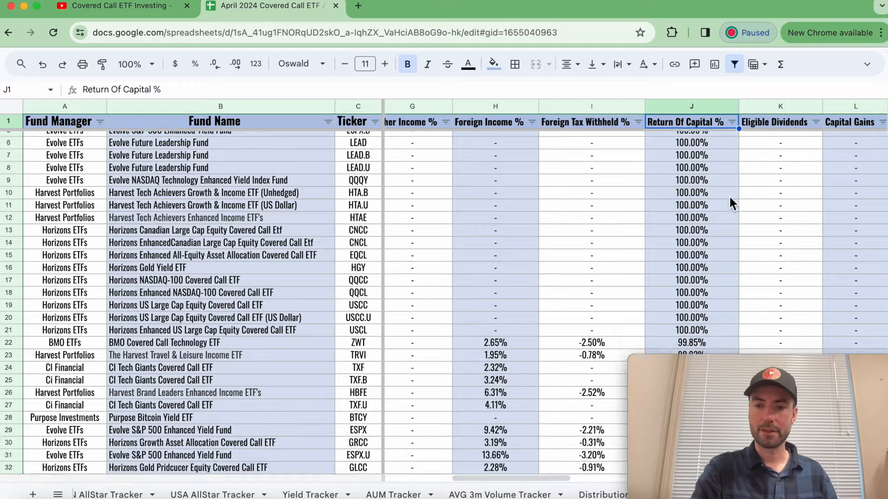
scroll("down", 3)
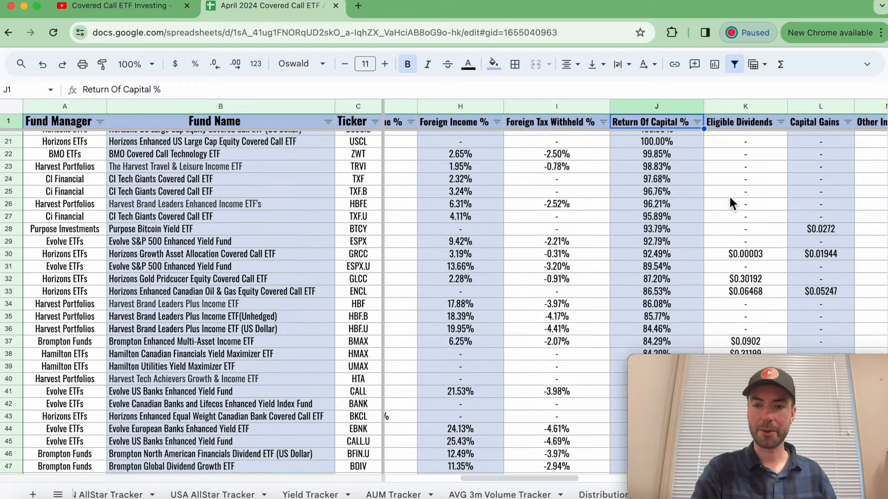
scroll("down", 3)
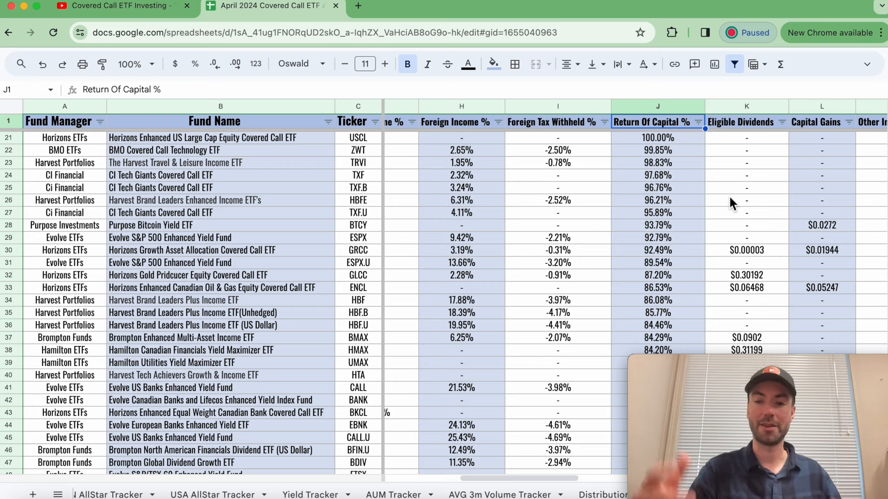
mouse_move(673, 196)
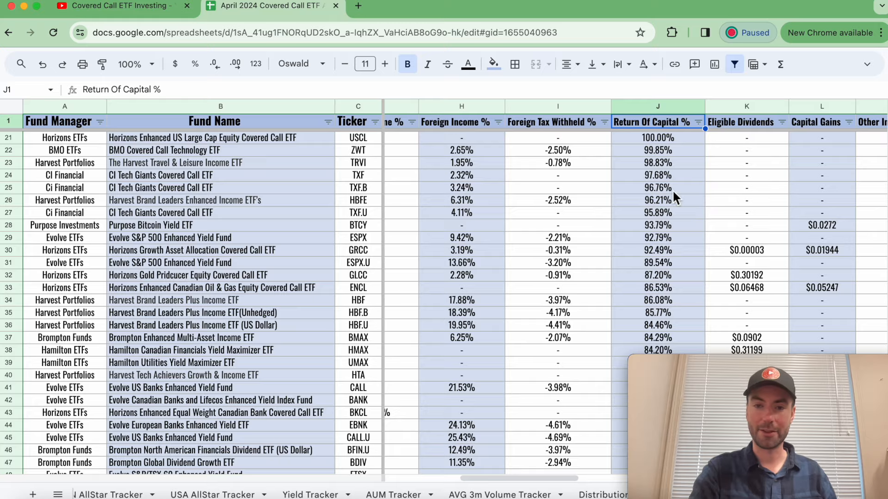
scroll("left", 3)
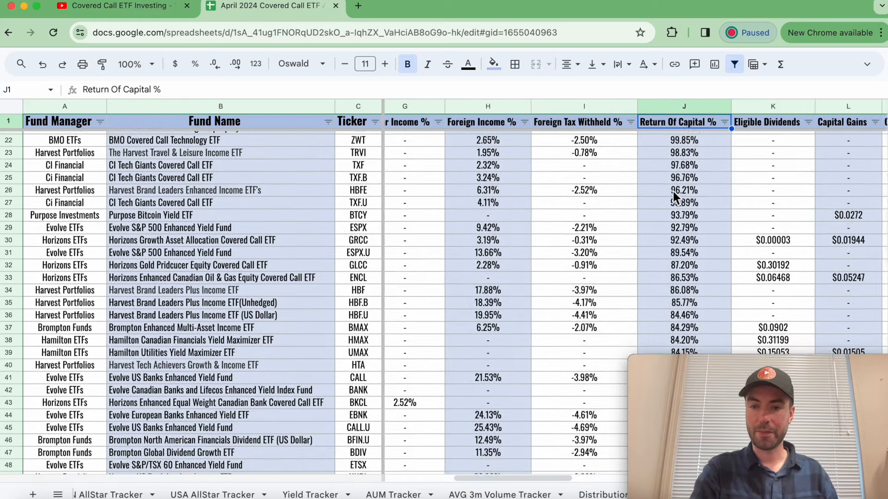
scroll("up", 3)
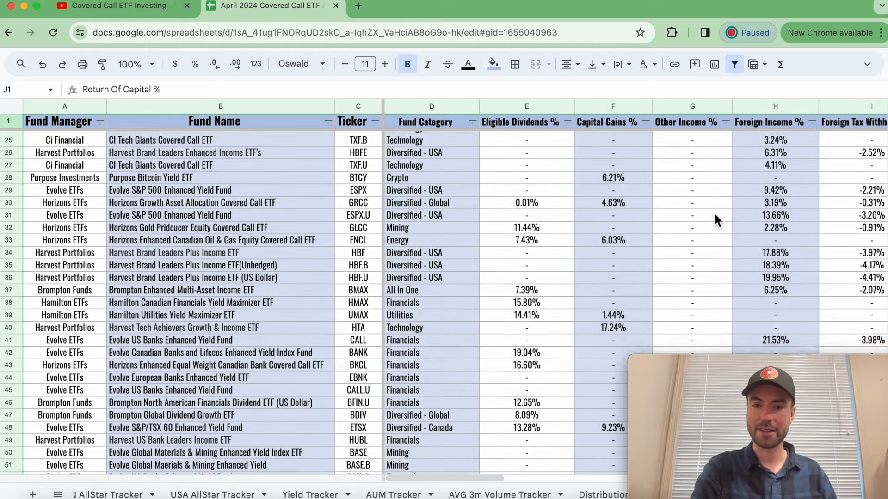
scroll("right", 3)
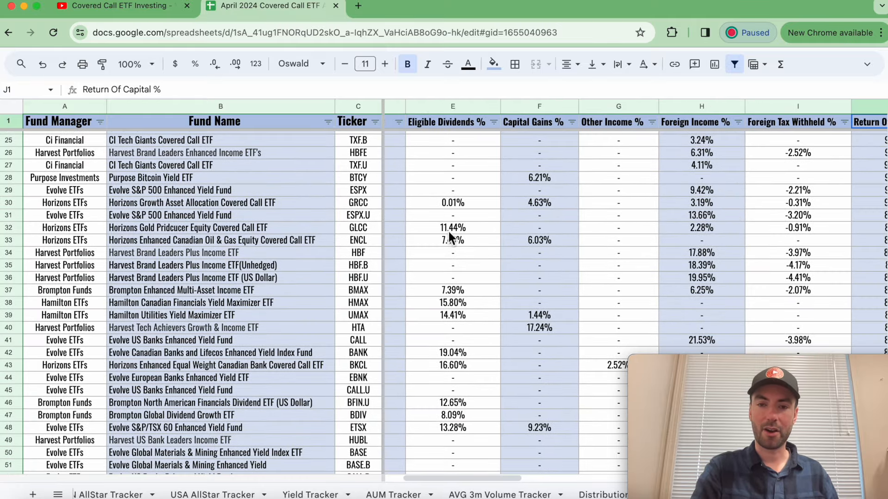
mouse_move(526, 221)
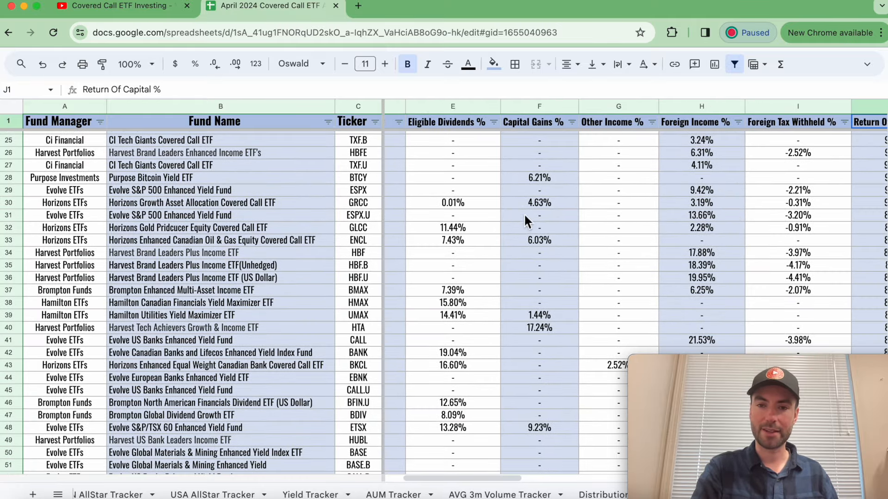
scroll("right", 3)
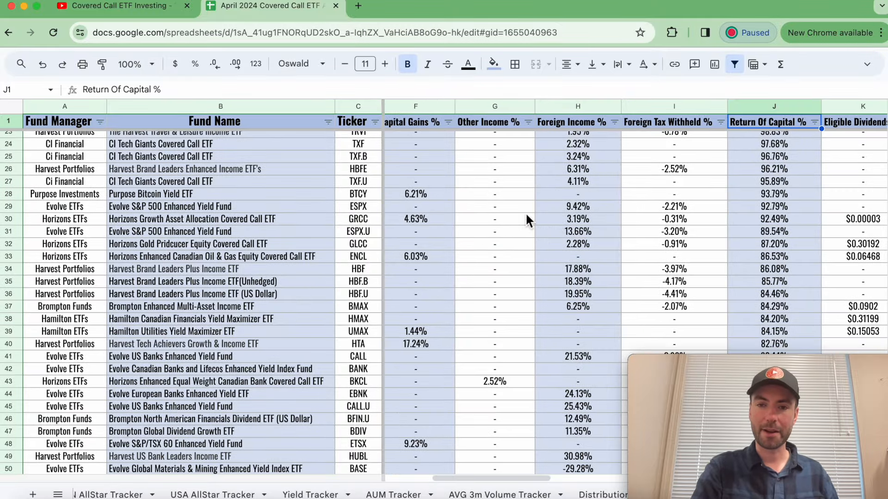
mouse_move(592, 229)
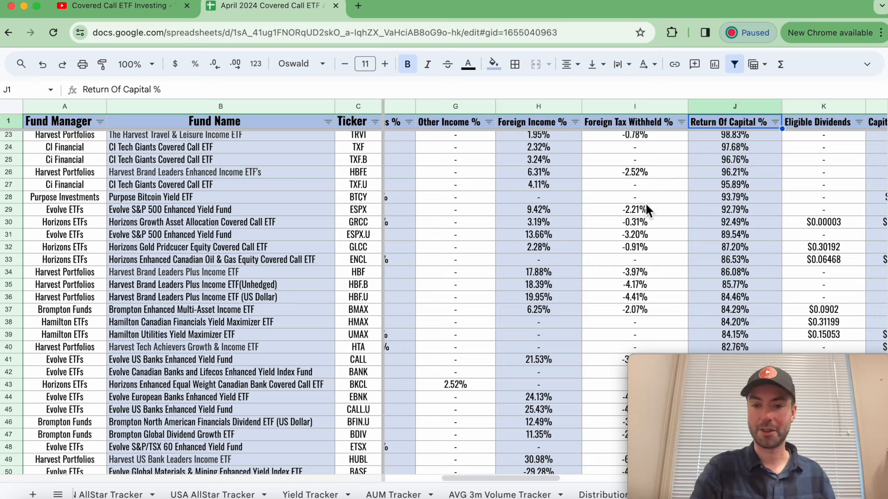
scroll("down", 3)
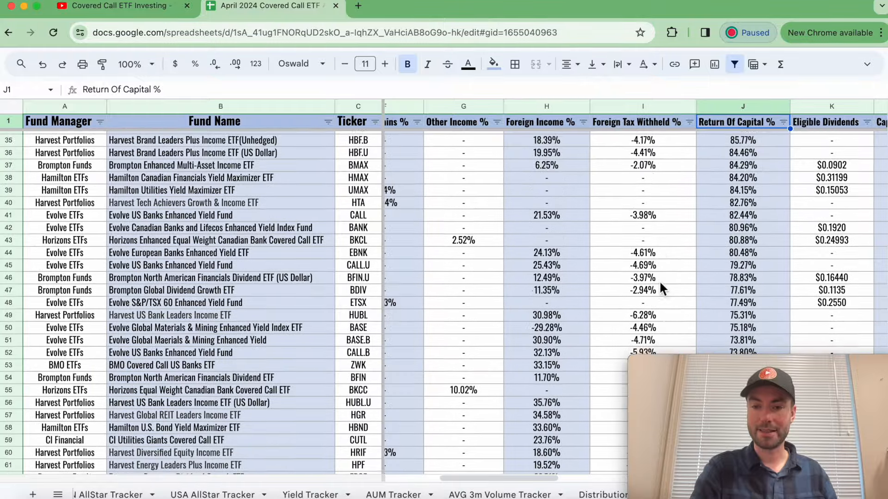
scroll("down", 3)
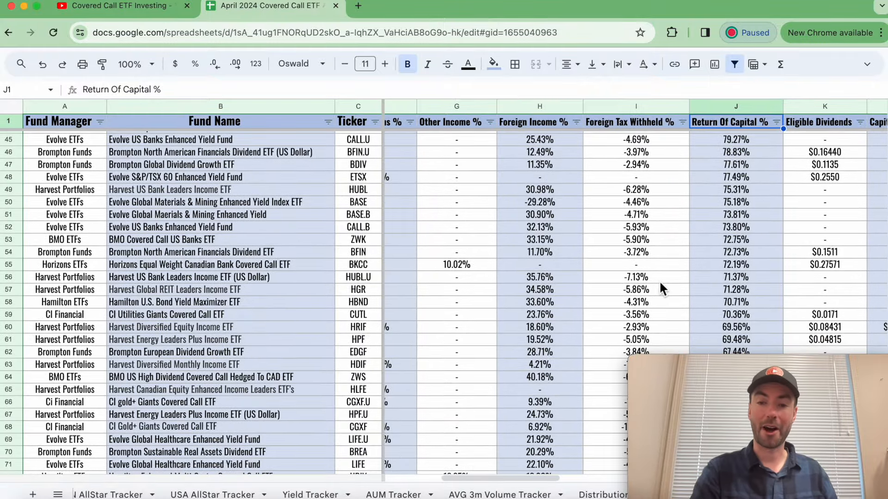